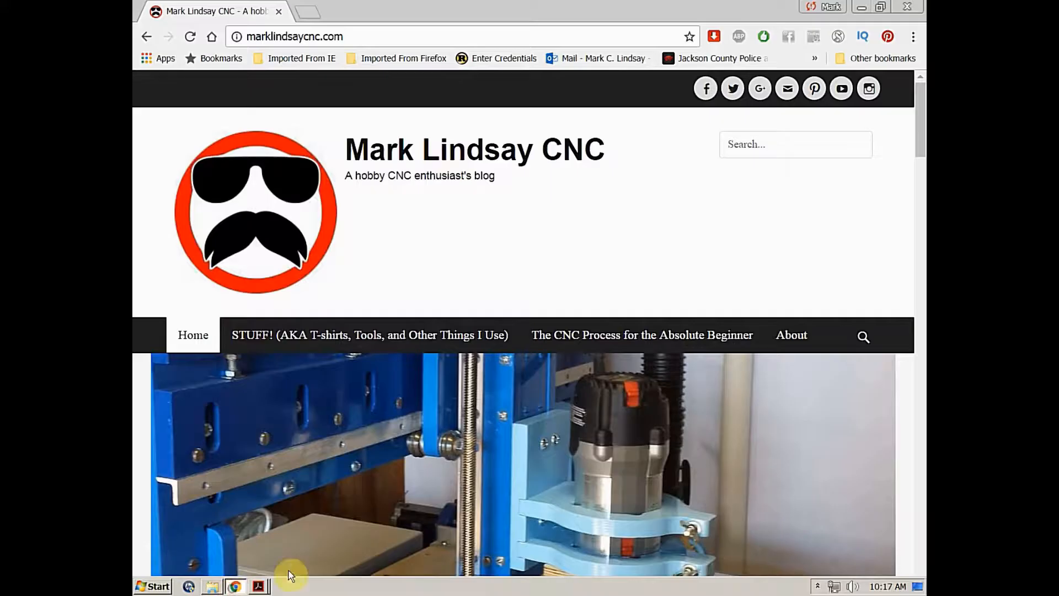
pyautogui.moveTo(564, 145)
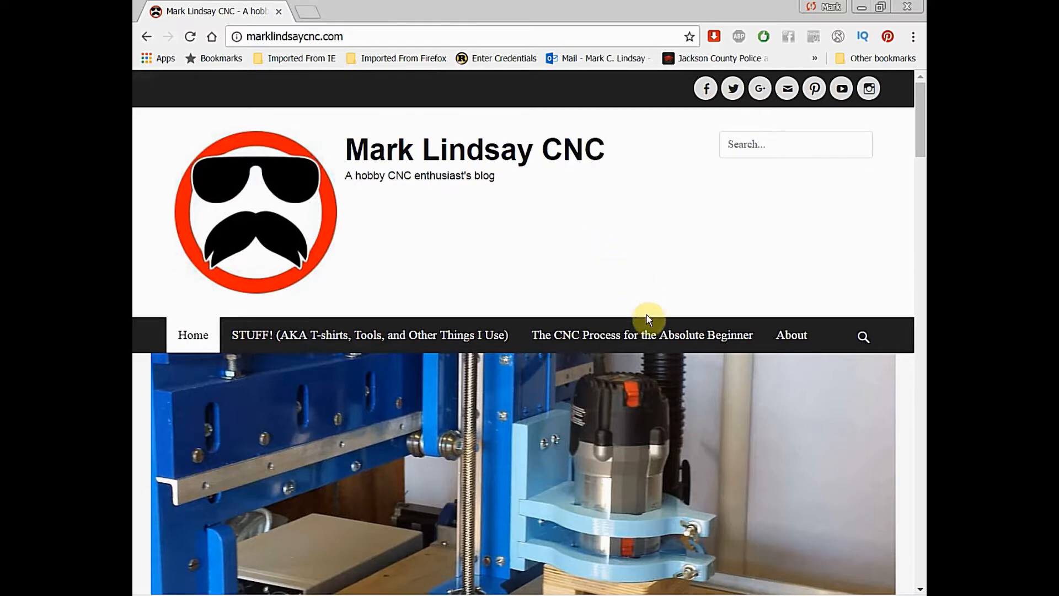
pyautogui.moveTo(680, 341)
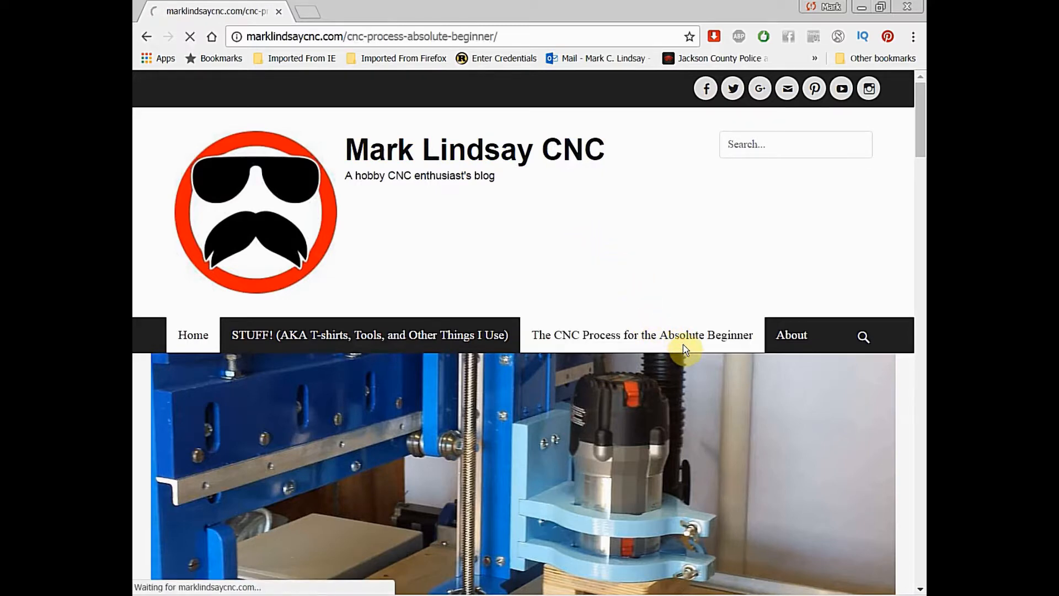
# Read the Mark Lindsay CNC beginner article from its start down to Step 5
pyautogui.click(642, 334)
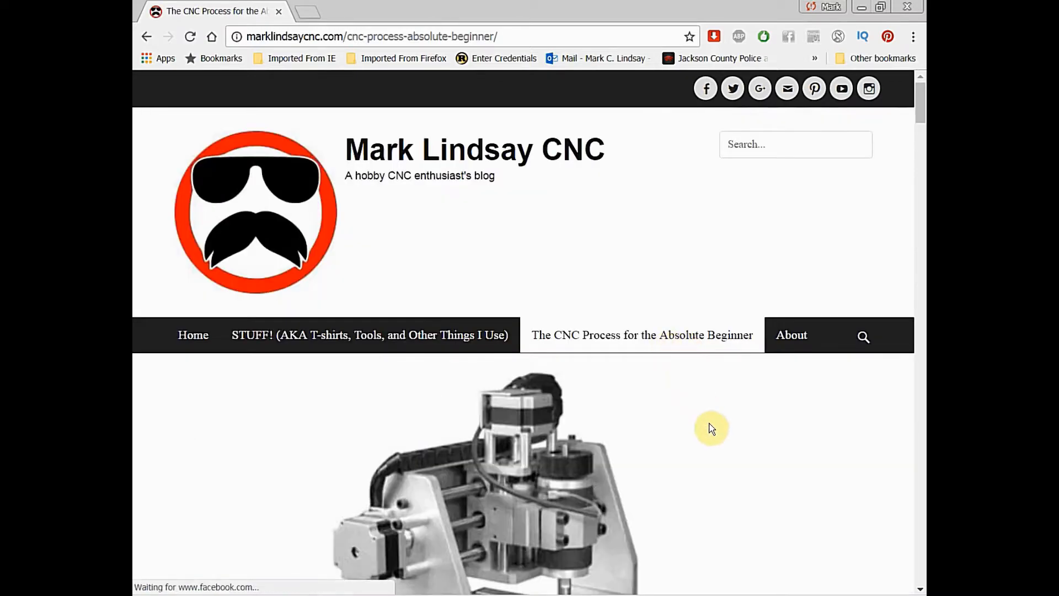
pyautogui.scroll(-3)
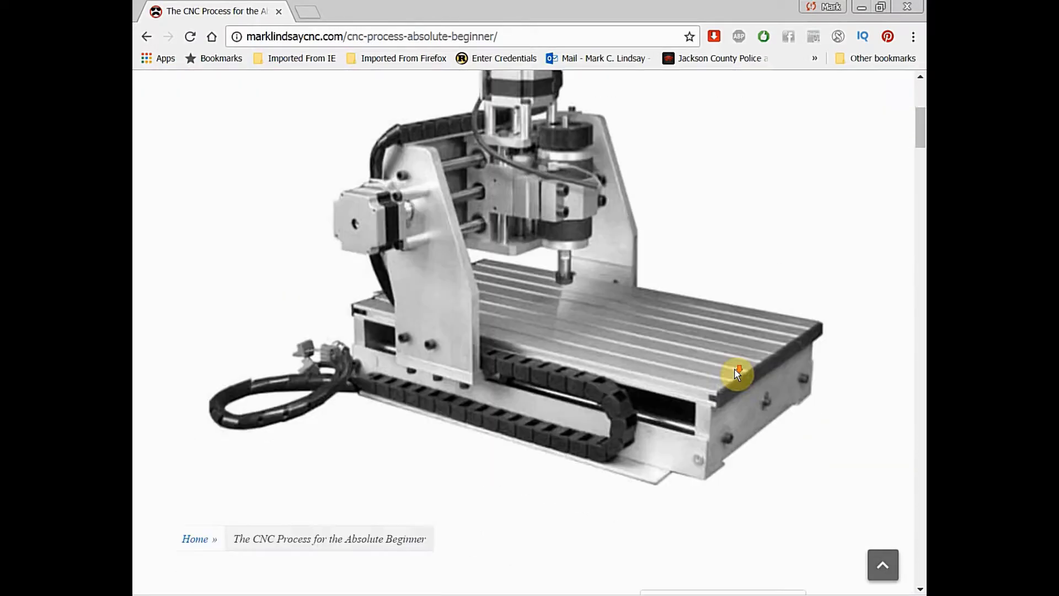
pyautogui.scroll(-3)
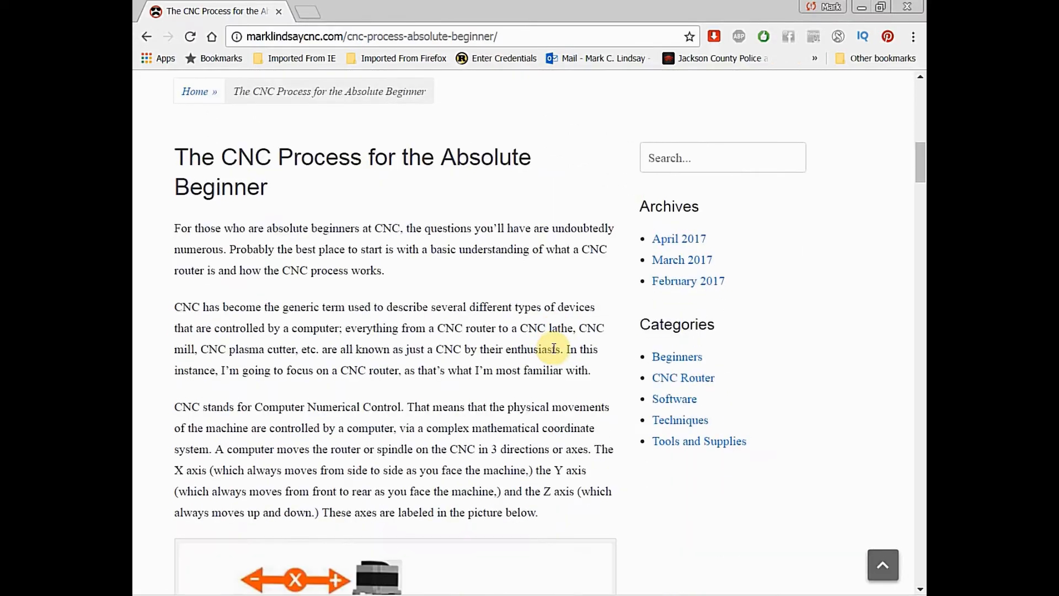
pyautogui.scroll(-3)
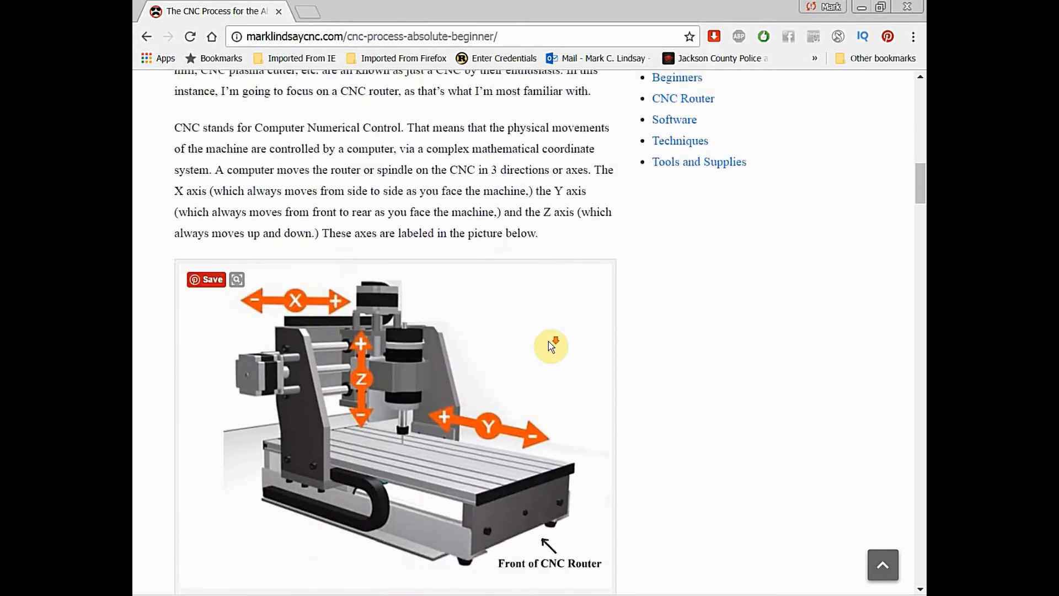
pyautogui.scroll(-3)
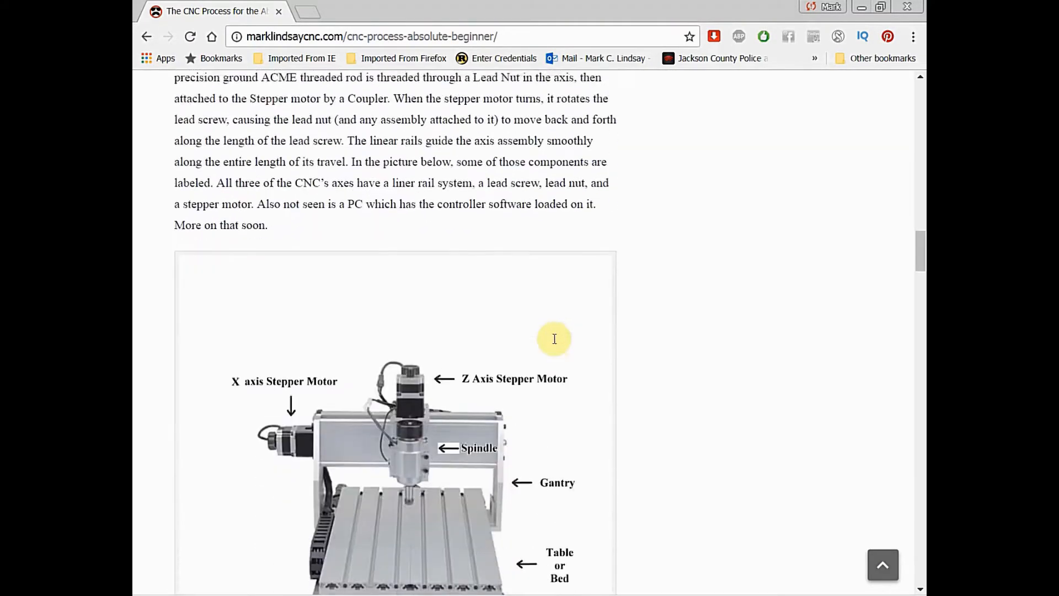
pyautogui.scroll(-3)
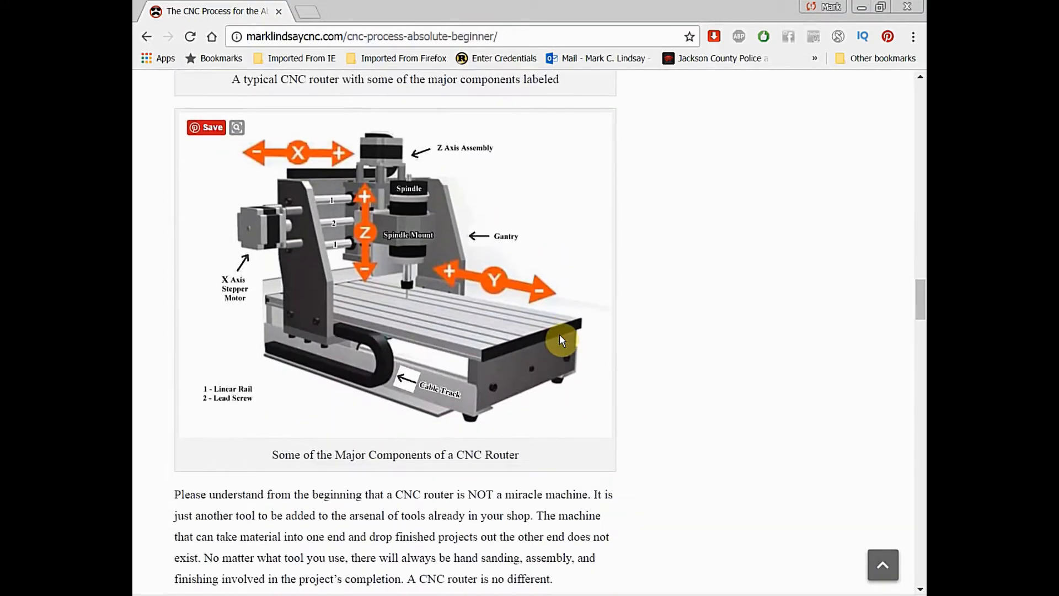
pyautogui.scroll(-3)
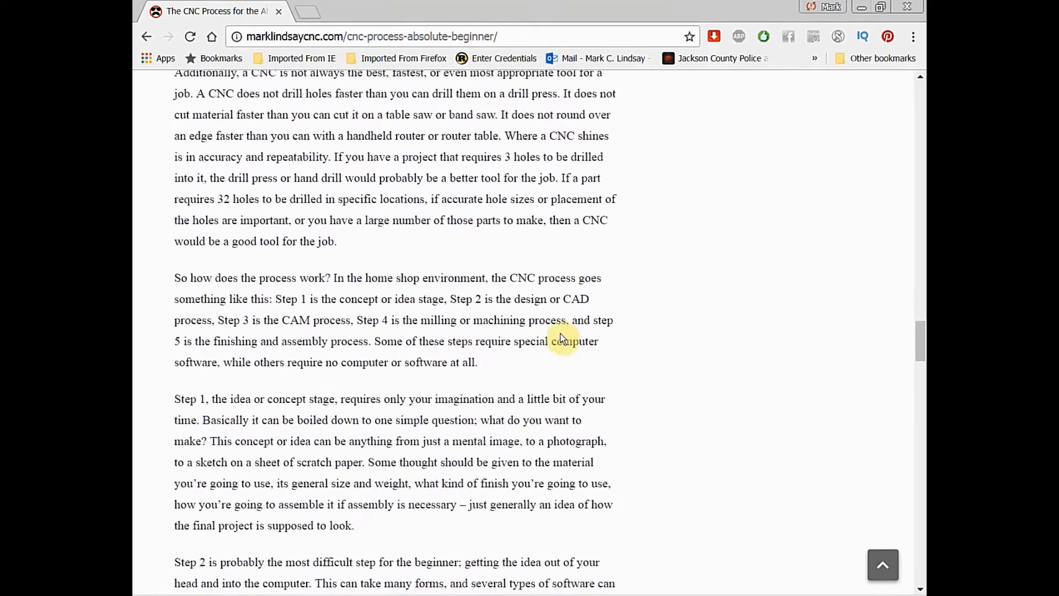
pyautogui.scroll(-3)
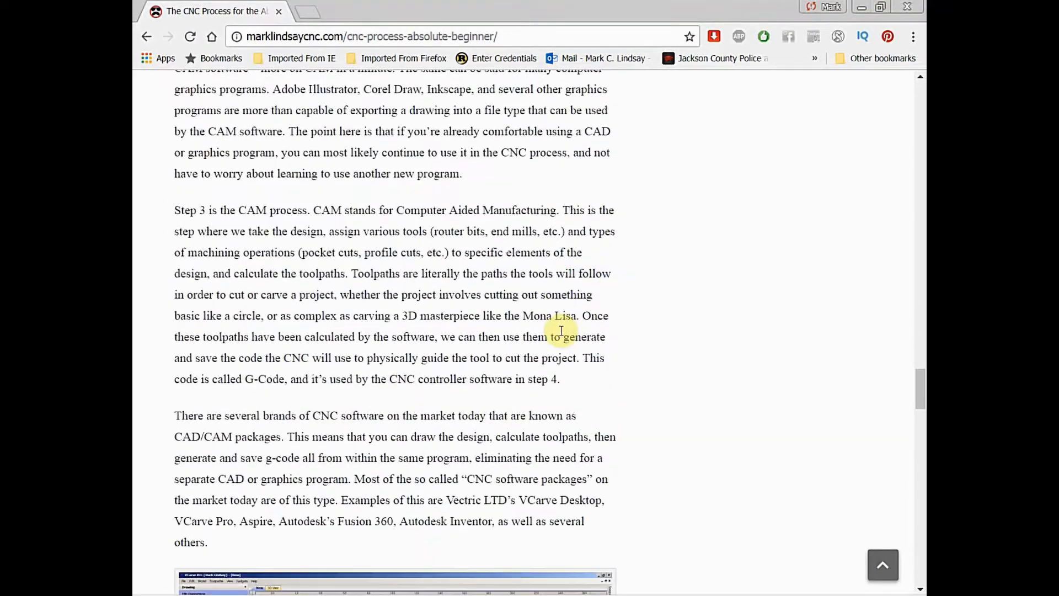
pyautogui.scroll(-3)
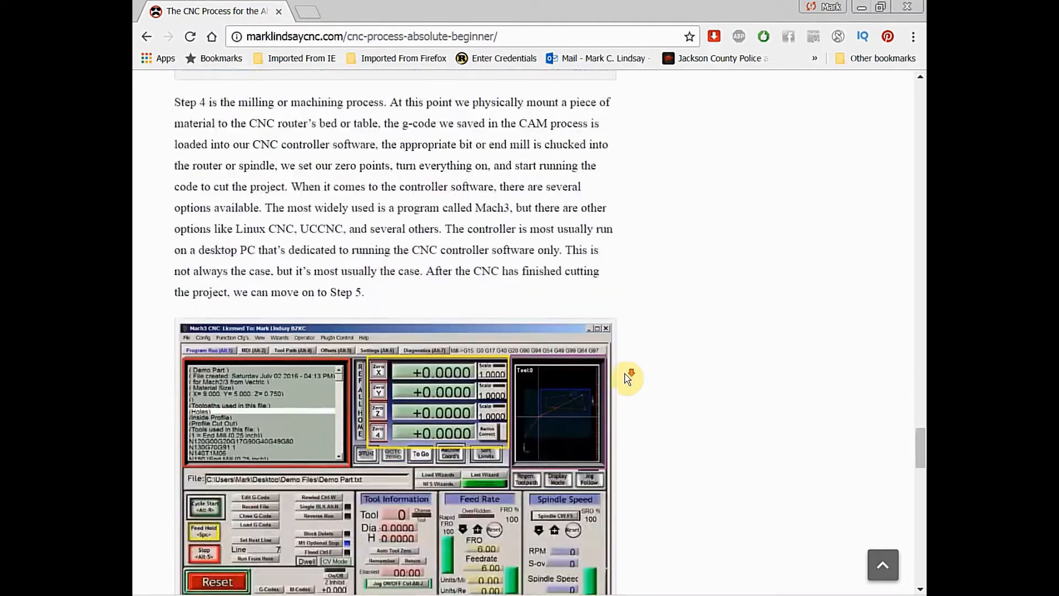
pyautogui.scroll(-3)
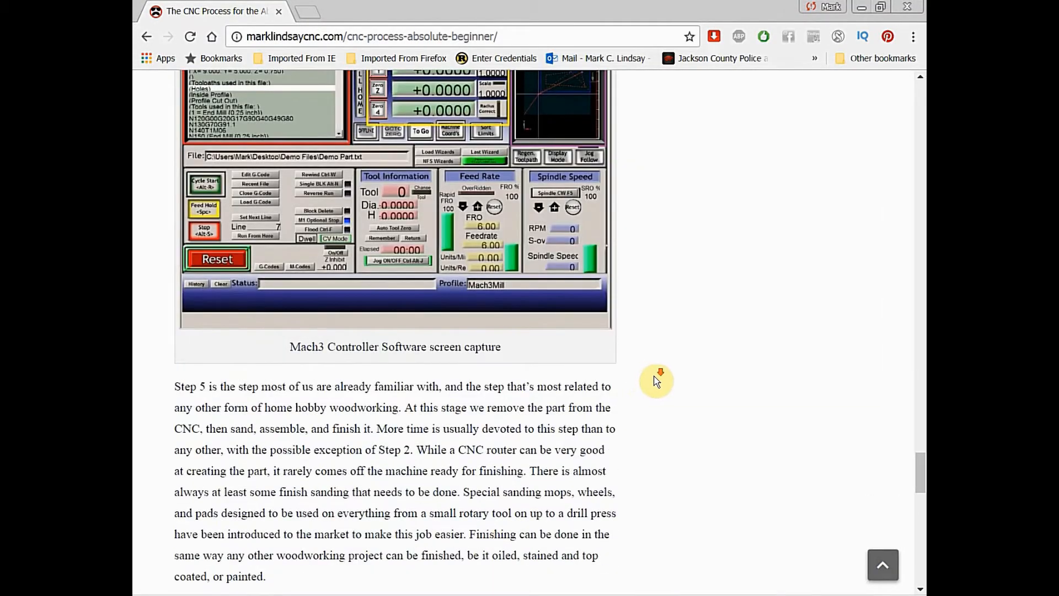
pyautogui.scroll(-3)
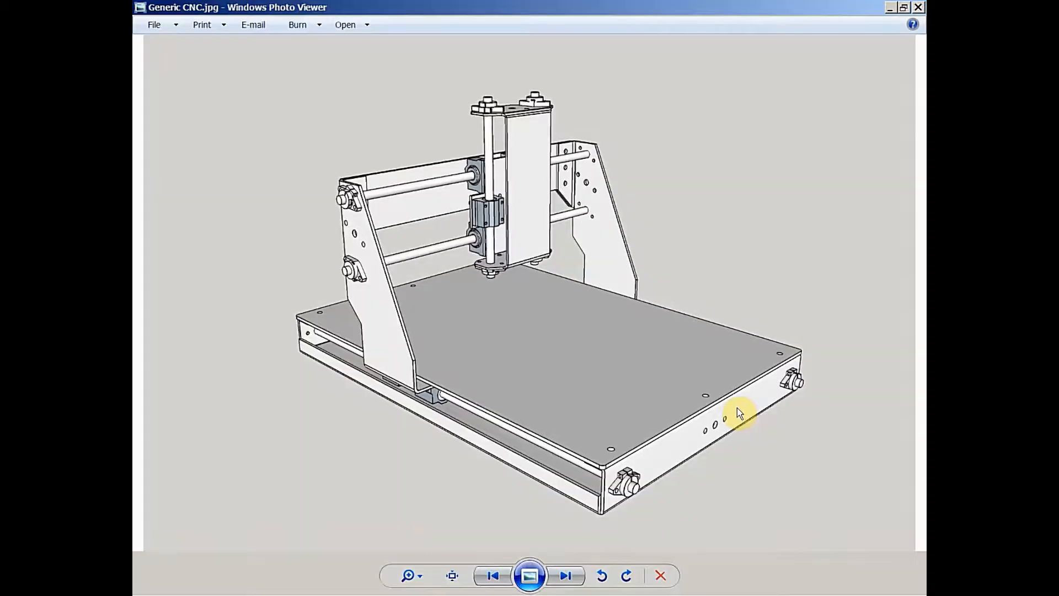
pyautogui.moveTo(655, 379)
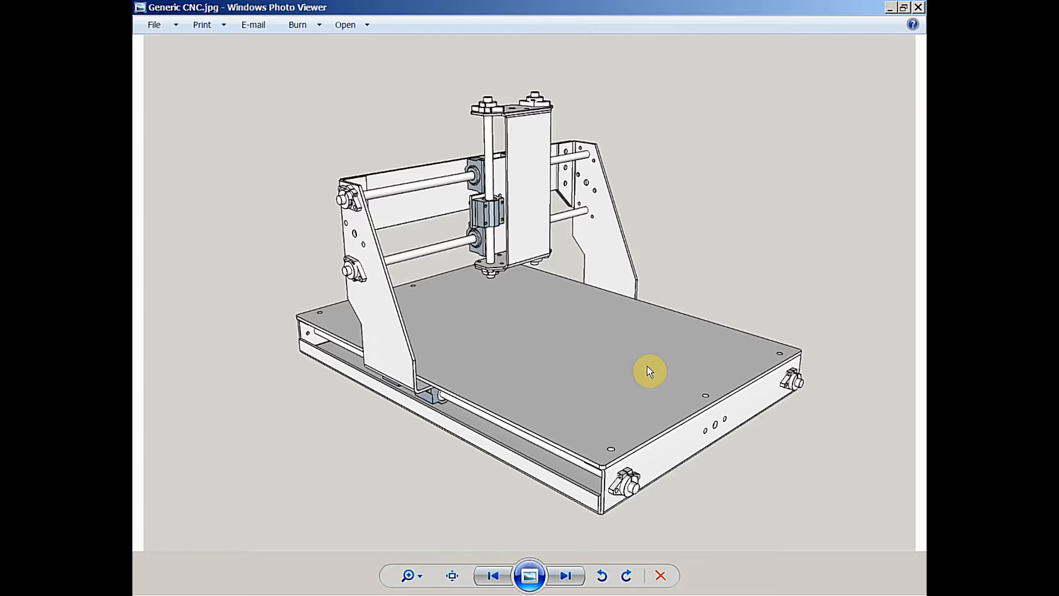
pyautogui.moveTo(856, 331)
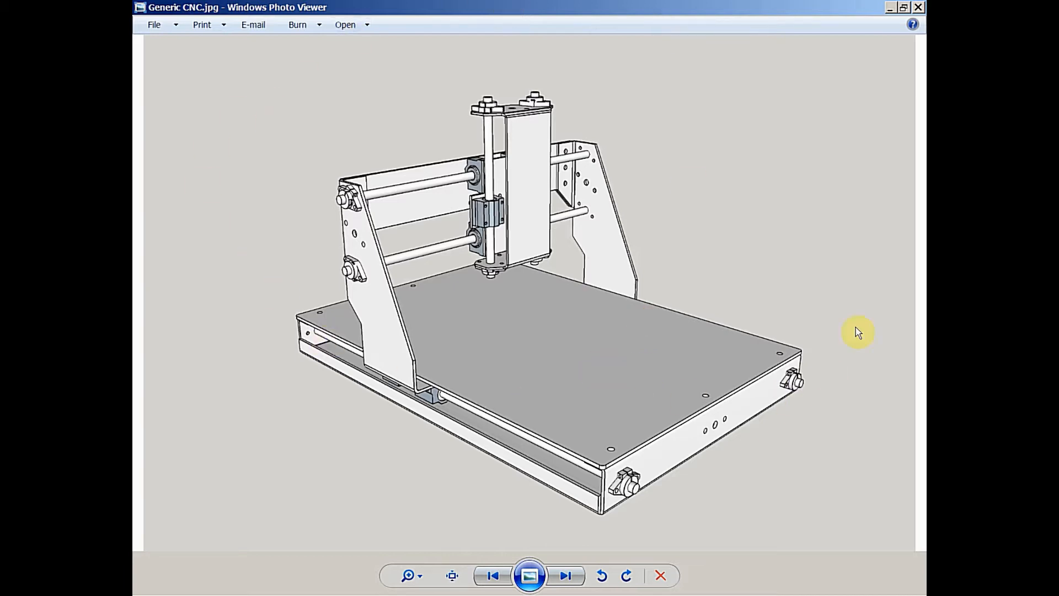
pyautogui.moveTo(807, 240)
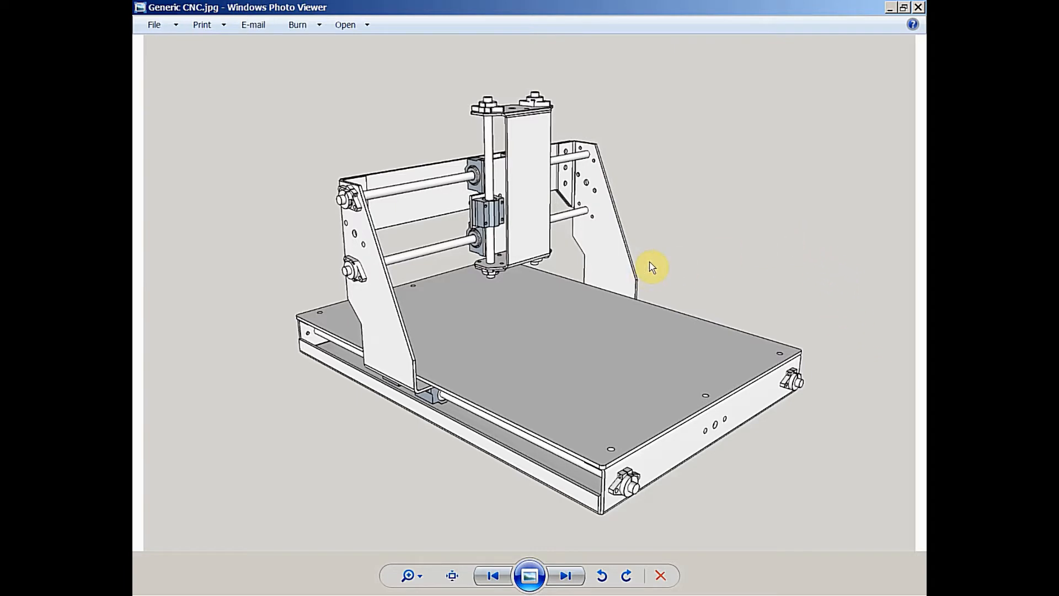
pyautogui.moveTo(541, 220)
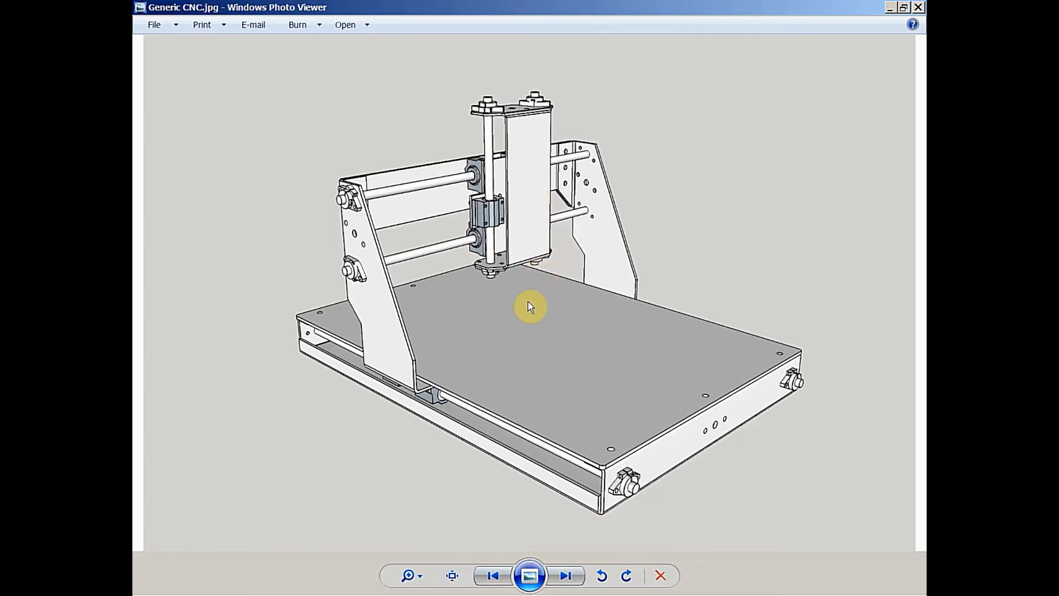
pyautogui.moveTo(551, 345)
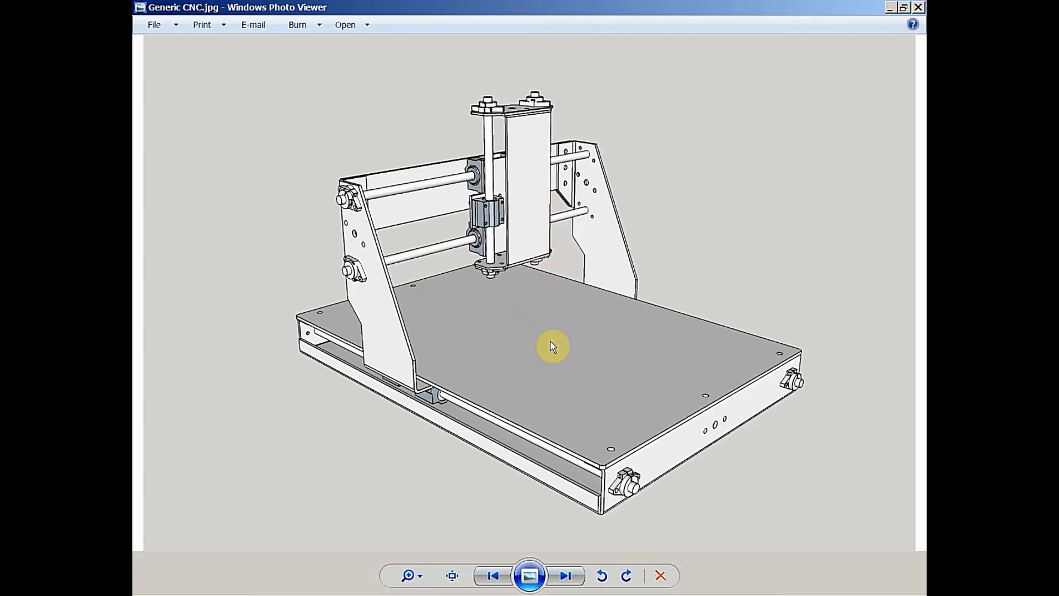
pyautogui.moveTo(554, 343)
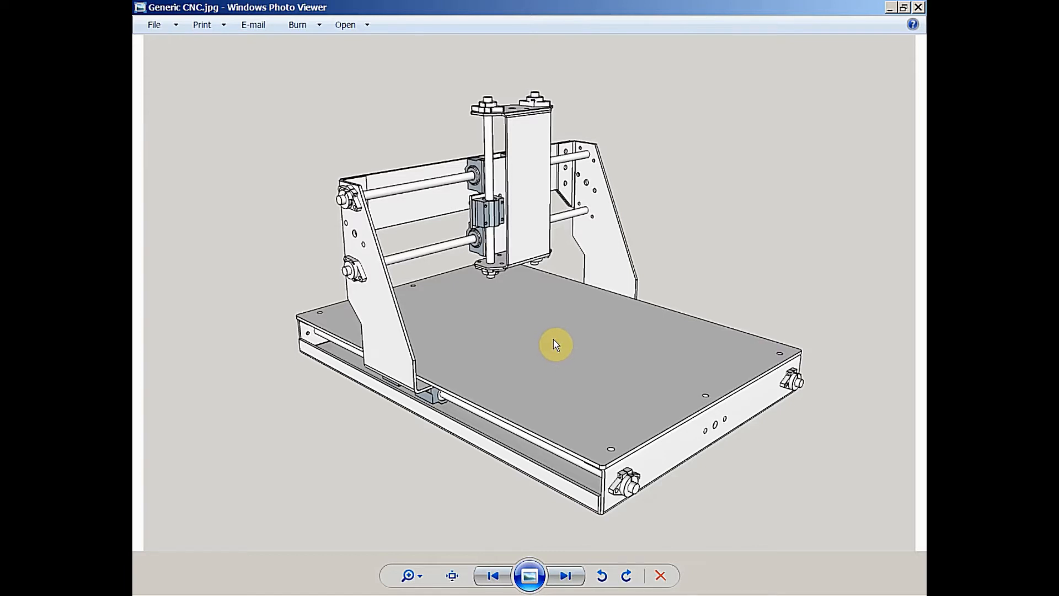
pyautogui.moveTo(541, 214)
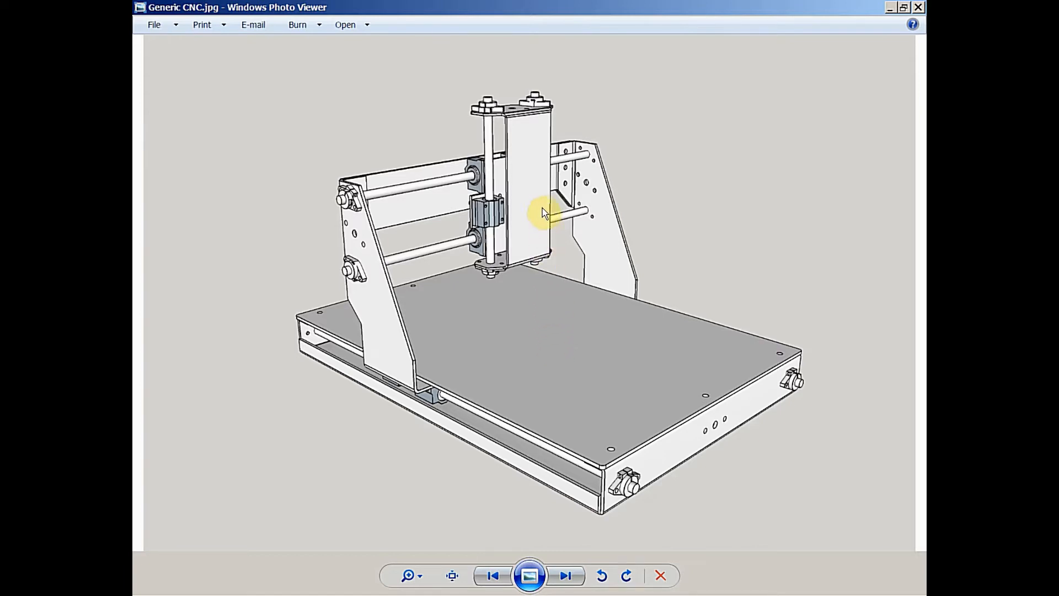
pyautogui.moveTo(469, 179)
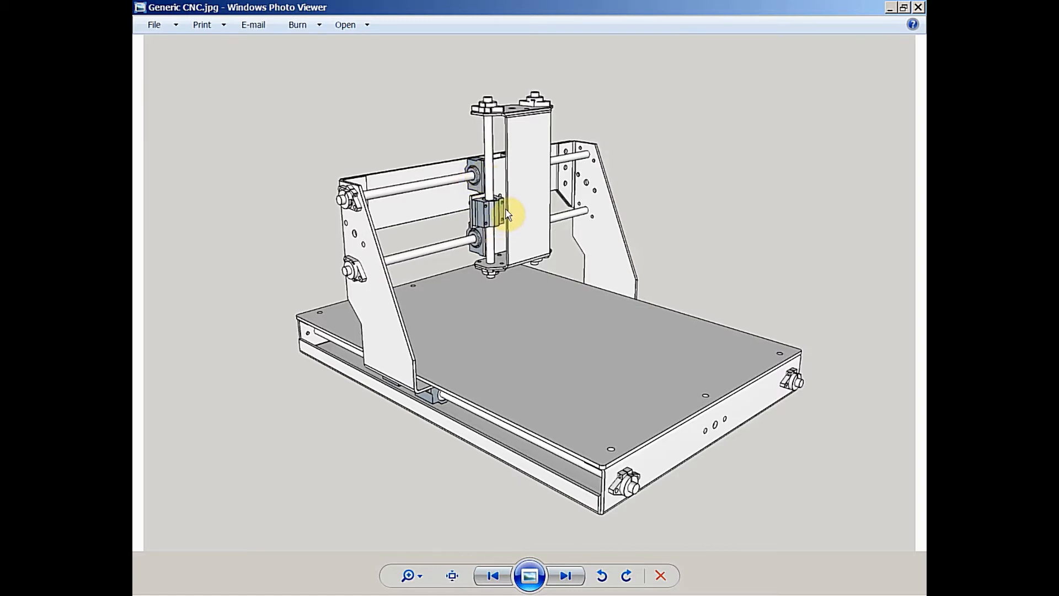
pyautogui.moveTo(445, 402)
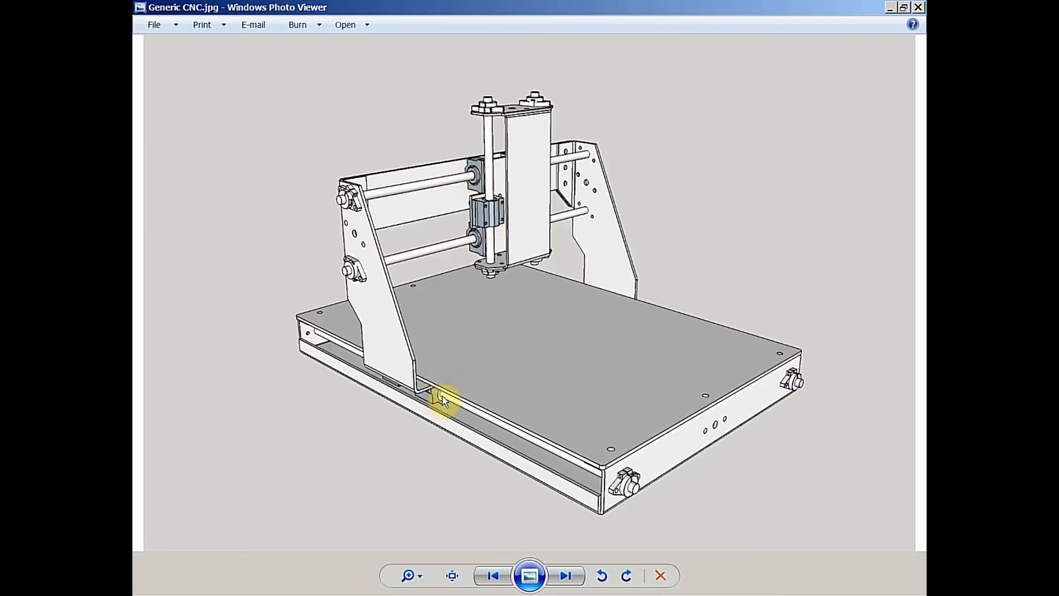
pyautogui.moveTo(501, 308)
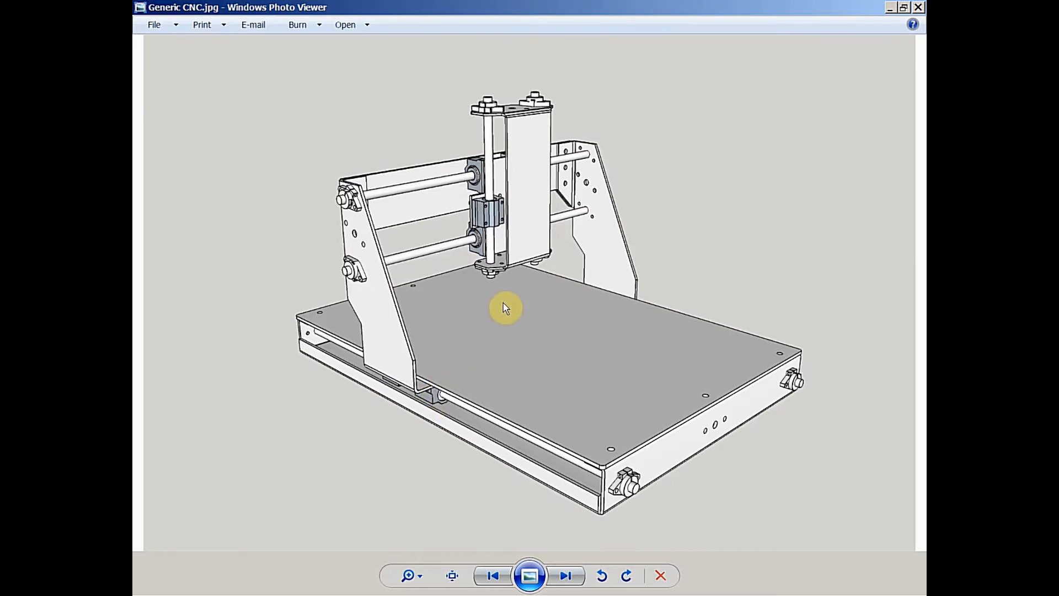
pyautogui.moveTo(517, 266)
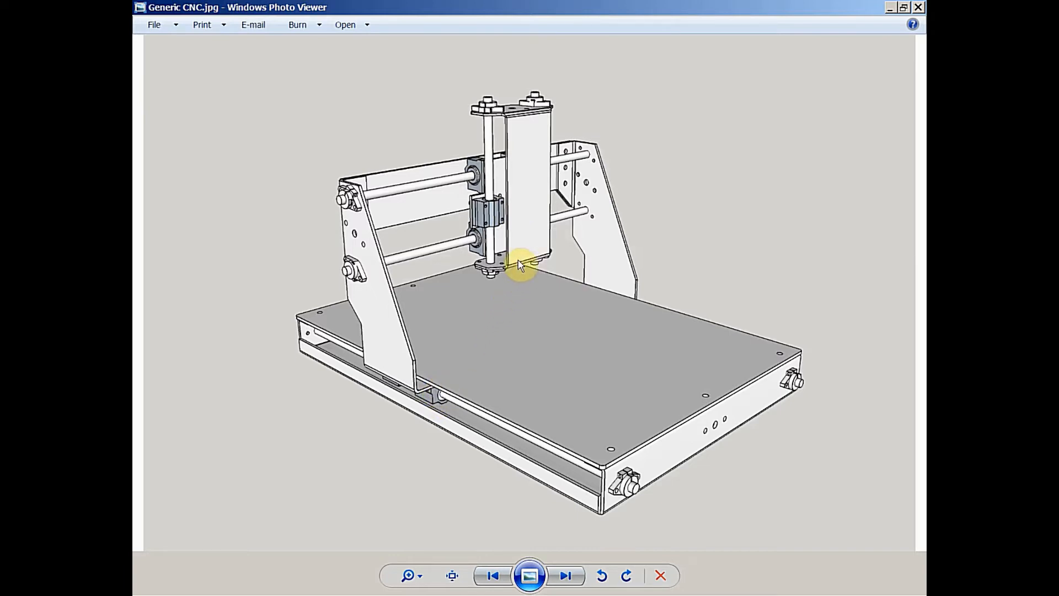
pyautogui.moveTo(520, 239)
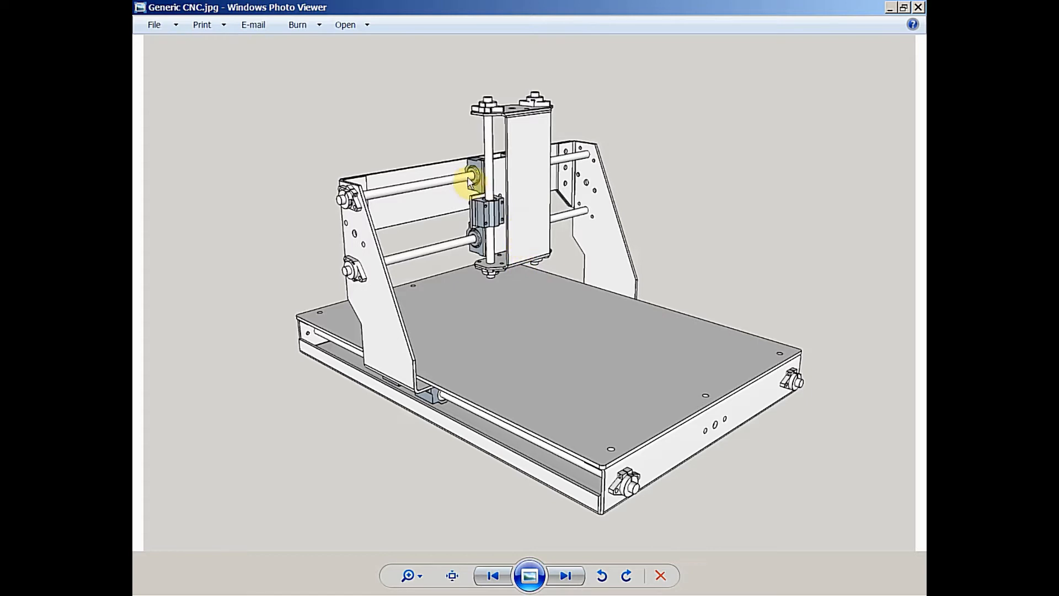
pyautogui.moveTo(370, 201)
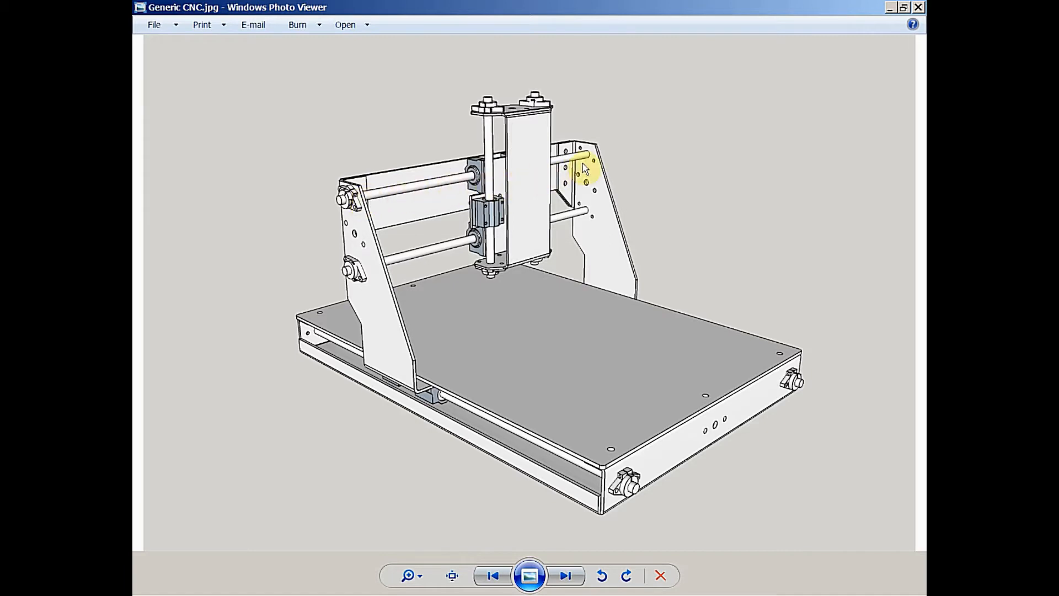
pyautogui.moveTo(594, 172)
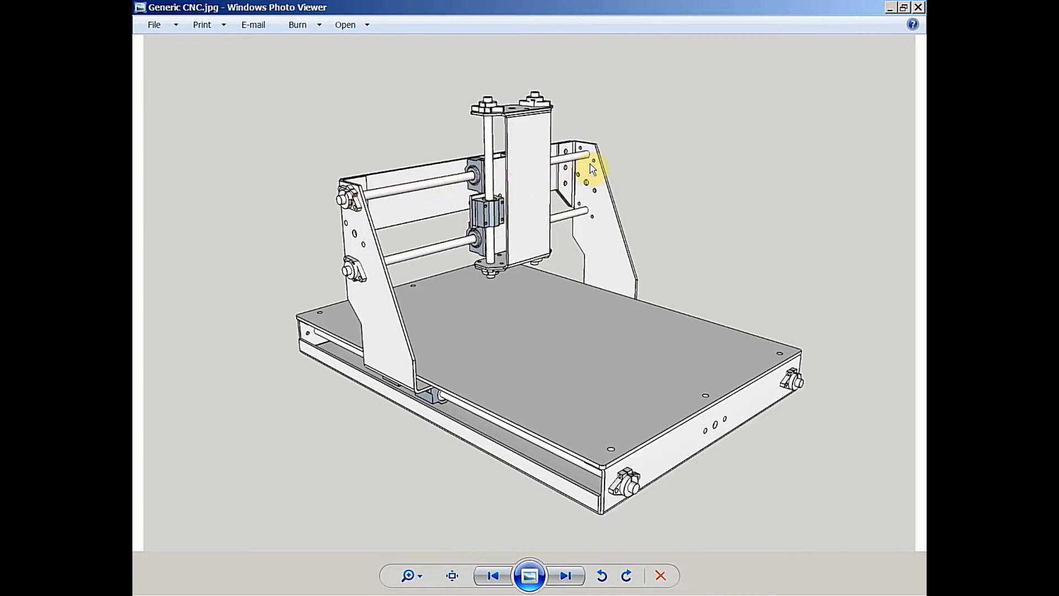
pyautogui.moveTo(596, 160)
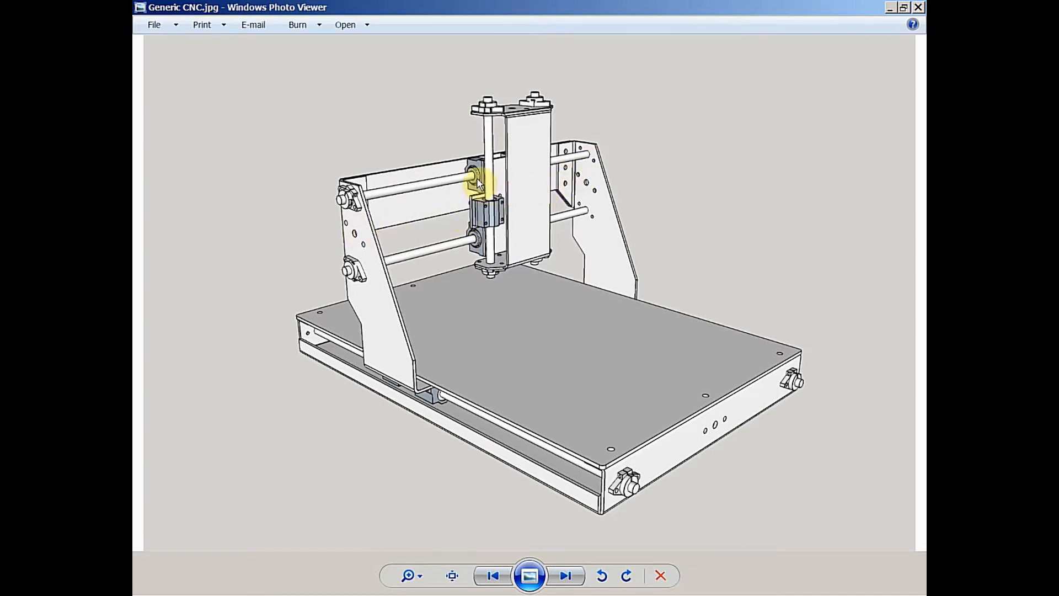
pyautogui.moveTo(519, 168)
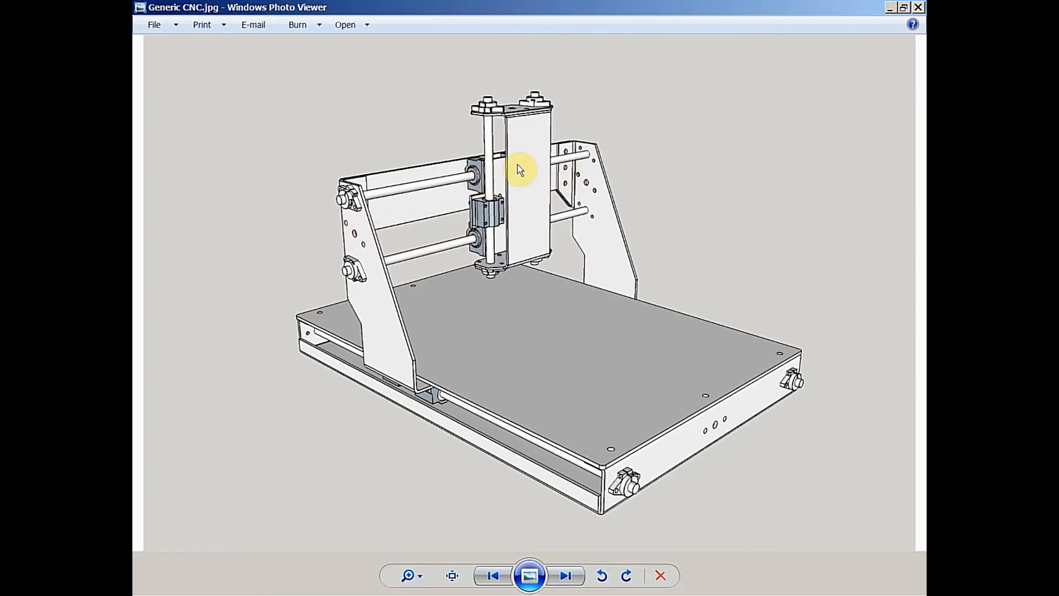
pyautogui.moveTo(501, 180)
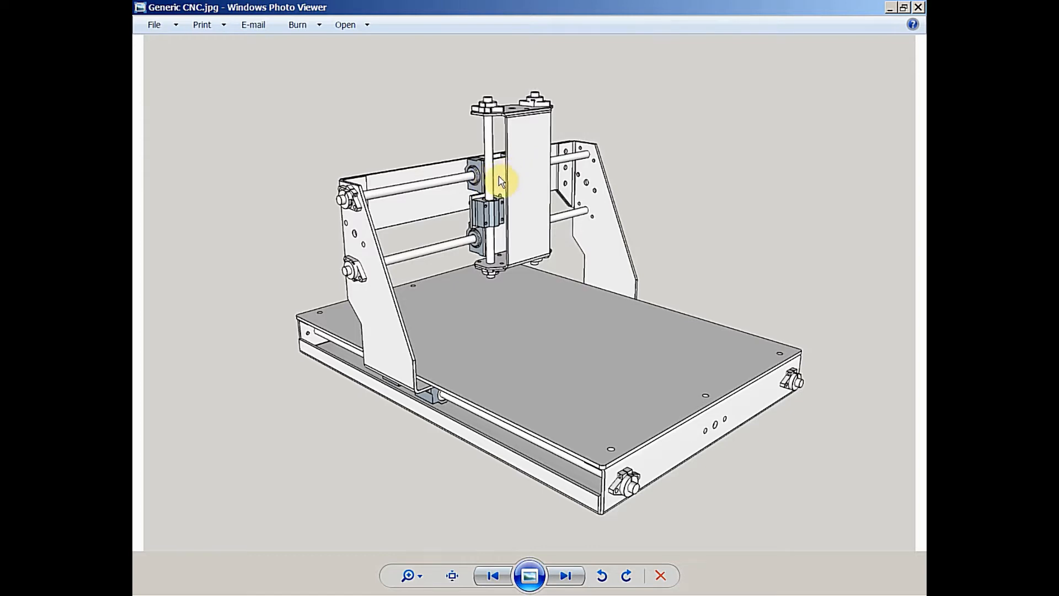
pyautogui.moveTo(529, 172)
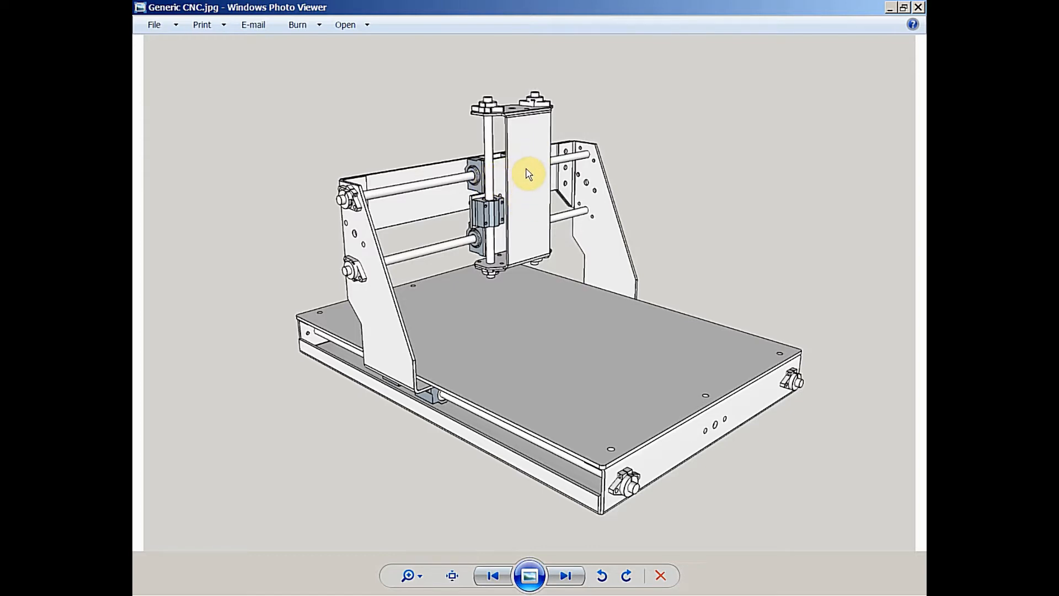
pyautogui.moveTo(367, 206)
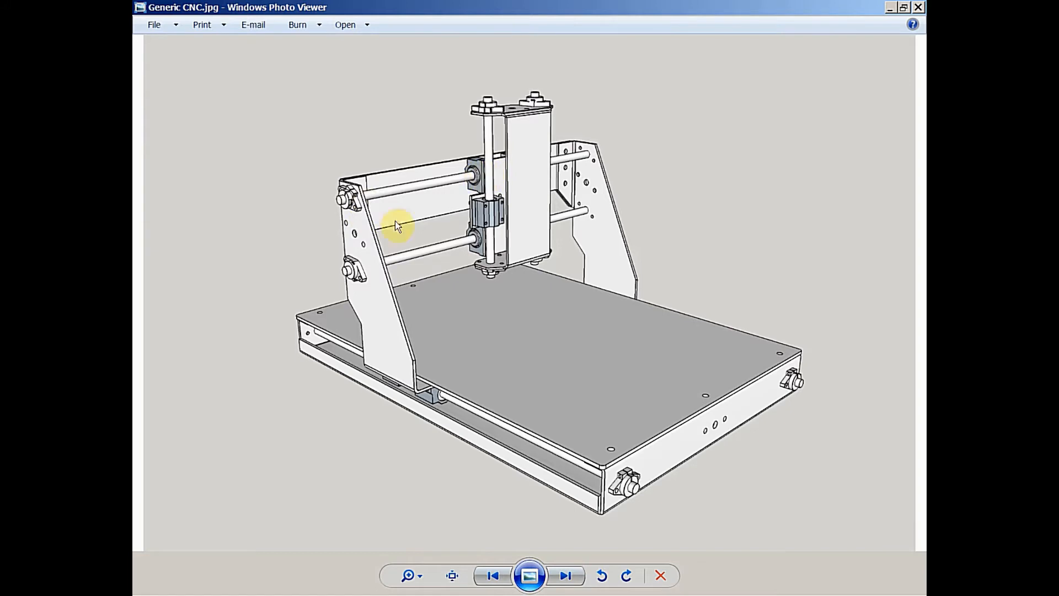
pyautogui.moveTo(391, 199)
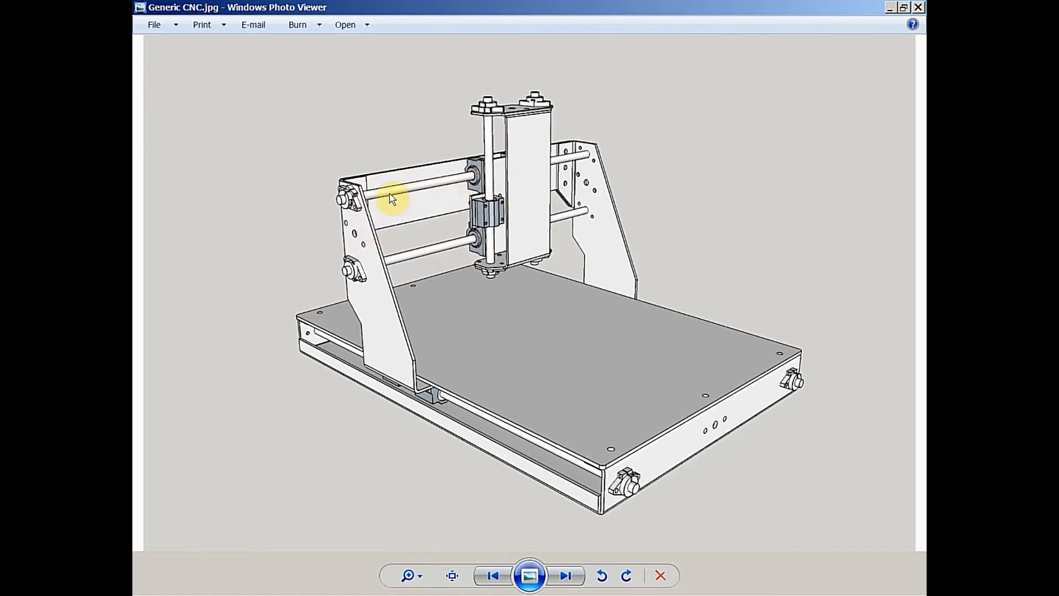
pyautogui.moveTo(365, 206)
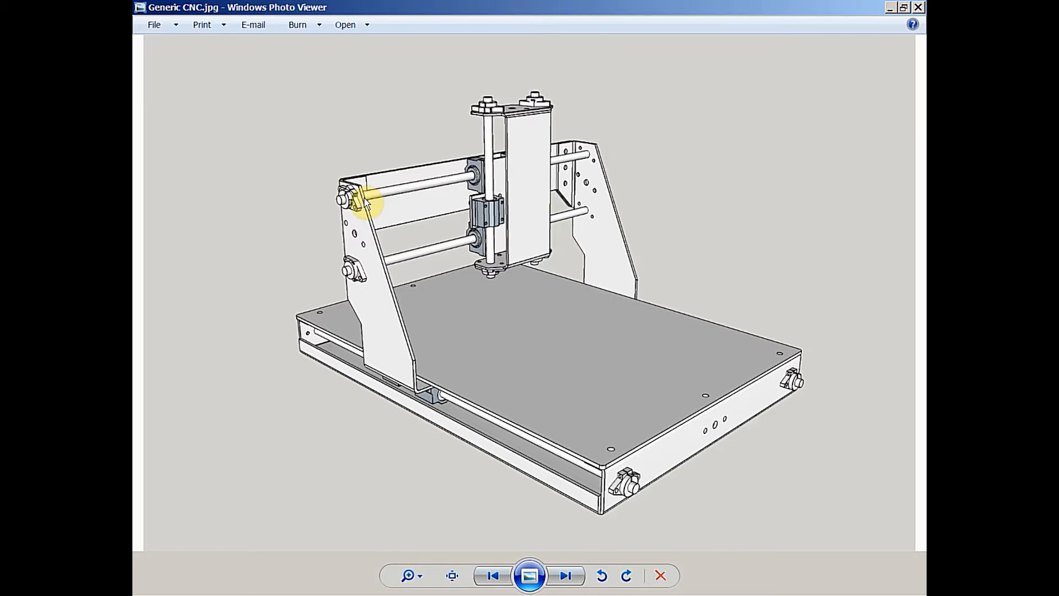
pyautogui.moveTo(378, 198)
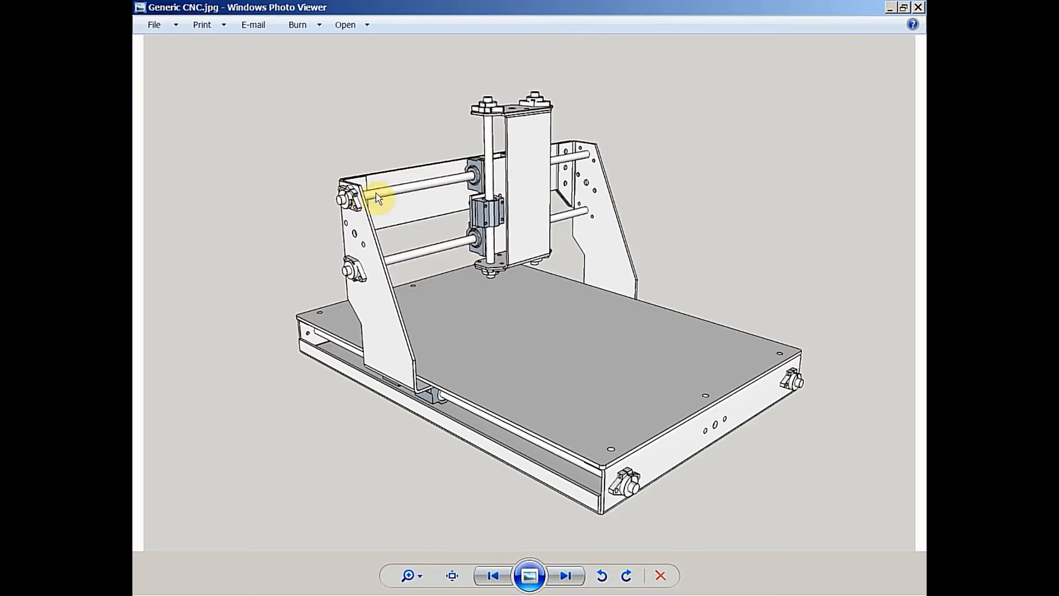
pyautogui.moveTo(422, 374)
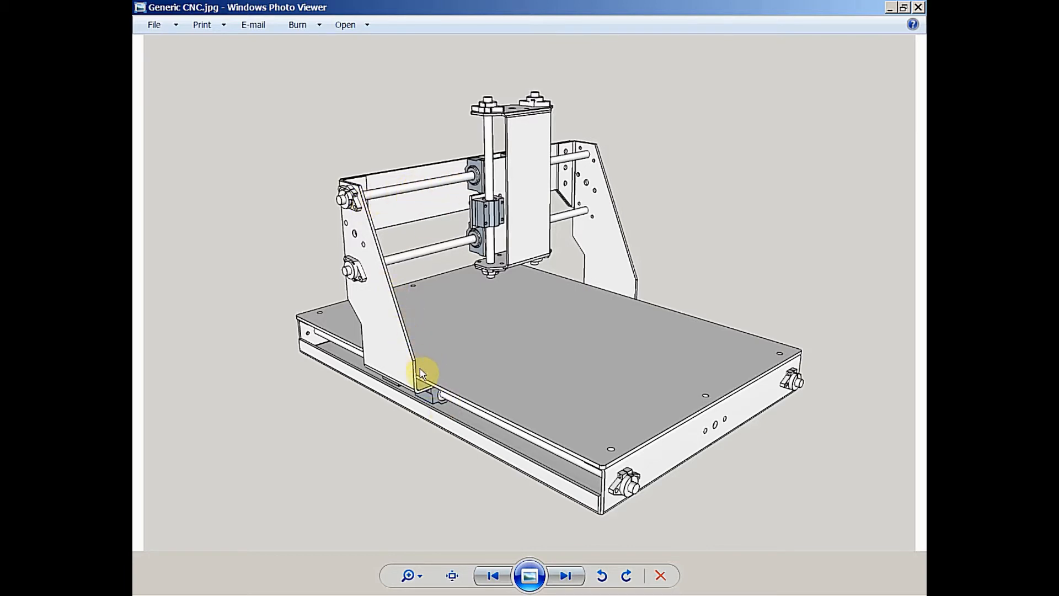
pyautogui.moveTo(473, 194)
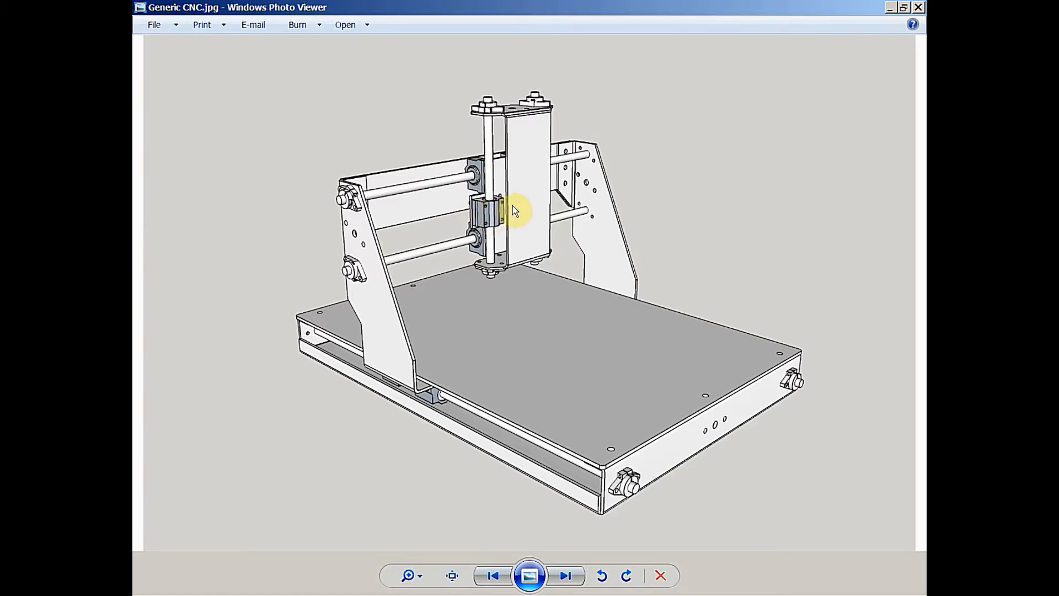
pyautogui.moveTo(522, 120)
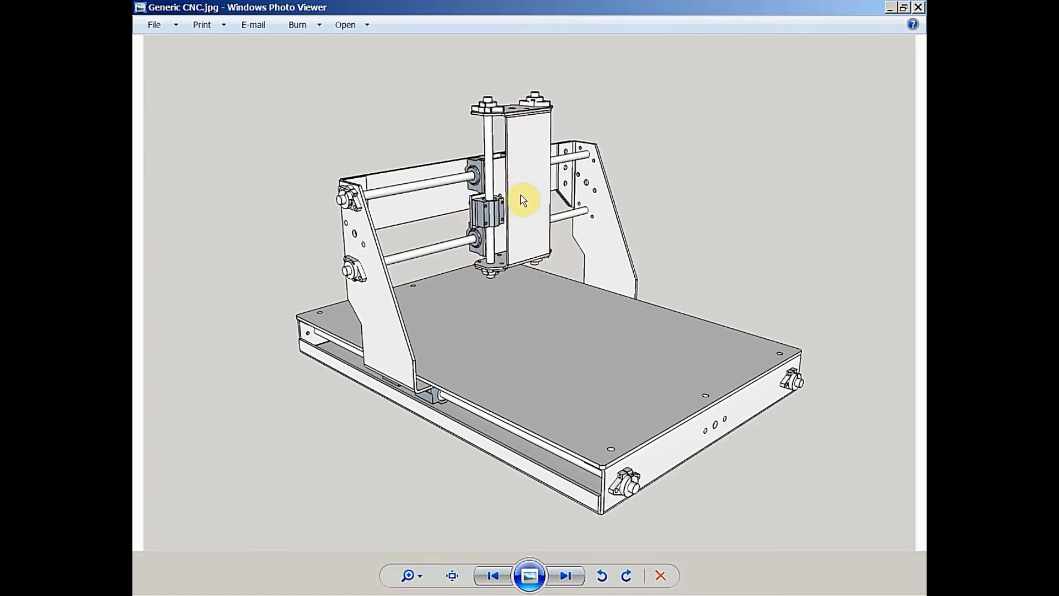
pyautogui.moveTo(533, 253)
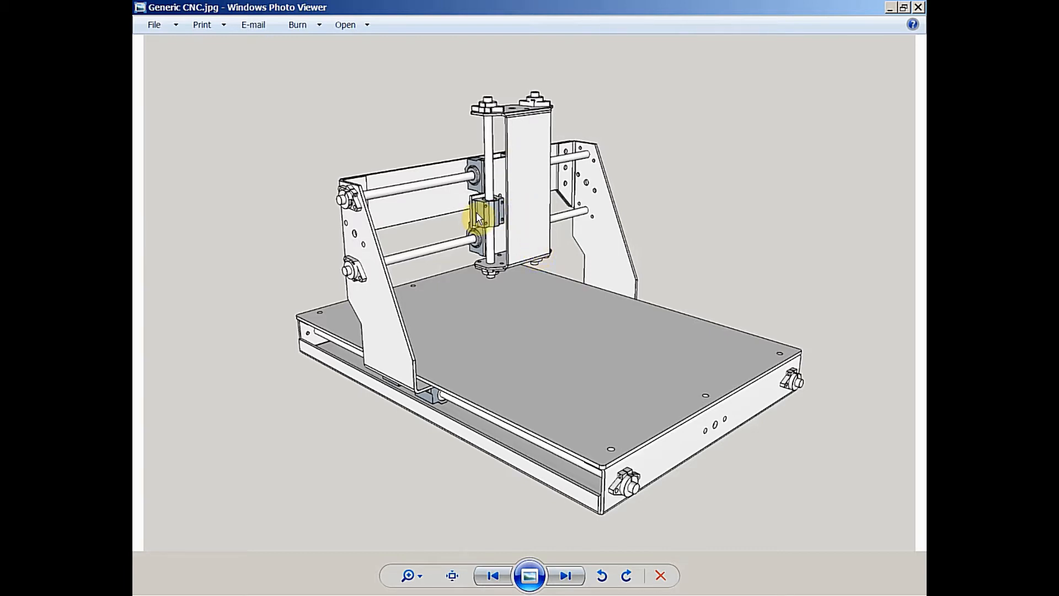
pyautogui.moveTo(385, 199)
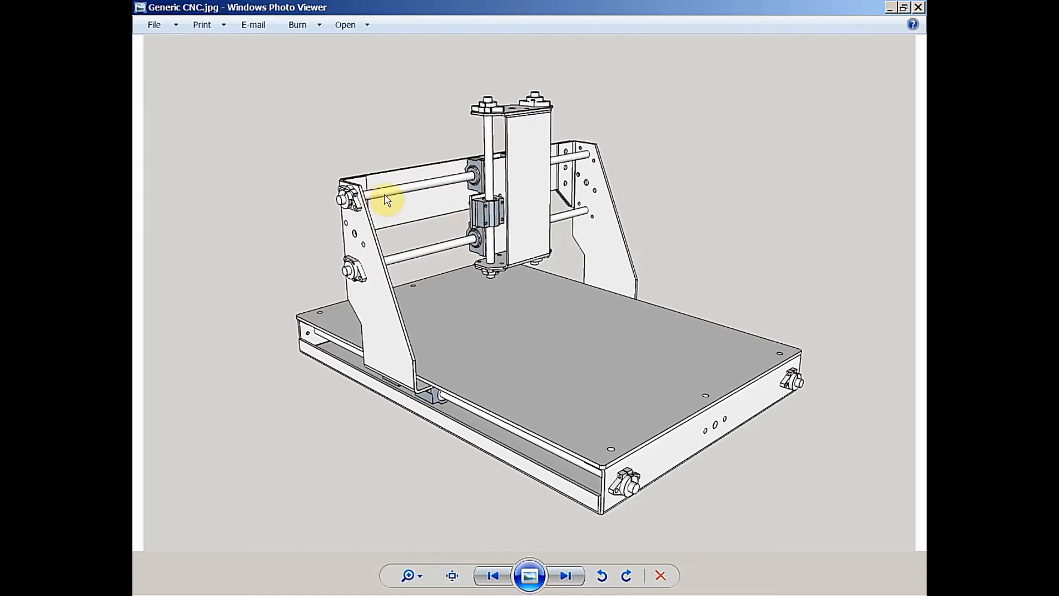
pyautogui.moveTo(414, 189)
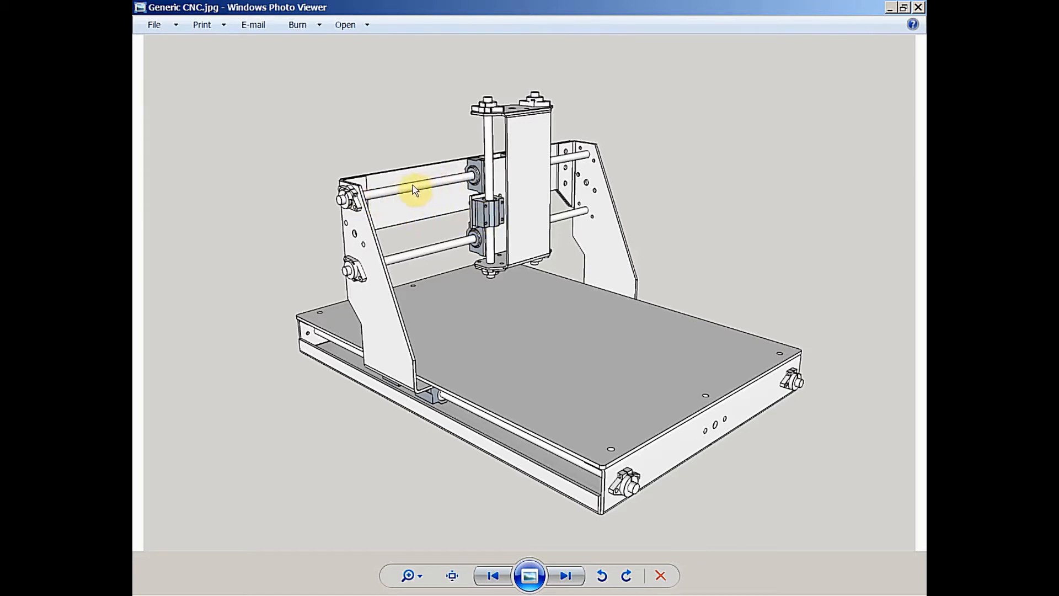
pyautogui.moveTo(372, 266)
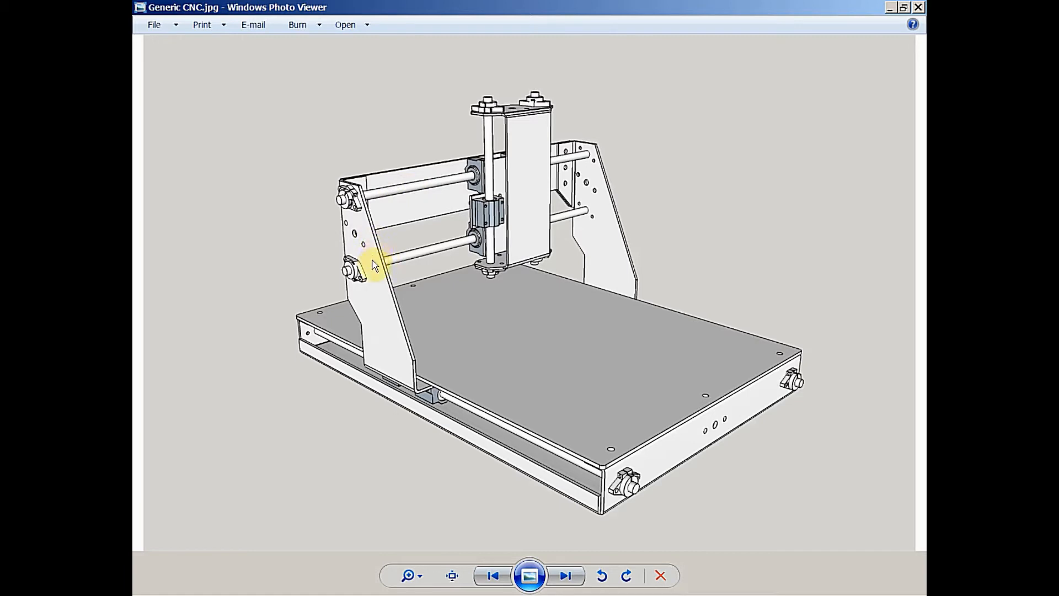
pyautogui.moveTo(368, 199)
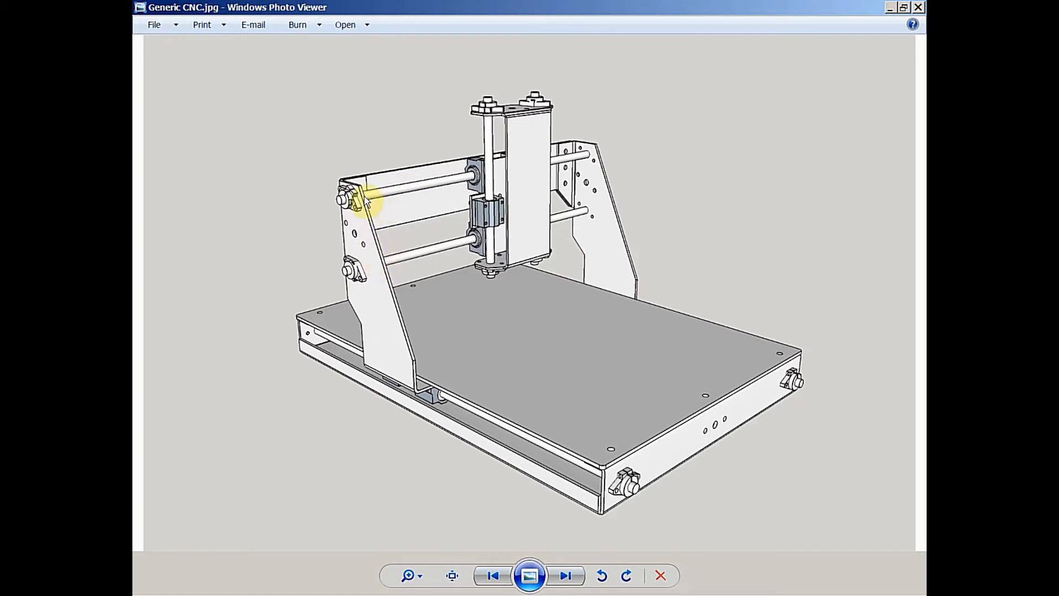
pyautogui.moveTo(504, 486)
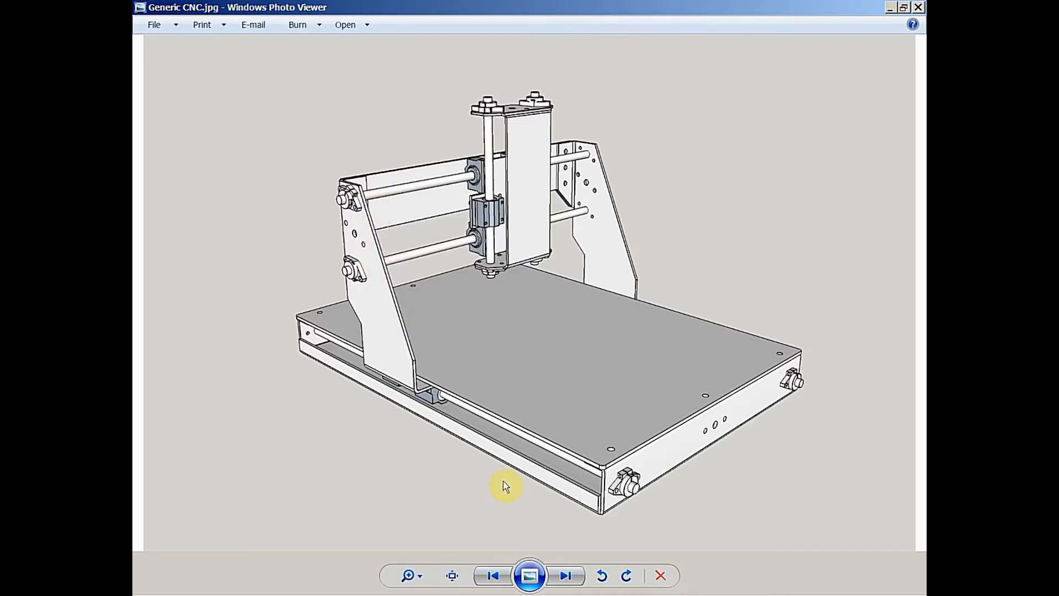
pyautogui.moveTo(600, 351)
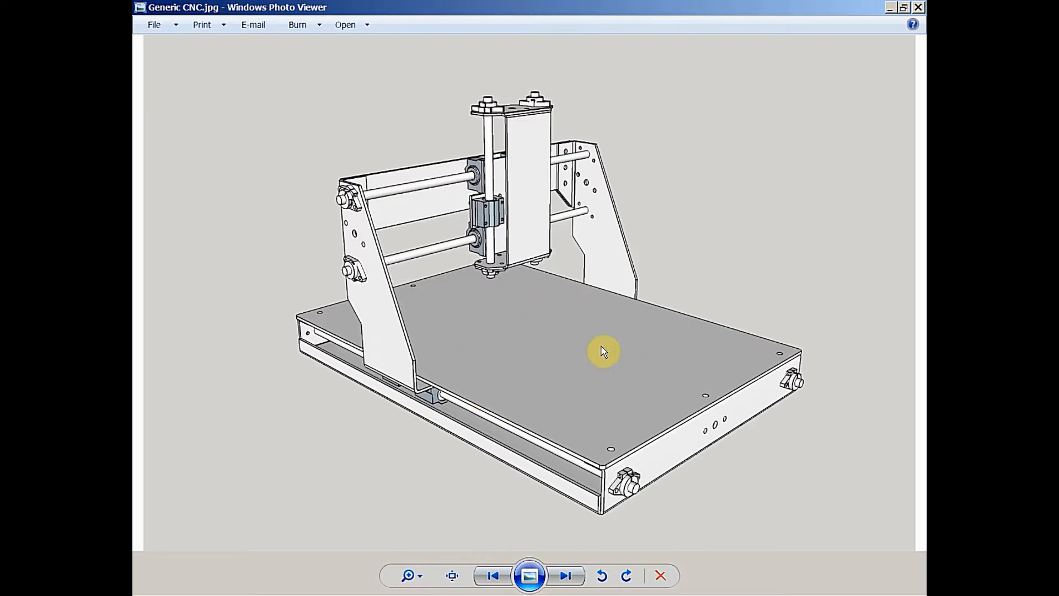
pyautogui.moveTo(531, 304)
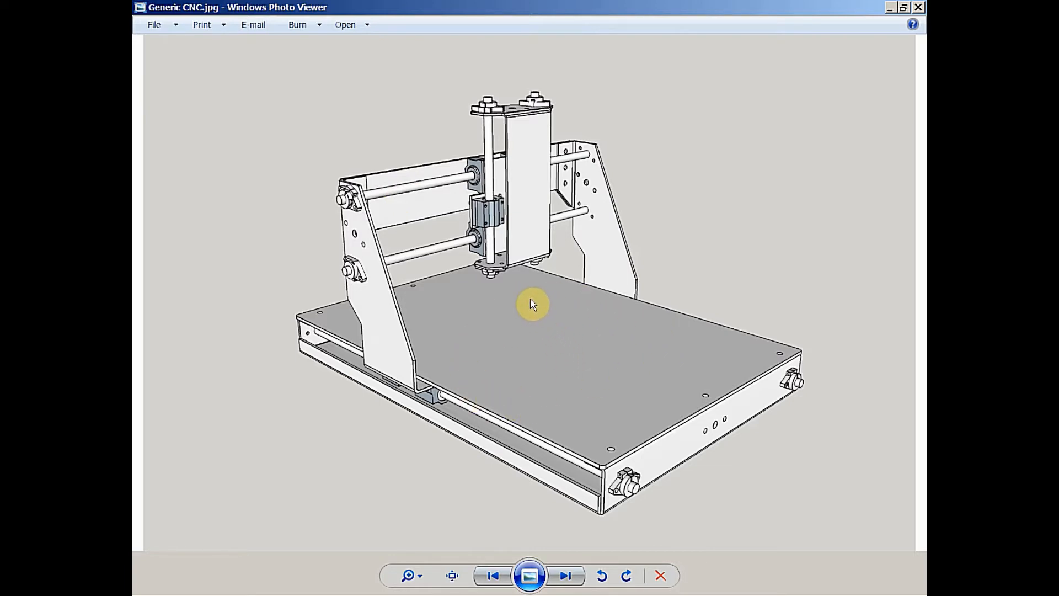
pyautogui.moveTo(502, 233)
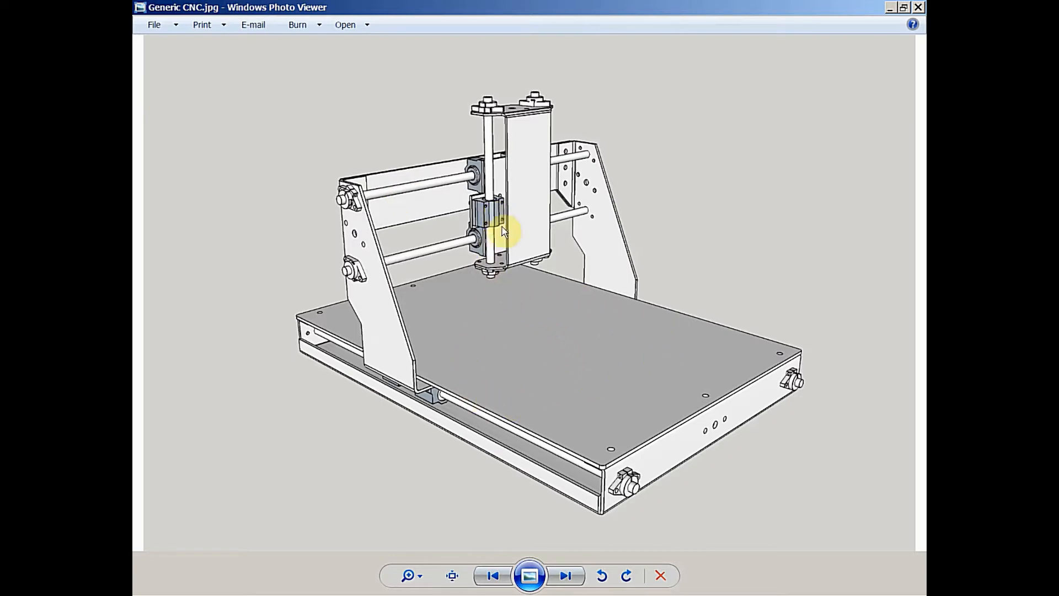
pyautogui.moveTo(415, 285)
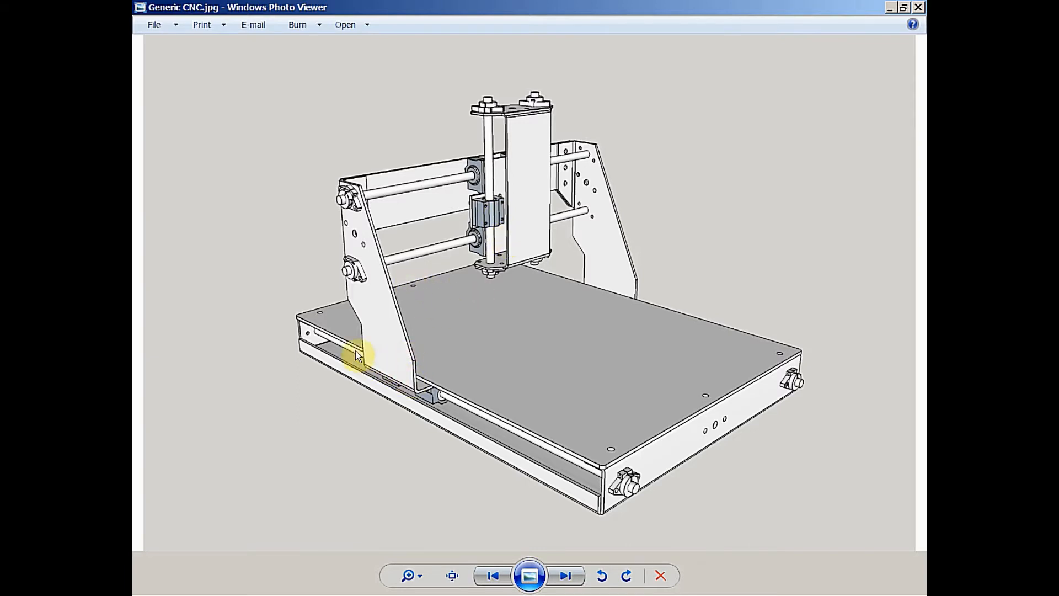
pyautogui.moveTo(588, 266)
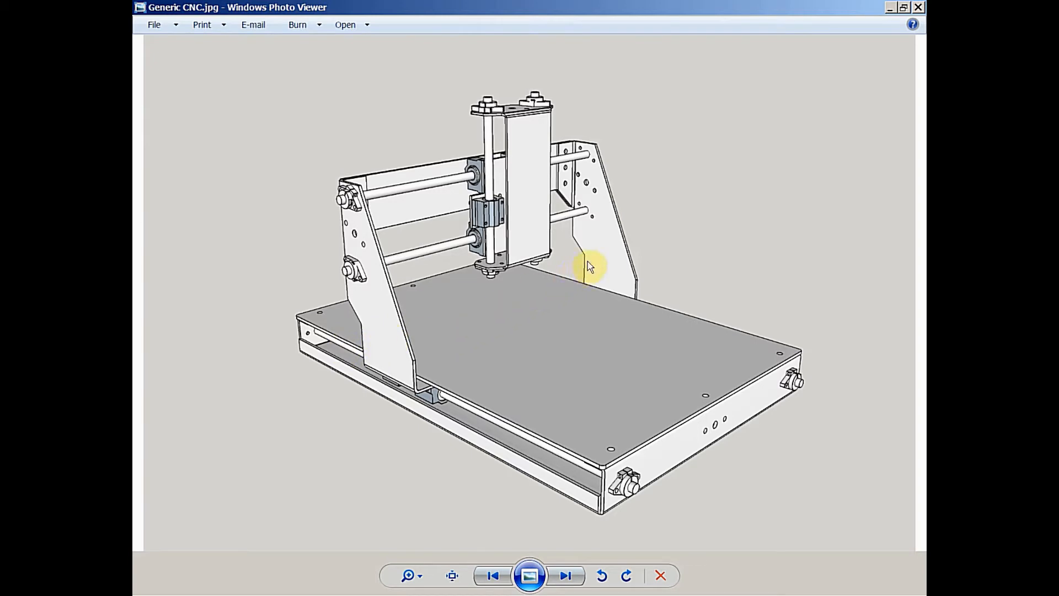
pyautogui.moveTo(310, 313)
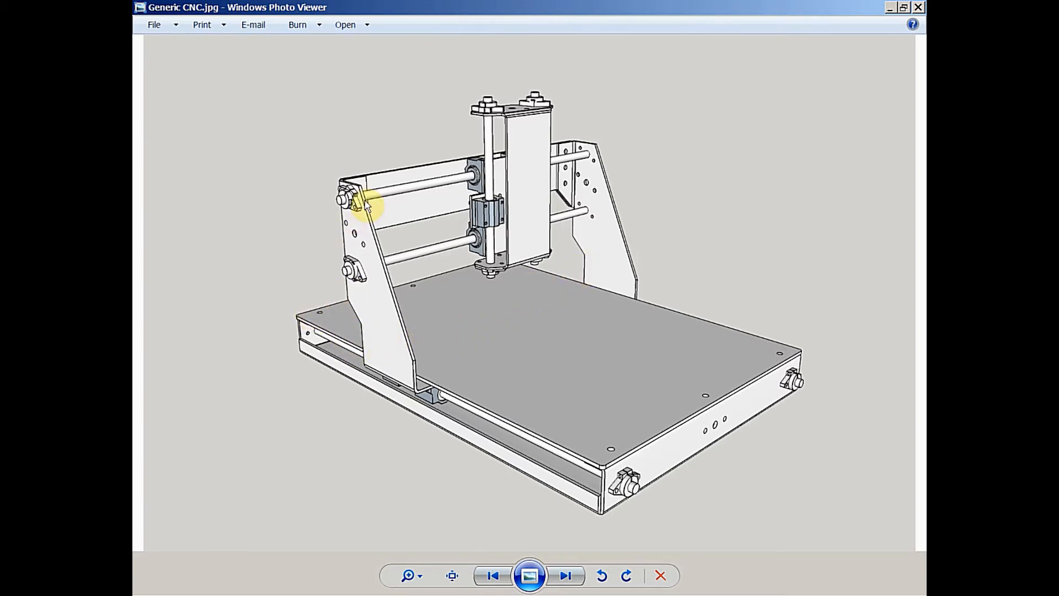
pyautogui.moveTo(477, 215)
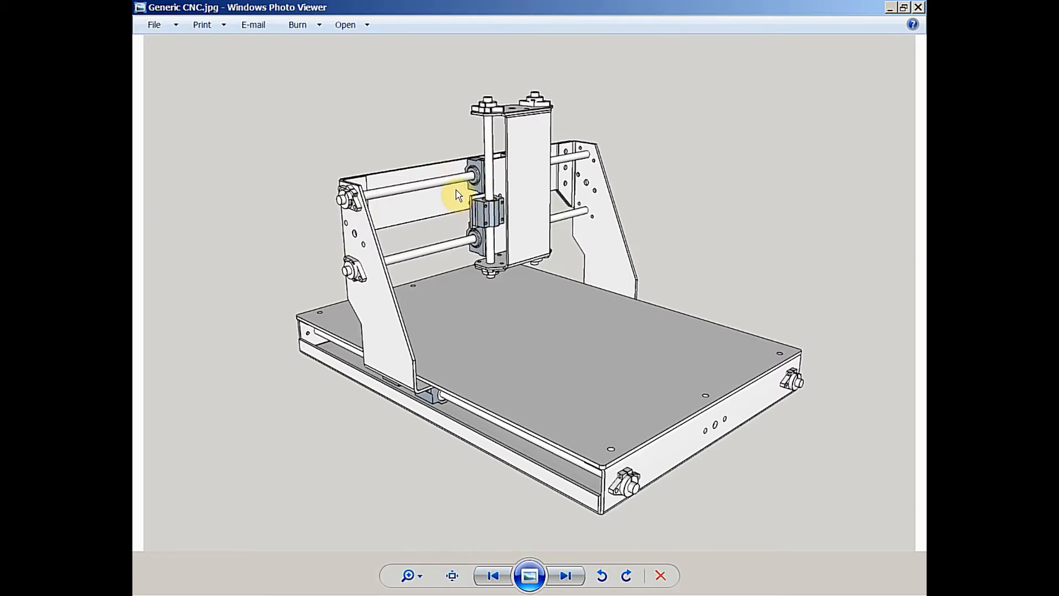
pyautogui.moveTo(453, 203)
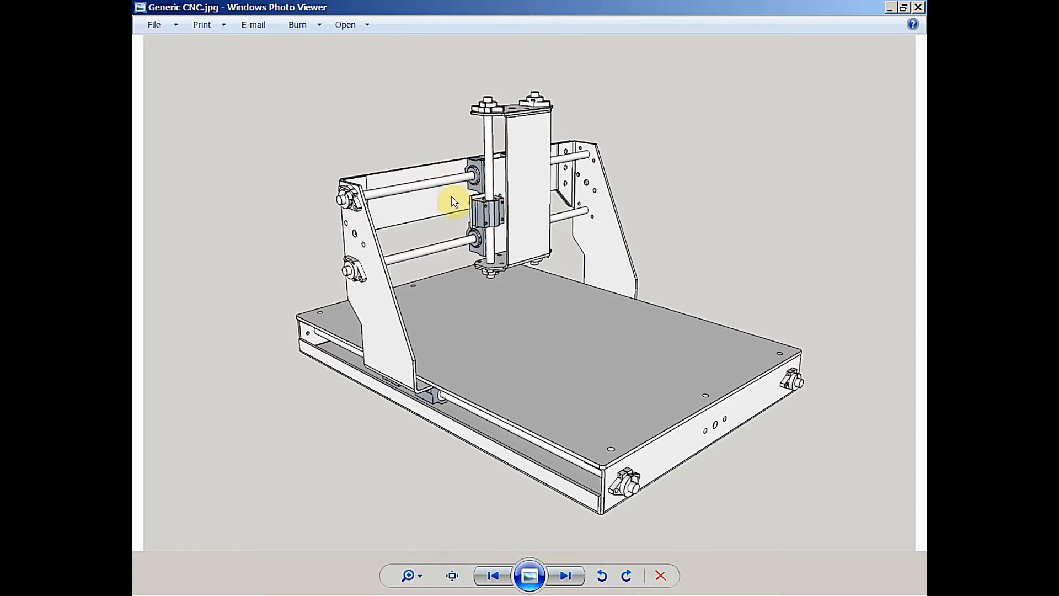
pyautogui.moveTo(336, 326)
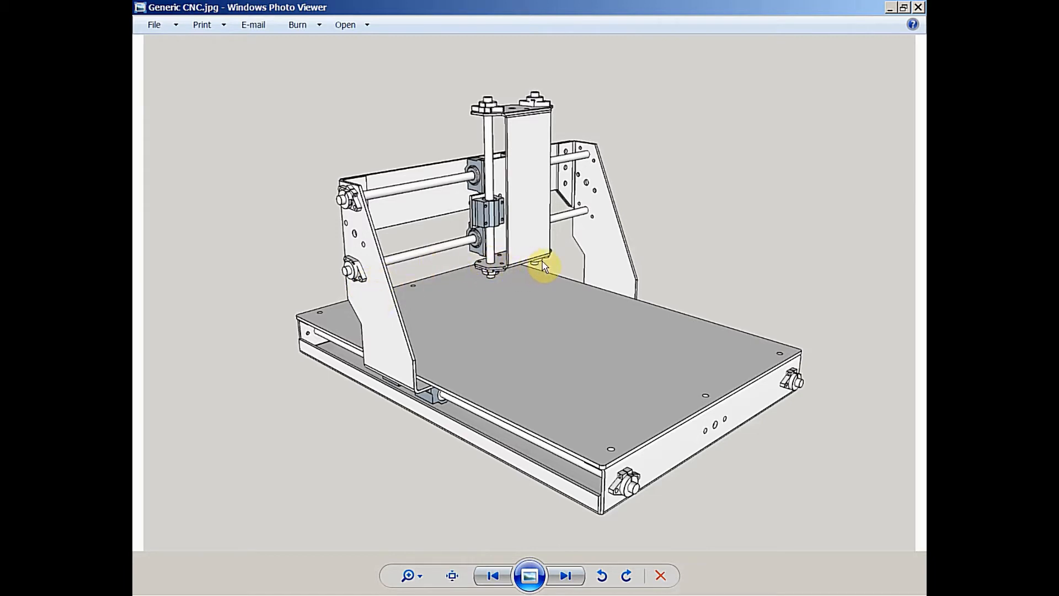
pyautogui.moveTo(446, 215)
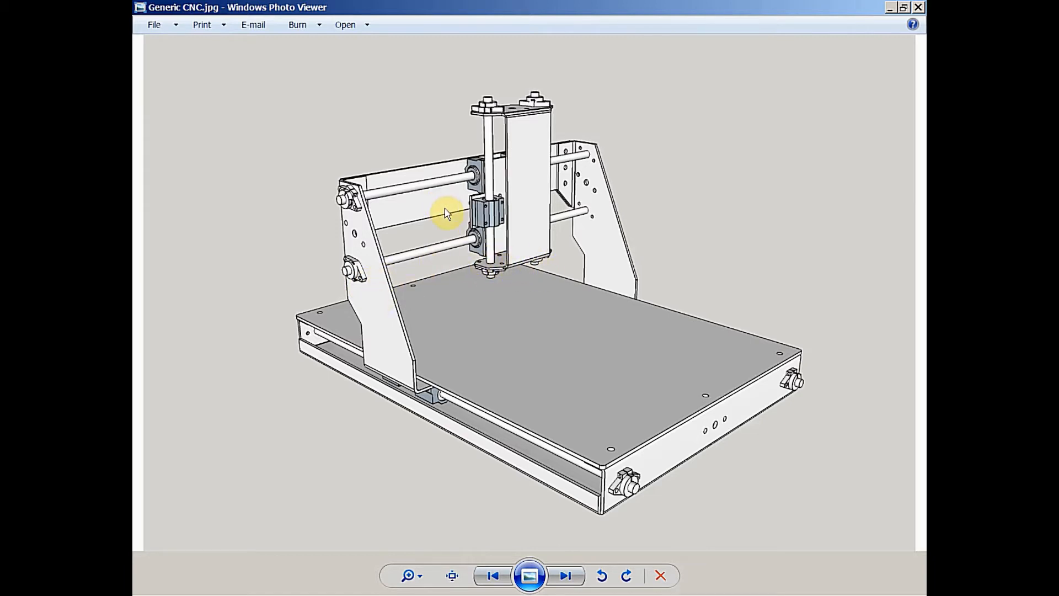
pyautogui.moveTo(571, 270)
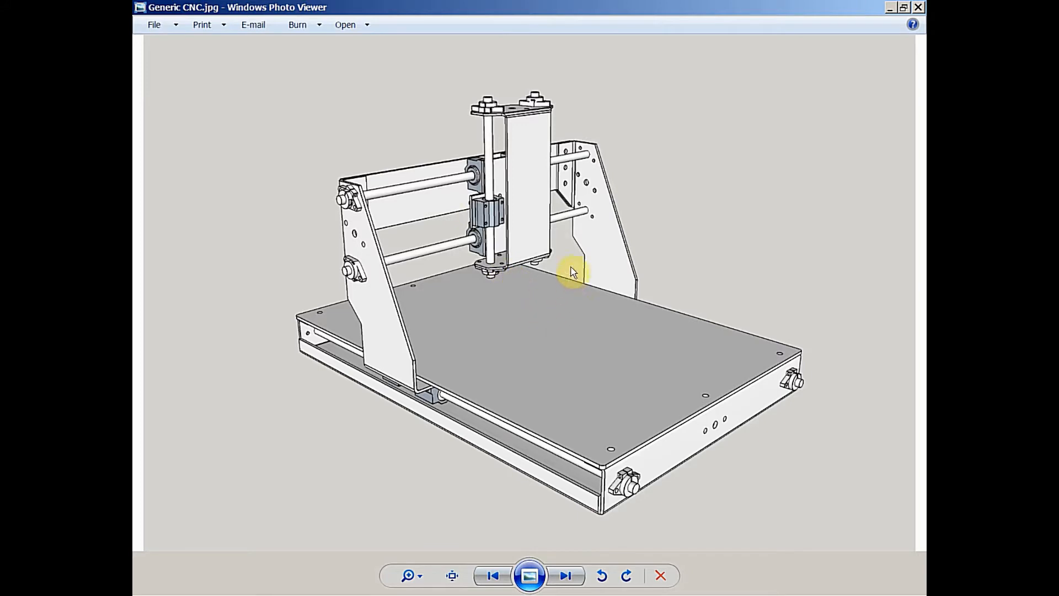
pyautogui.moveTo(591, 220)
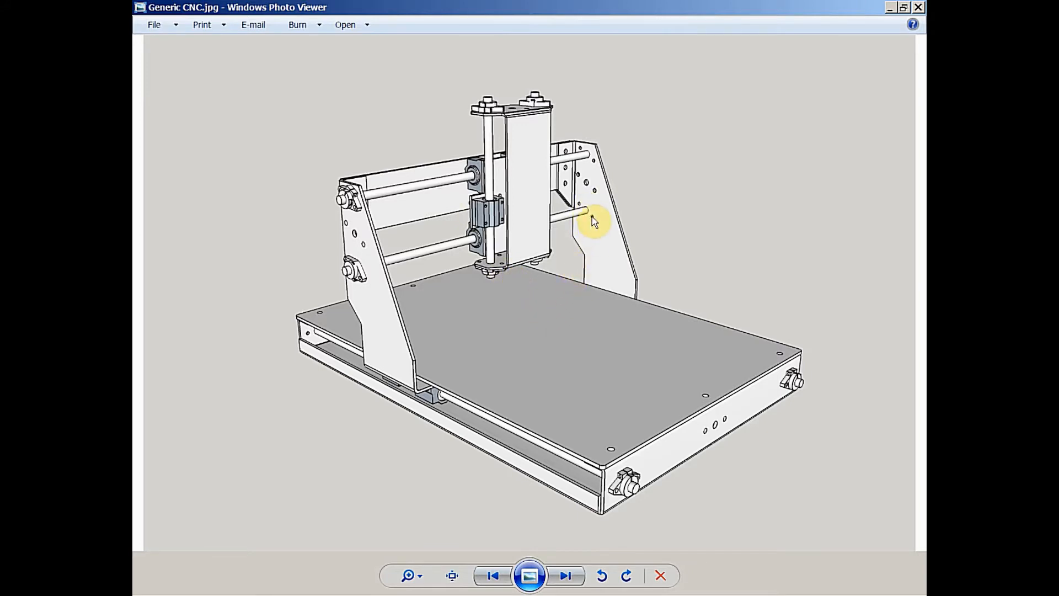
pyautogui.moveTo(601, 239)
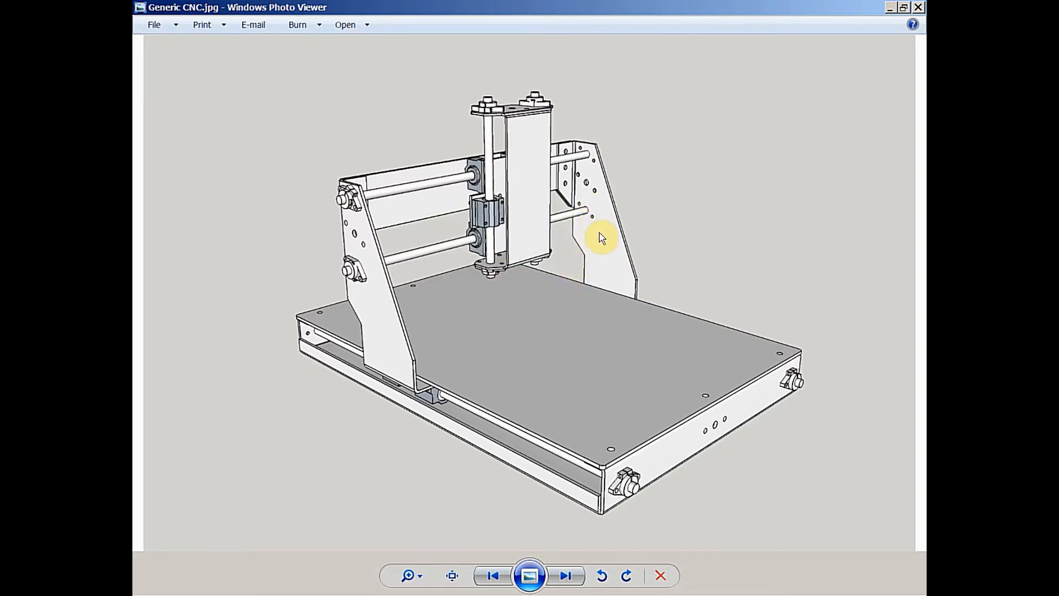
pyautogui.moveTo(518, 243)
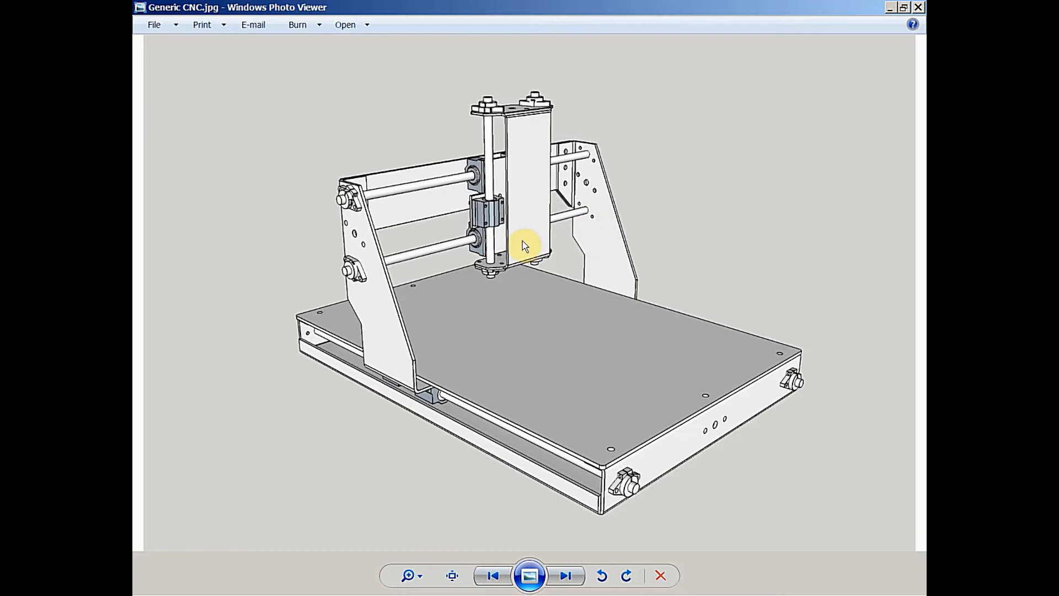
pyautogui.moveTo(475, 213)
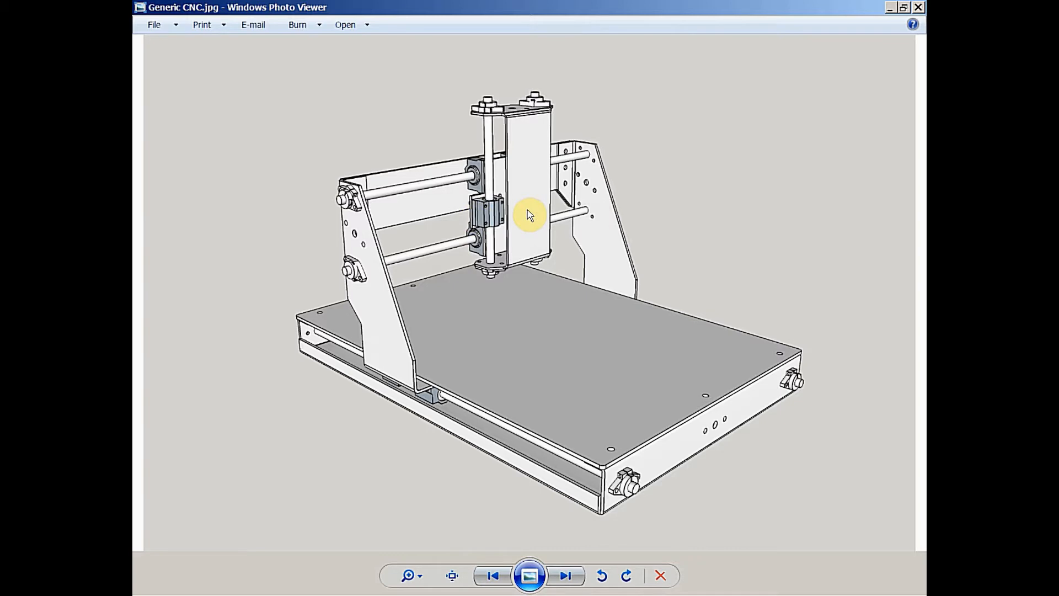
pyautogui.moveTo(599, 233)
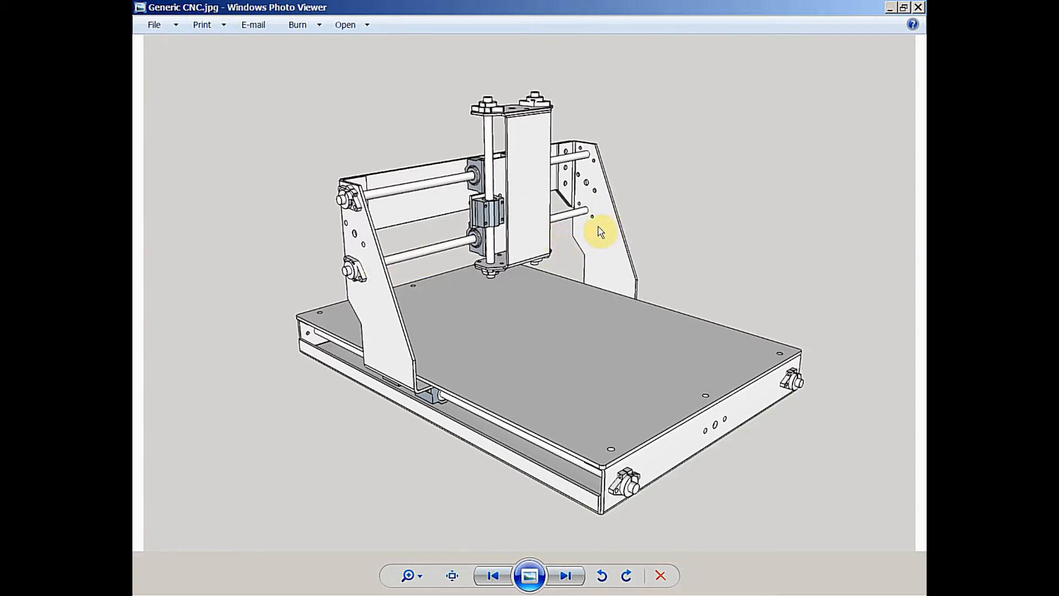
pyautogui.moveTo(602, 263)
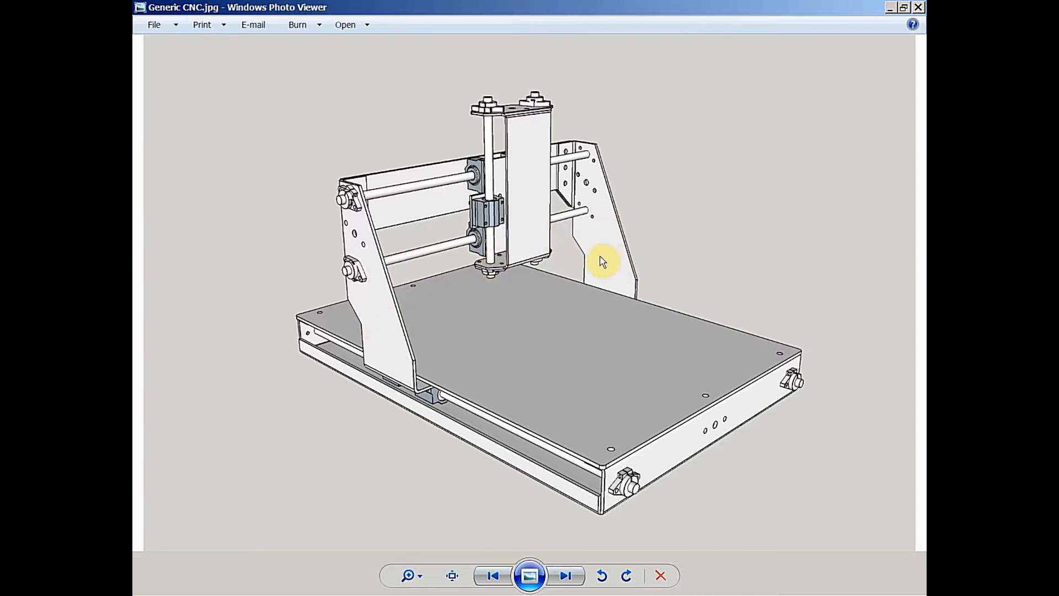
pyautogui.moveTo(351, 208)
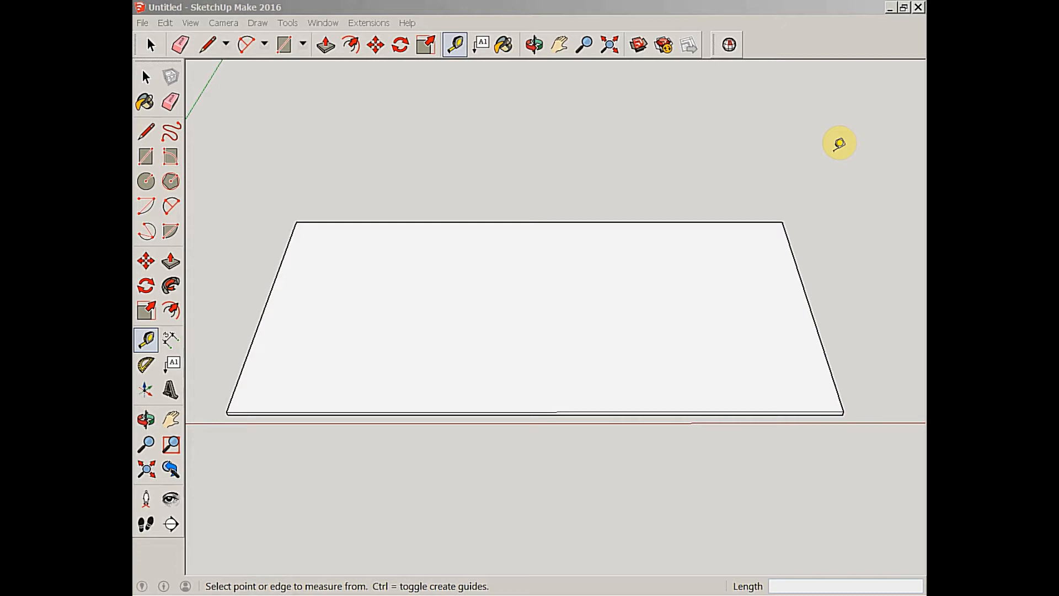
pyautogui.moveTo(826, 148)
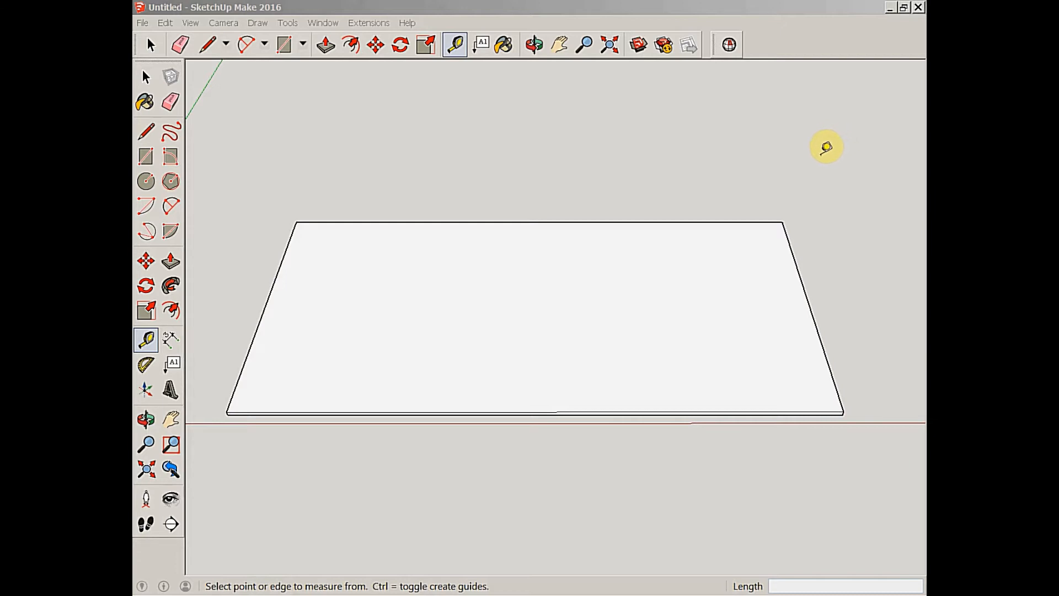
pyautogui.moveTo(651, 236)
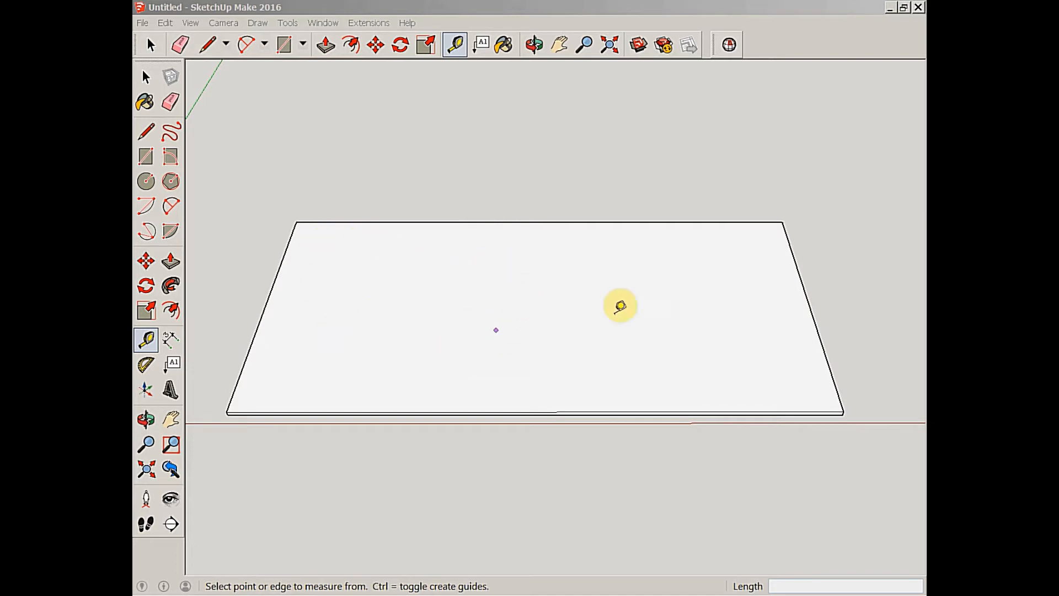
pyautogui.moveTo(644, 278)
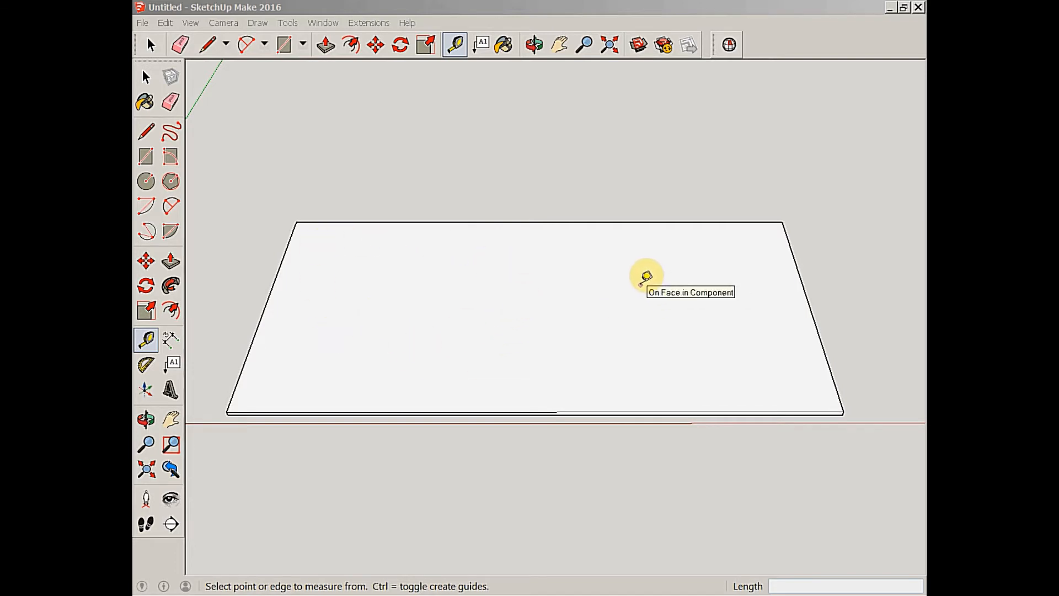
pyautogui.moveTo(264, 307)
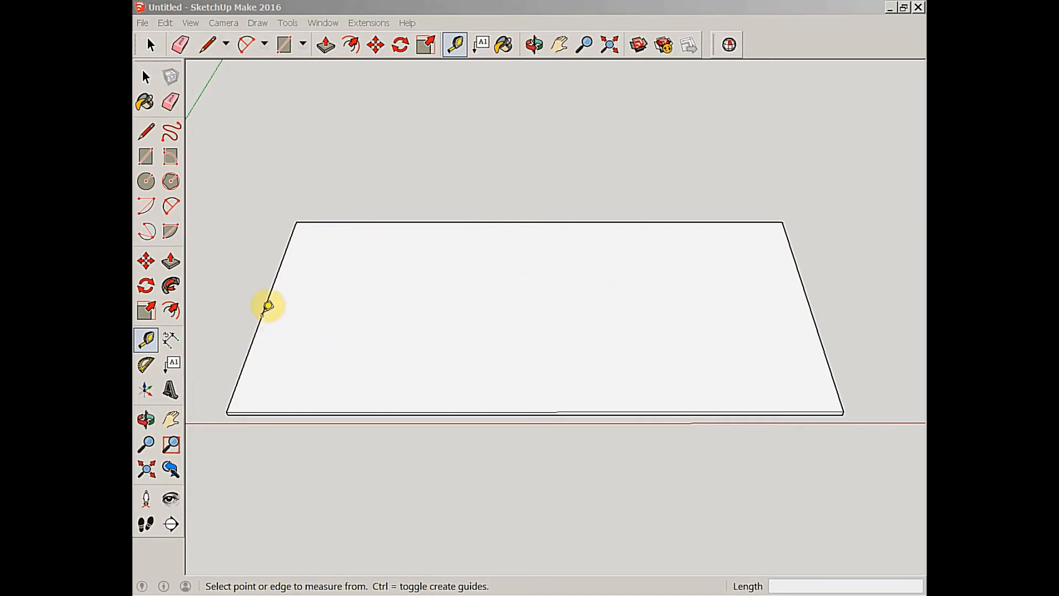
pyautogui.moveTo(816, 303)
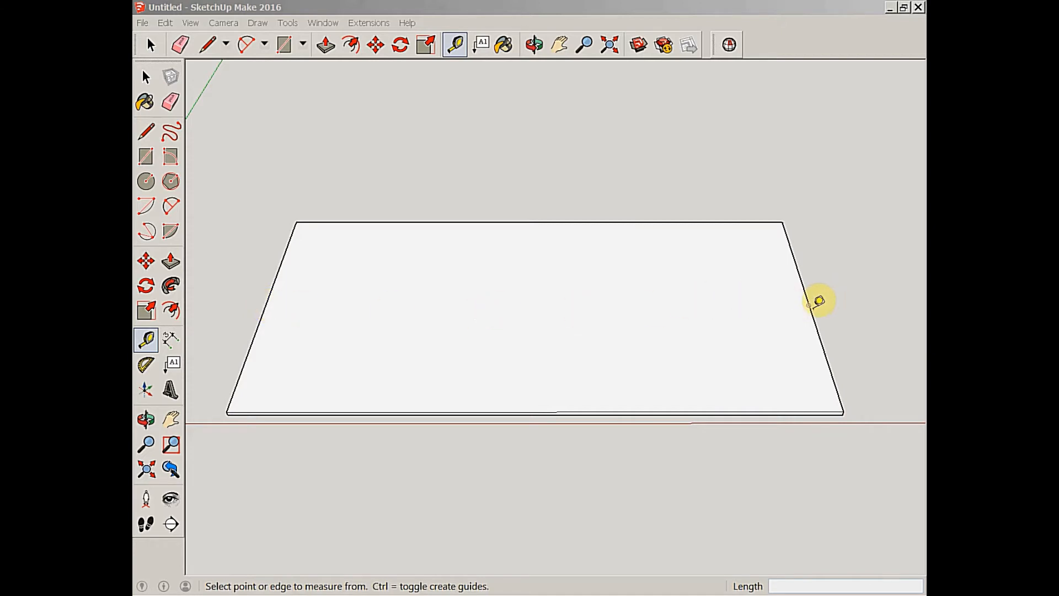
pyautogui.moveTo(605, 391)
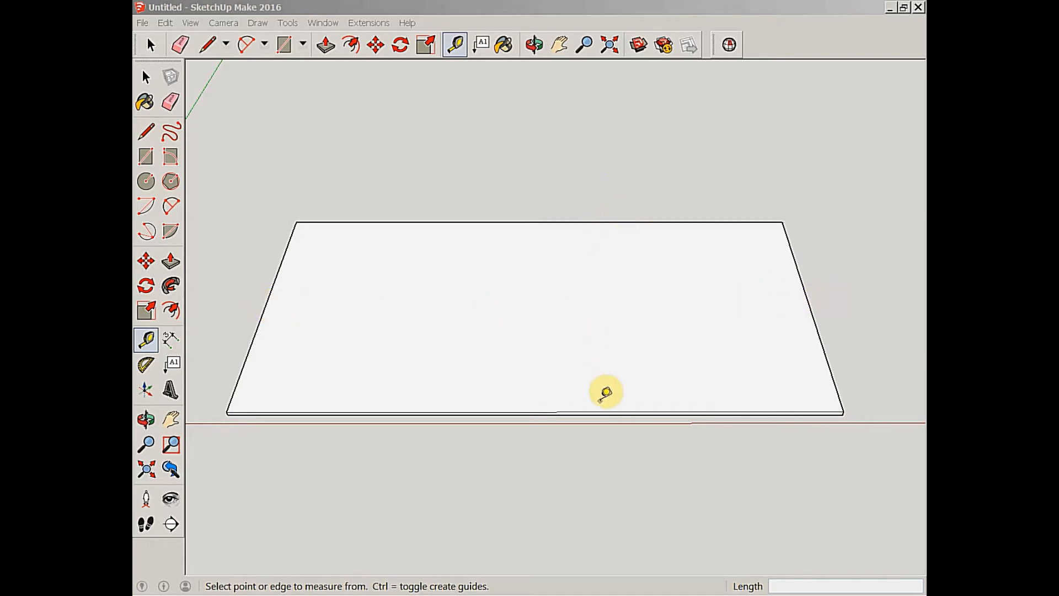
pyautogui.moveTo(601, 385)
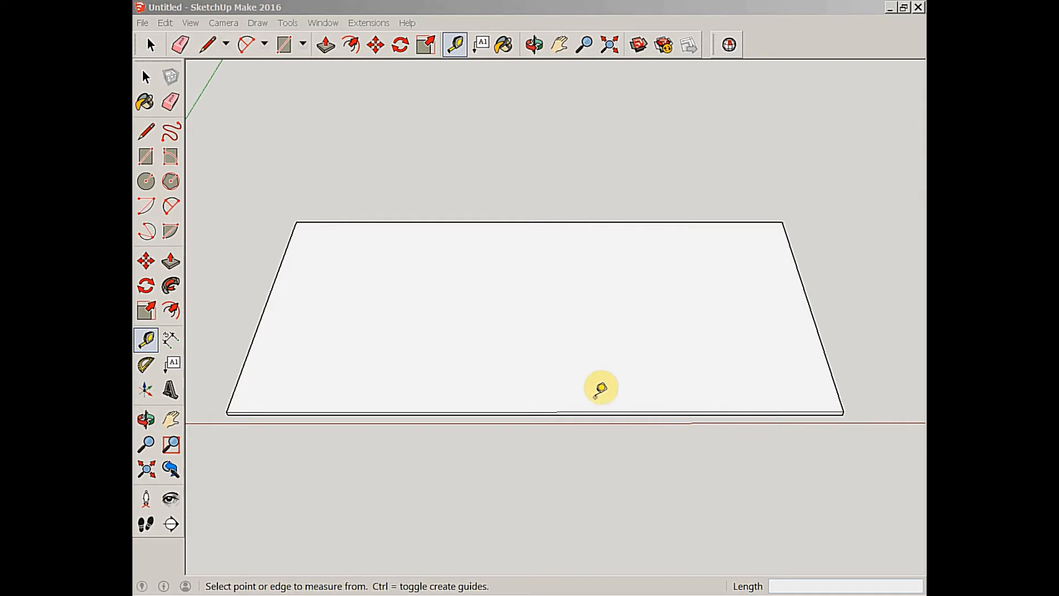
pyautogui.moveTo(682, 361)
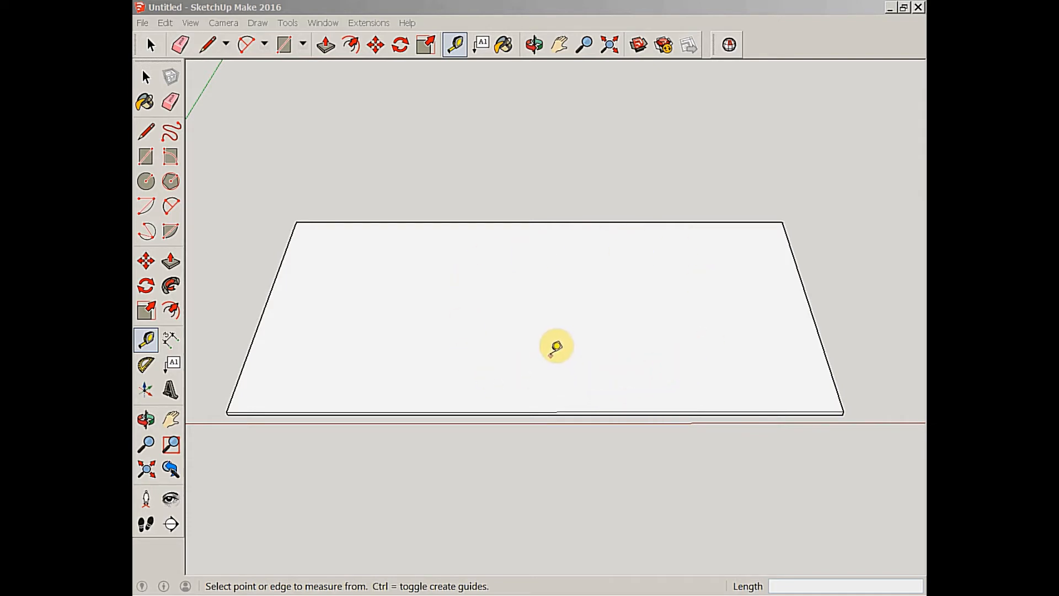
pyautogui.moveTo(554, 343)
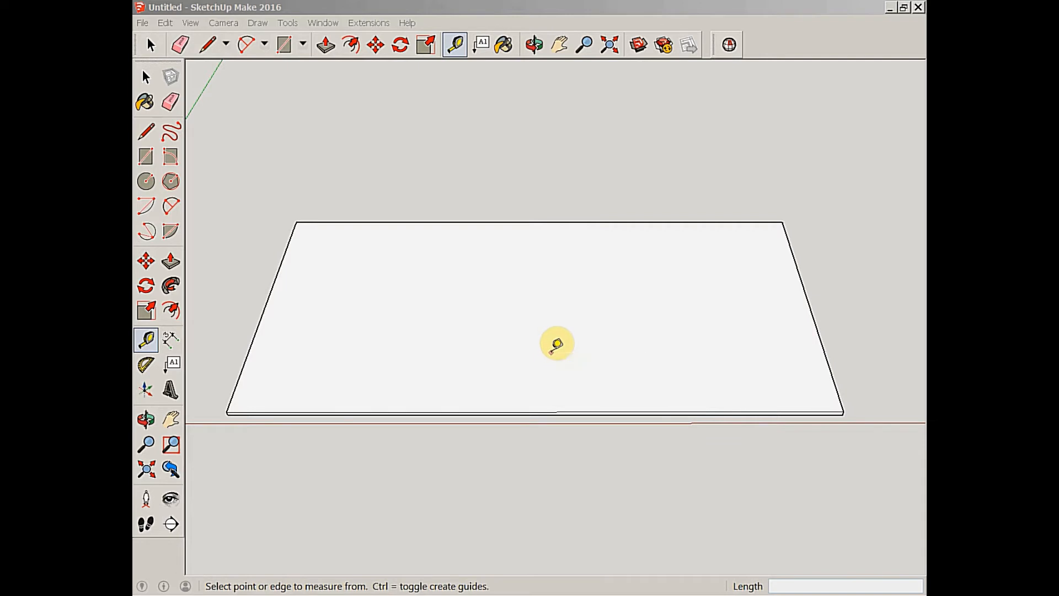
pyautogui.moveTo(338, 275)
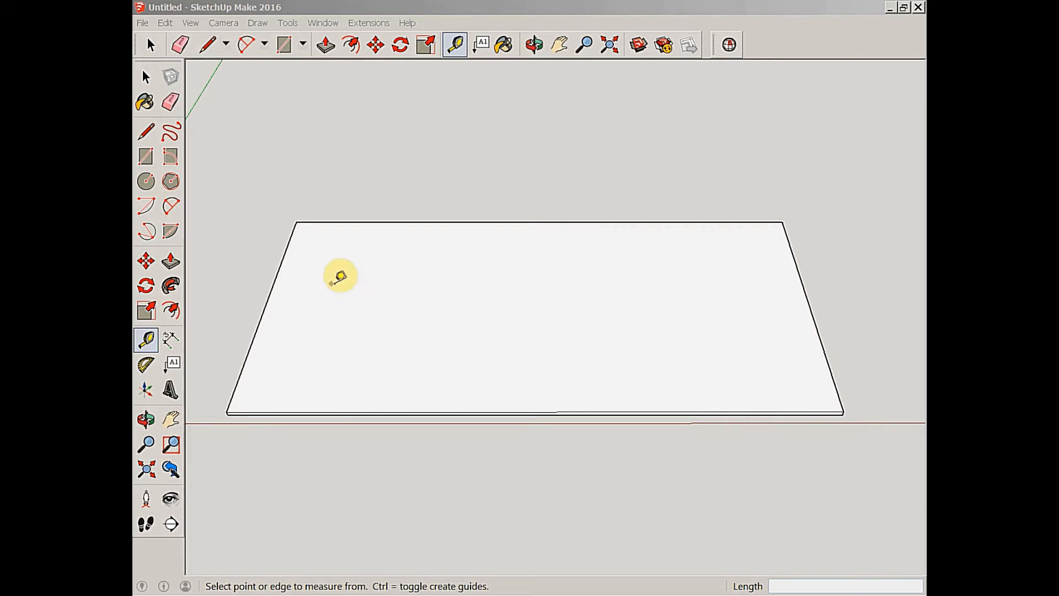
pyautogui.moveTo(274, 285)
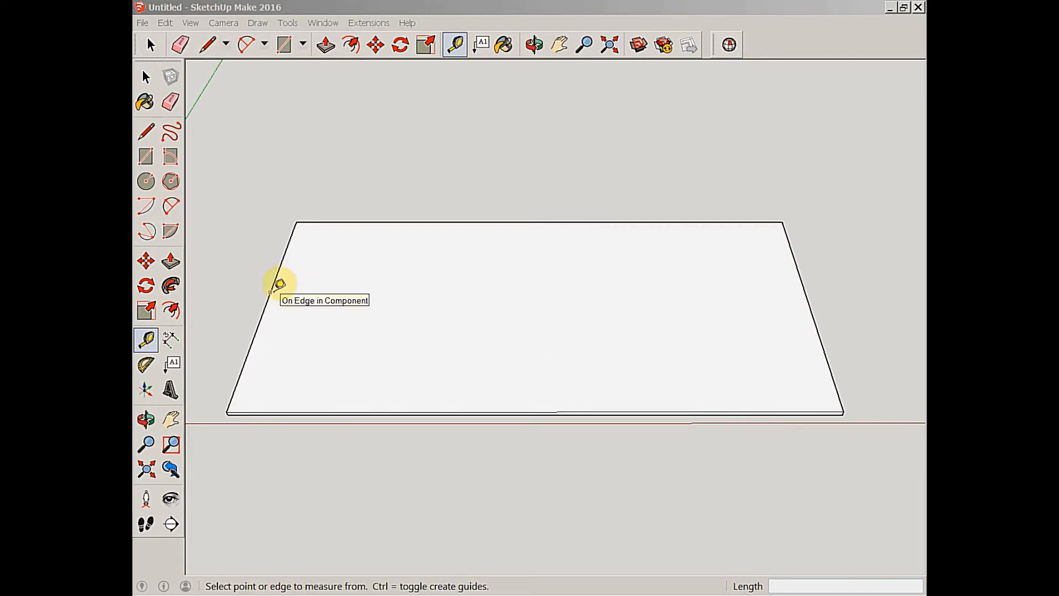
# Place a 48-inch guide across the sheet, then guides 24 inches either side of it
pyautogui.click(273, 292)
pyautogui.write('48"')
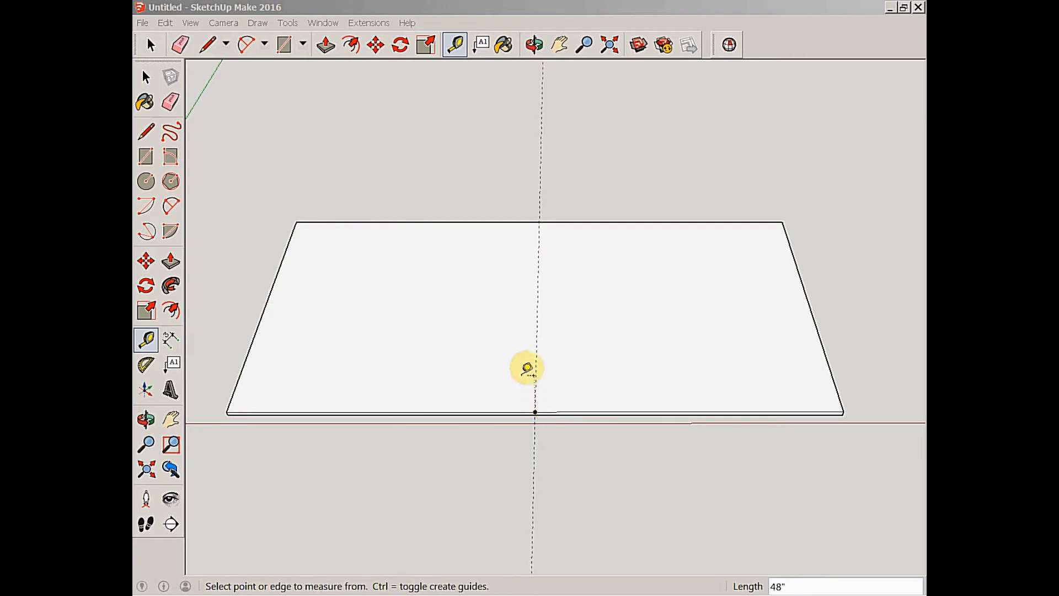
pyautogui.moveTo(570, 369)
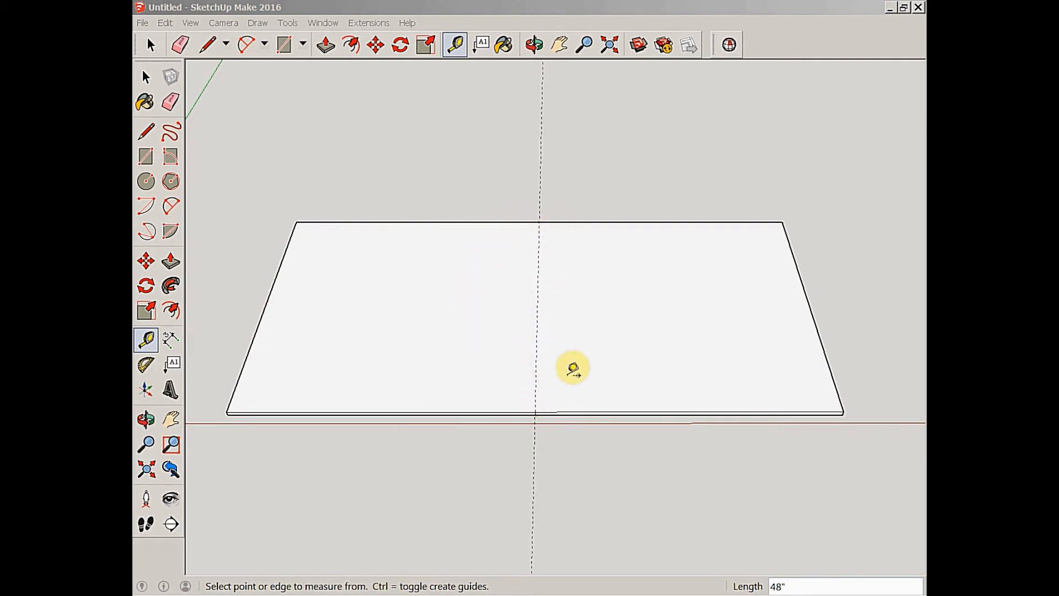
pyautogui.moveTo(664, 287)
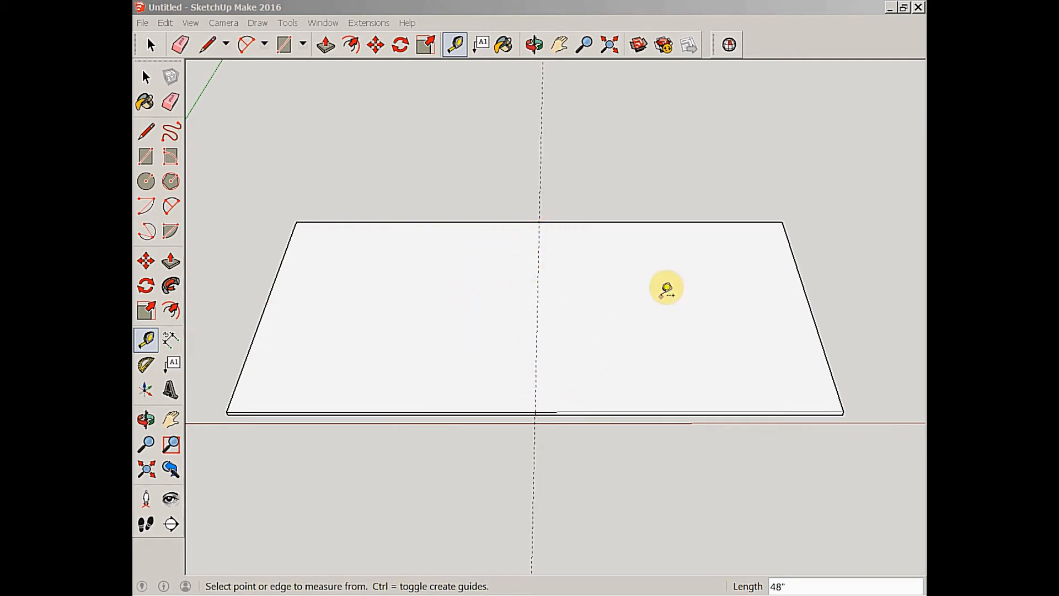
pyautogui.moveTo(610, 282)
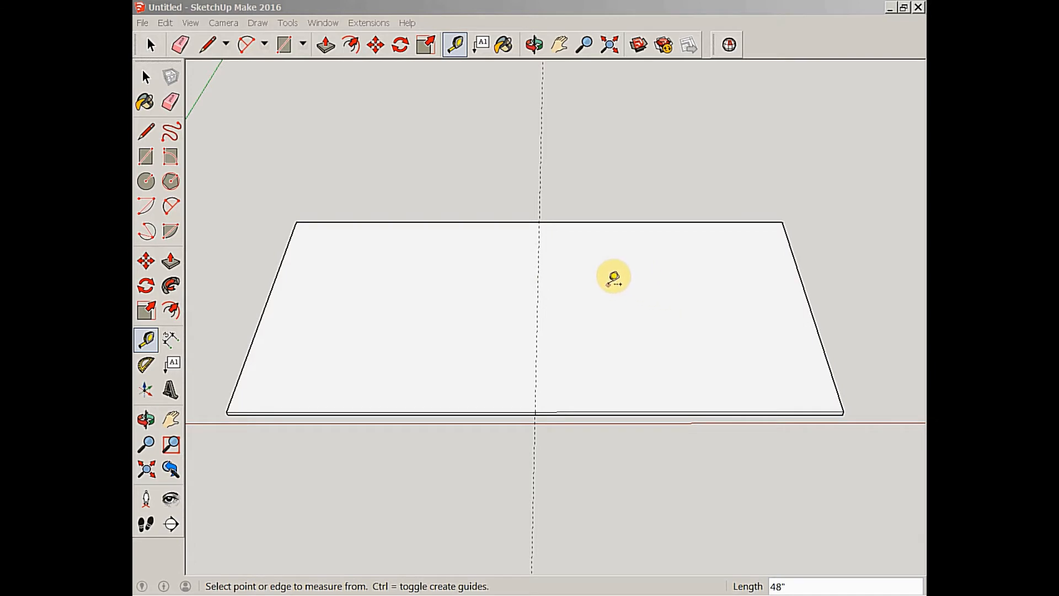
pyautogui.moveTo(608, 276)
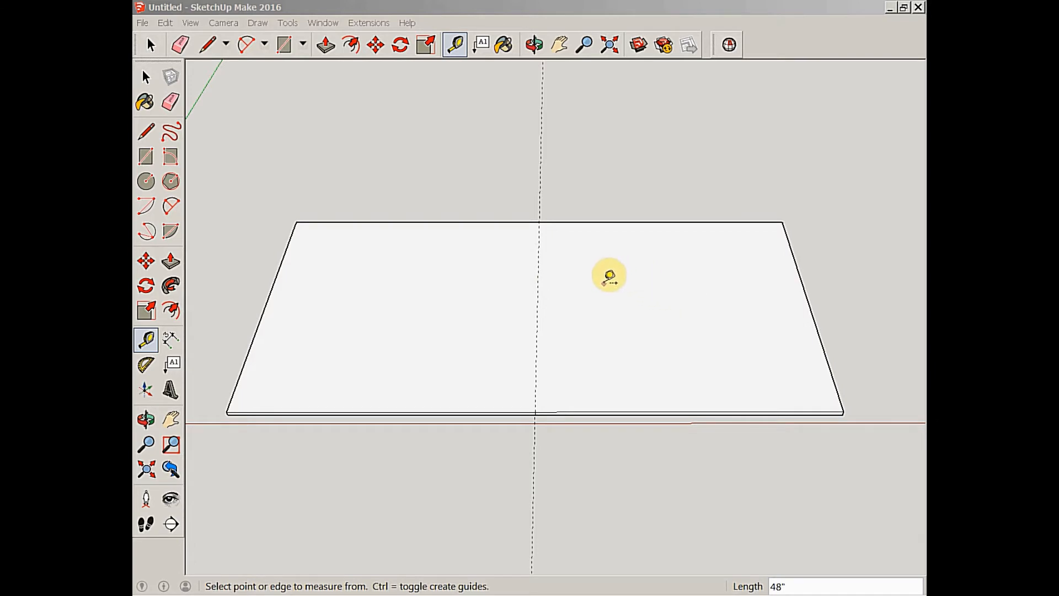
pyautogui.click(536, 292)
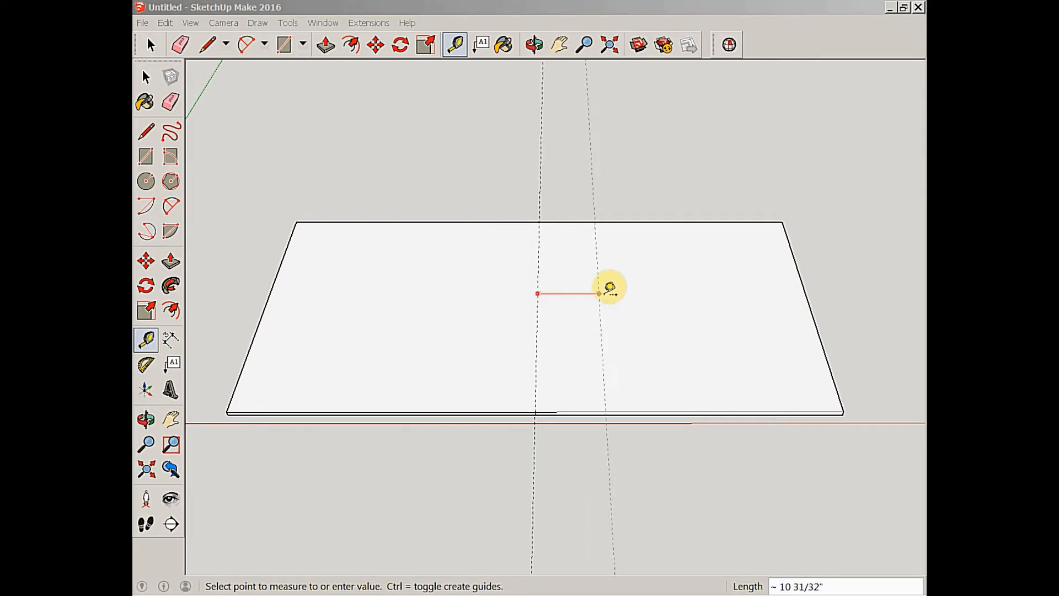
pyautogui.write('24')
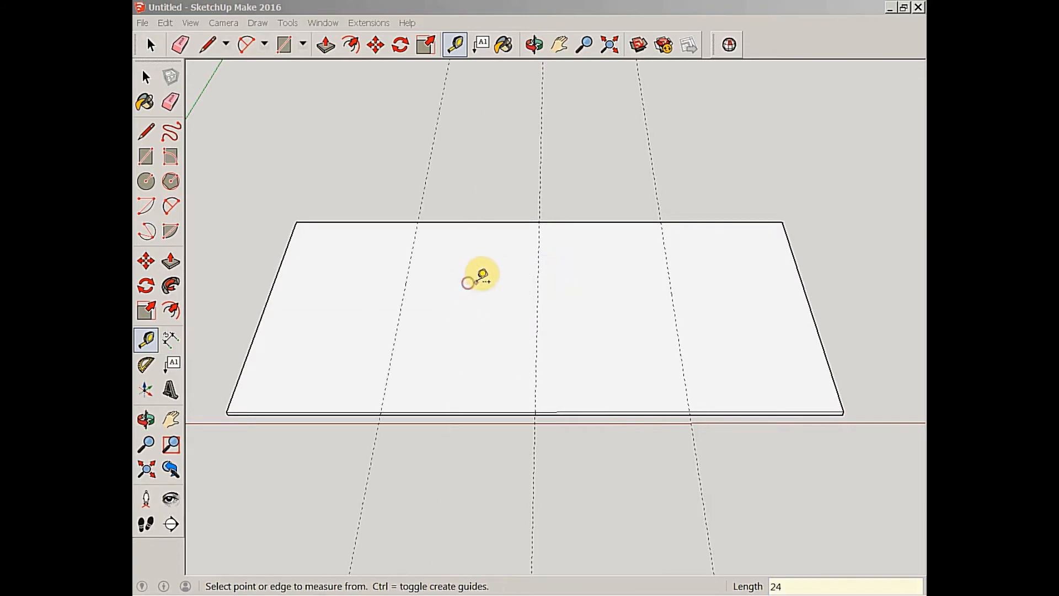
pyautogui.moveTo(672, 238)
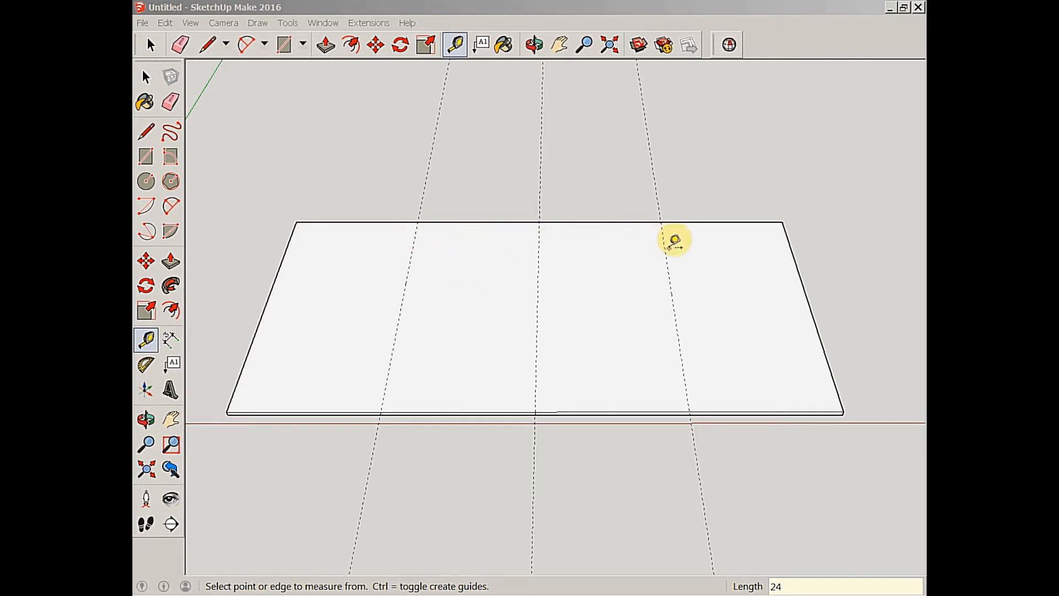
pyautogui.moveTo(419, 247)
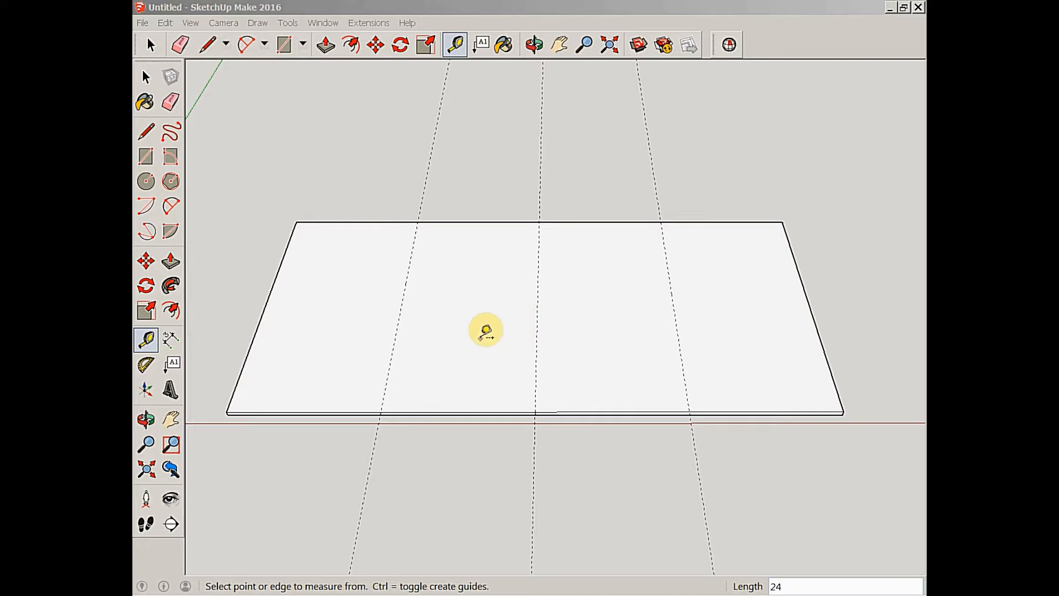
pyautogui.moveTo(505, 349)
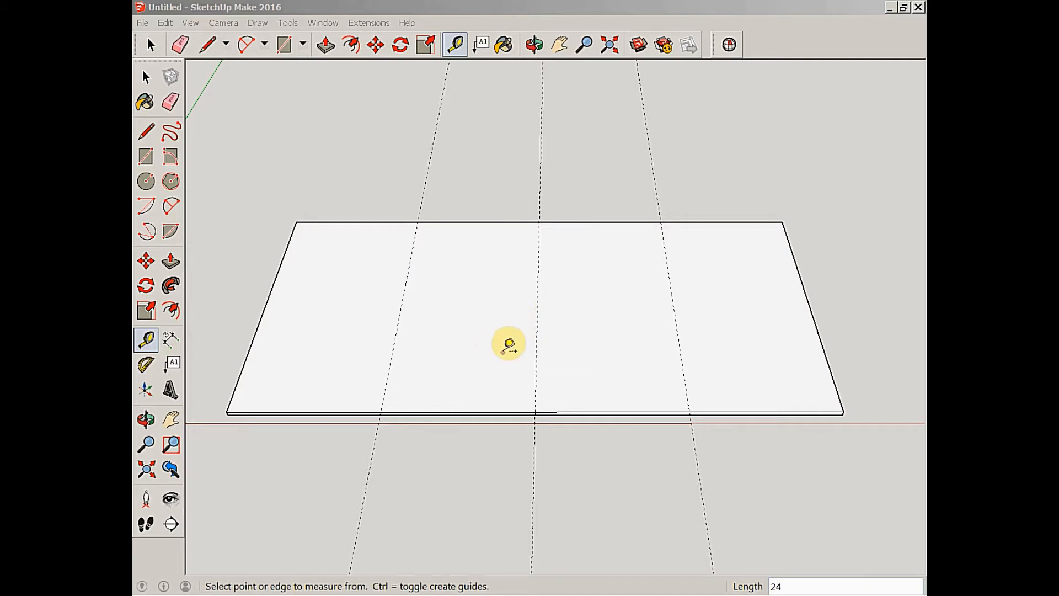
pyautogui.moveTo(456, 304)
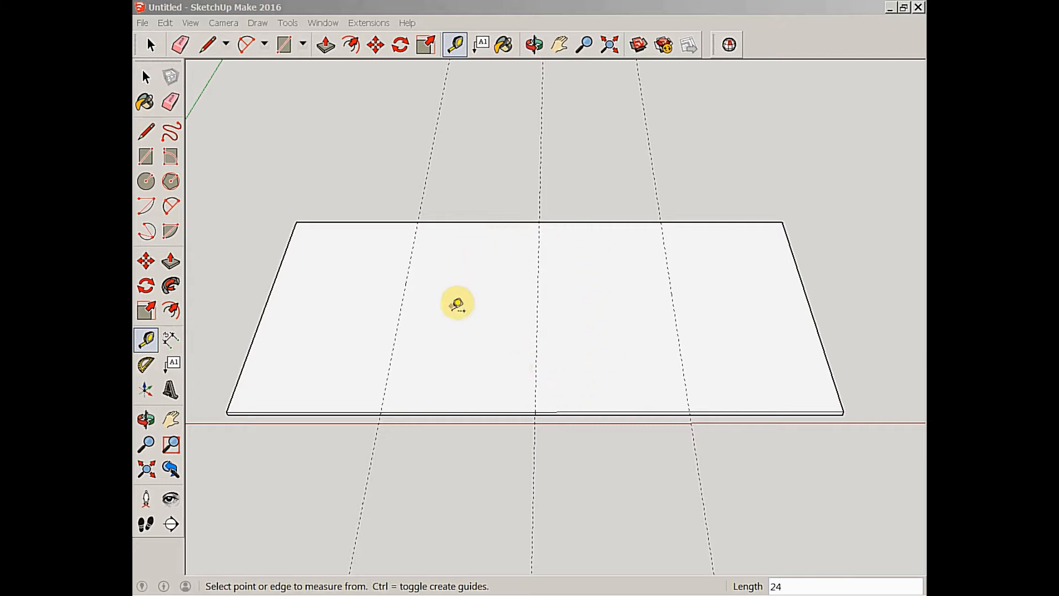
pyautogui.moveTo(487, 338)
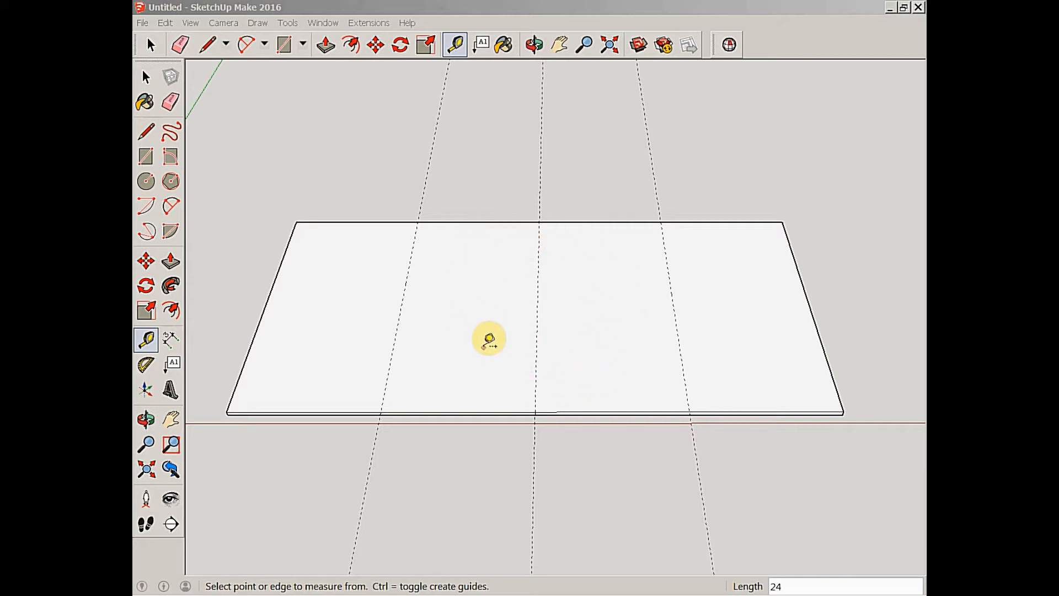
pyautogui.moveTo(629, 343)
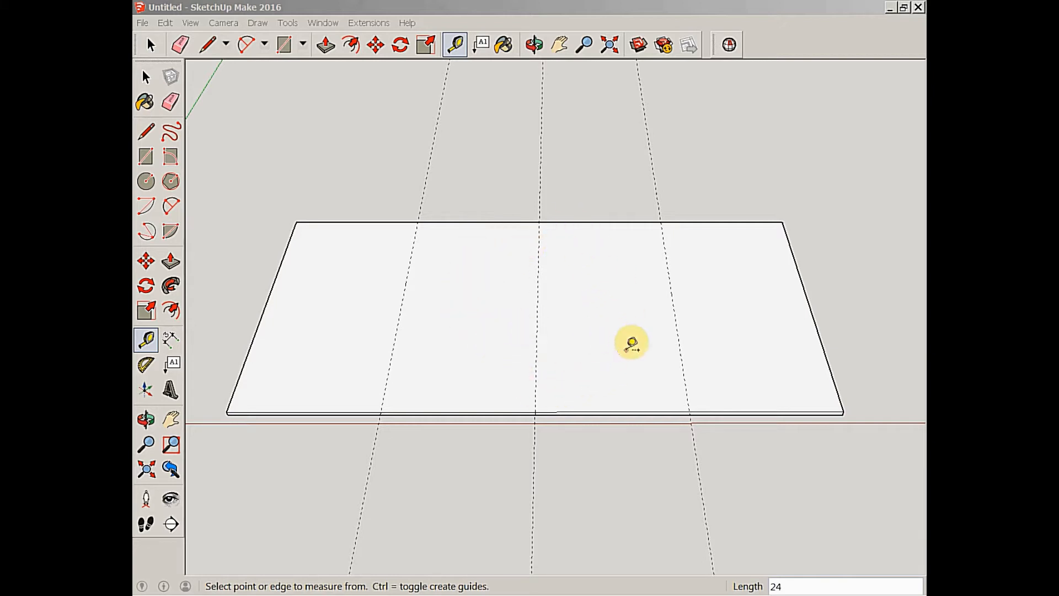
pyautogui.moveTo(683, 355)
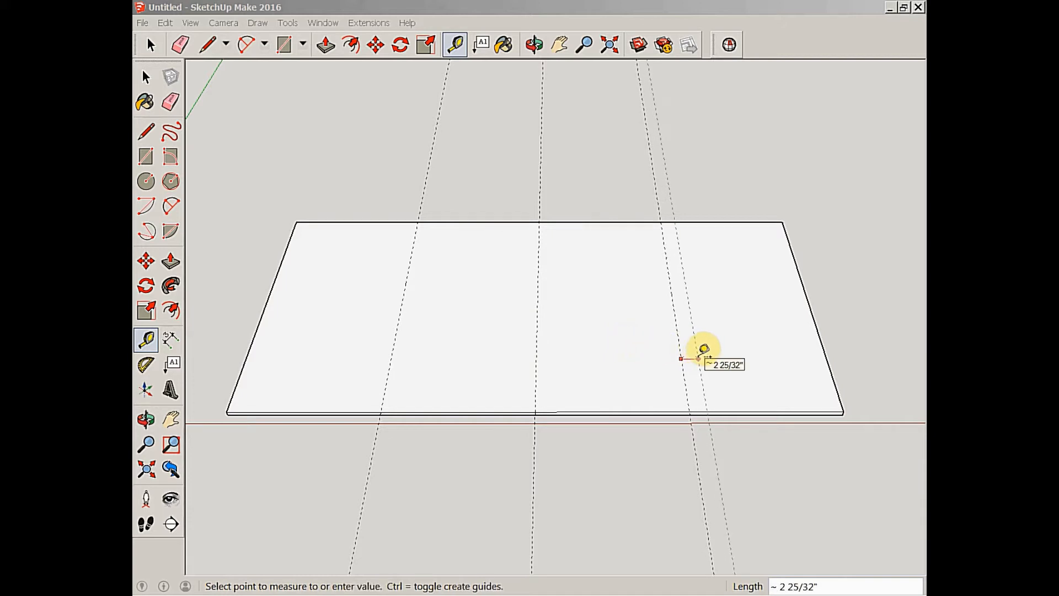
# Offset a new guide 2 inches outward from each outer guide
pyautogui.write('2')
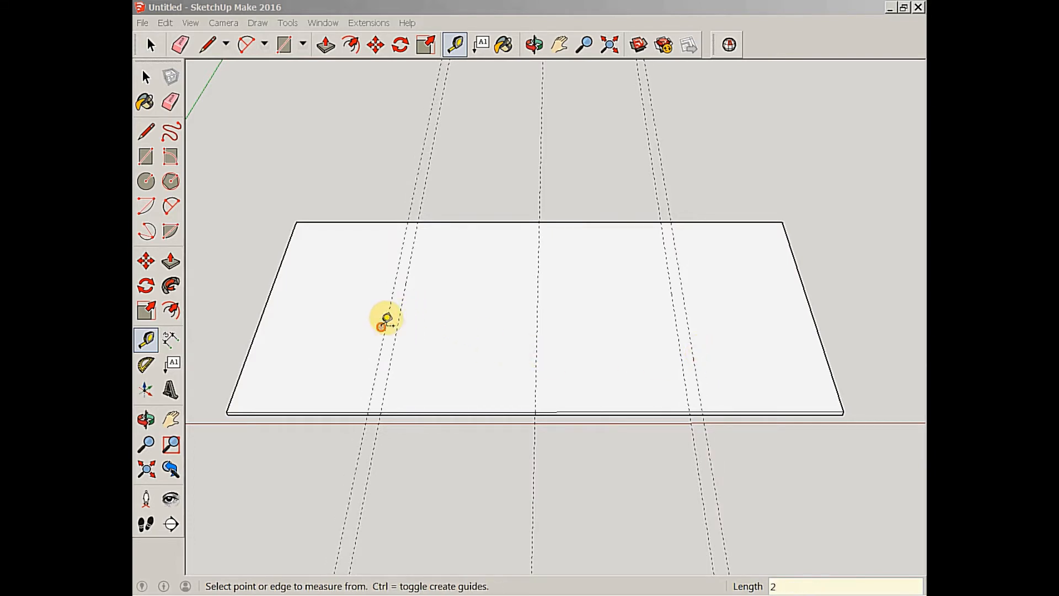
pyautogui.moveTo(398, 306)
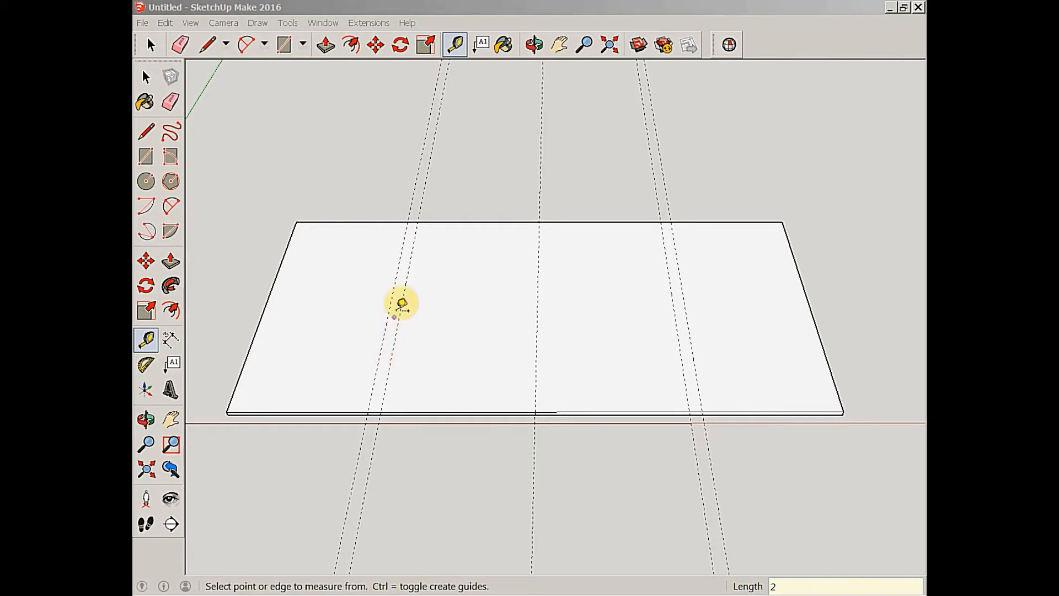
pyautogui.moveTo(385, 377)
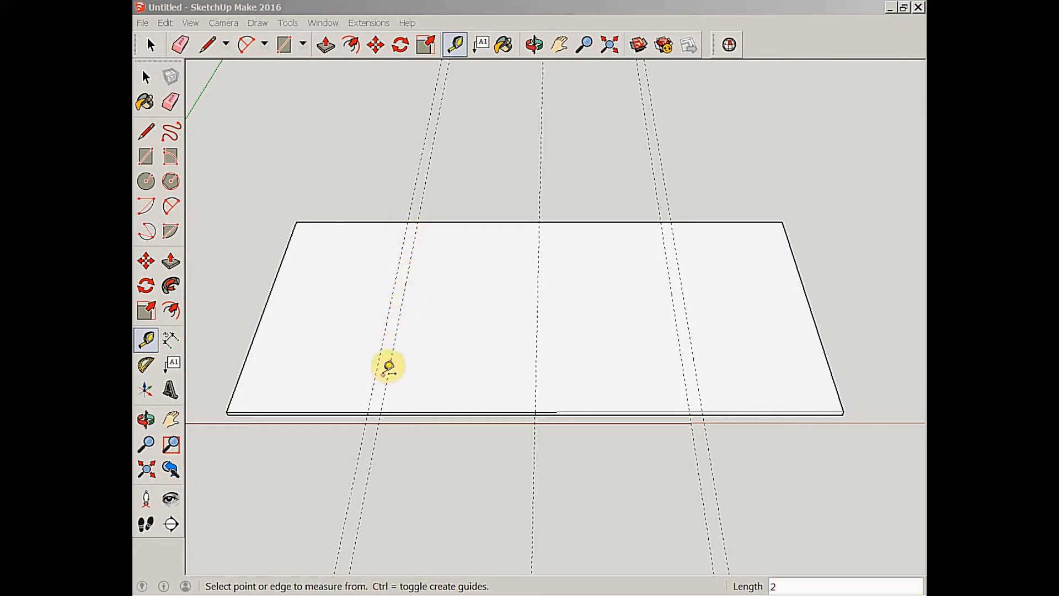
pyautogui.moveTo(547, 229)
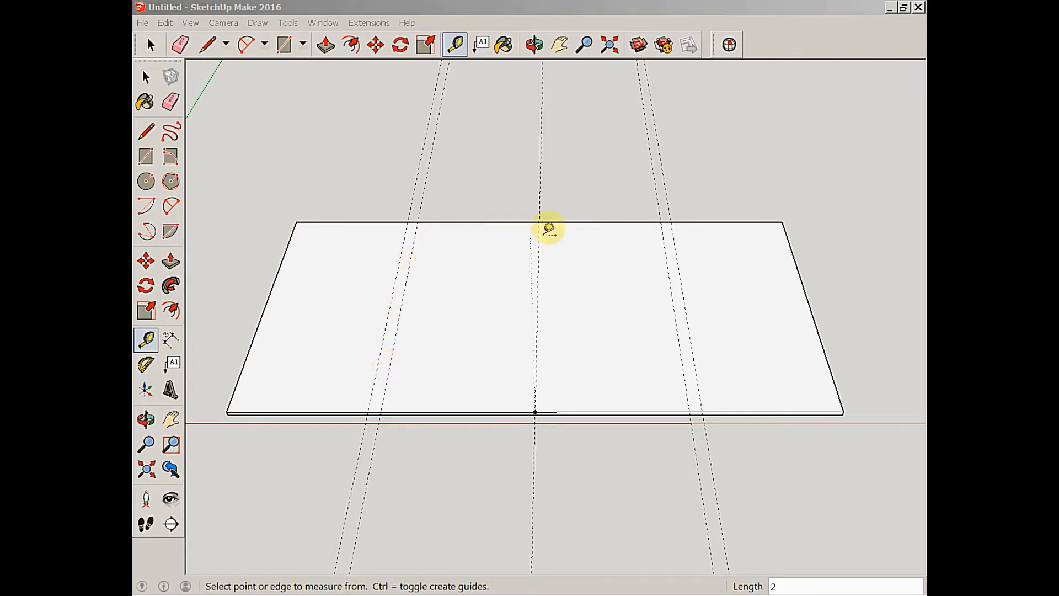
pyautogui.moveTo(507, 293)
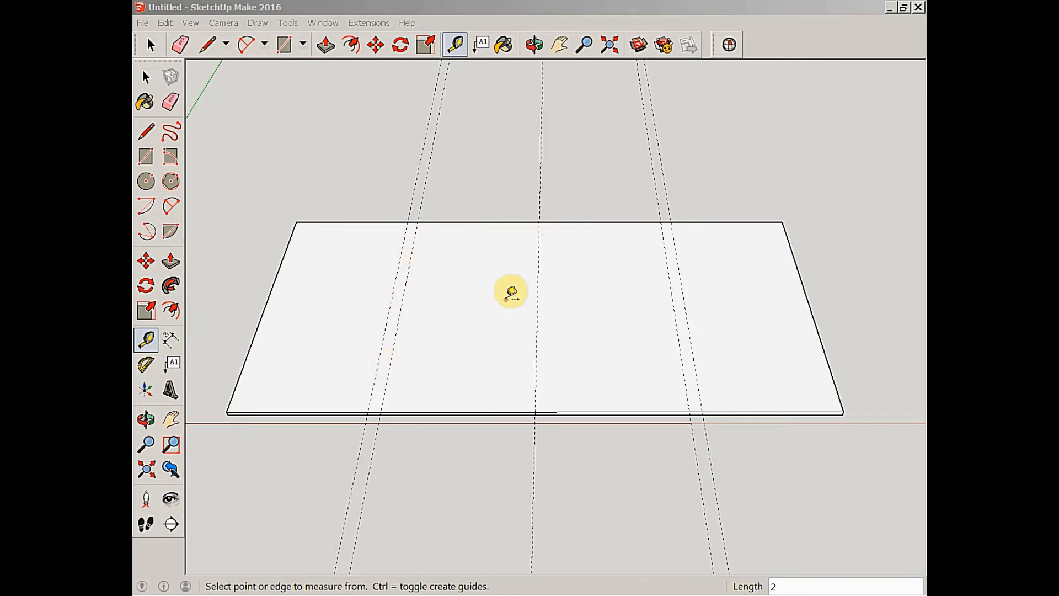
pyautogui.moveTo(484, 295)
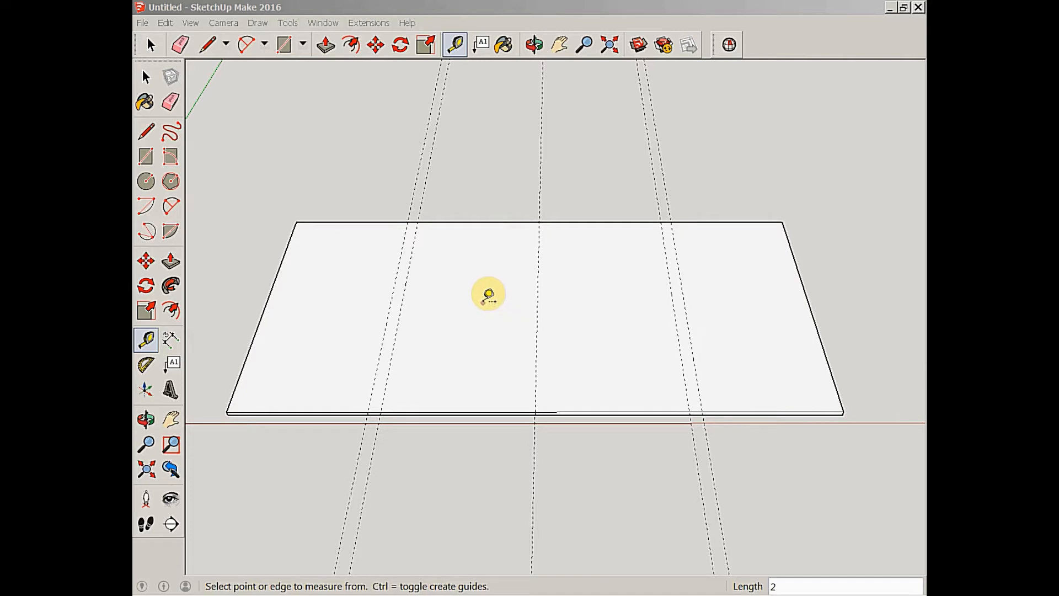
pyautogui.moveTo(493, 296)
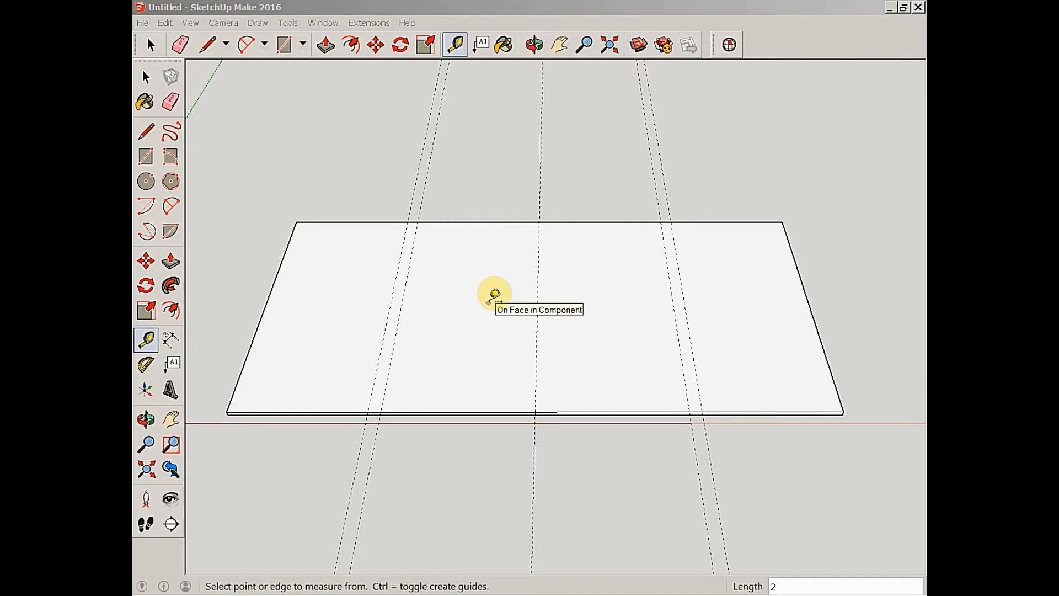
pyautogui.moveTo(489, 295)
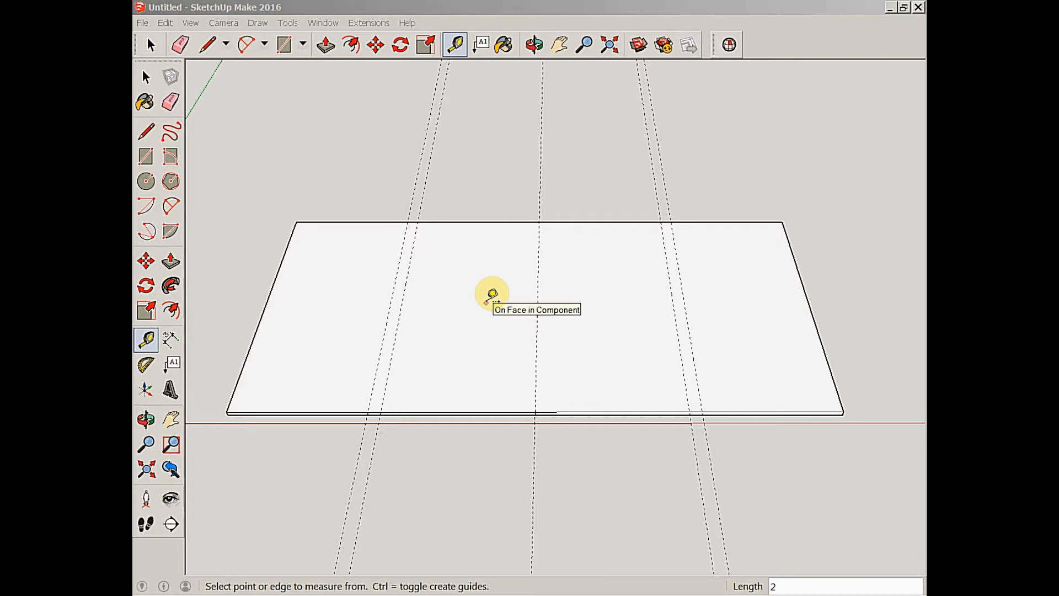
pyautogui.moveTo(605, 322)
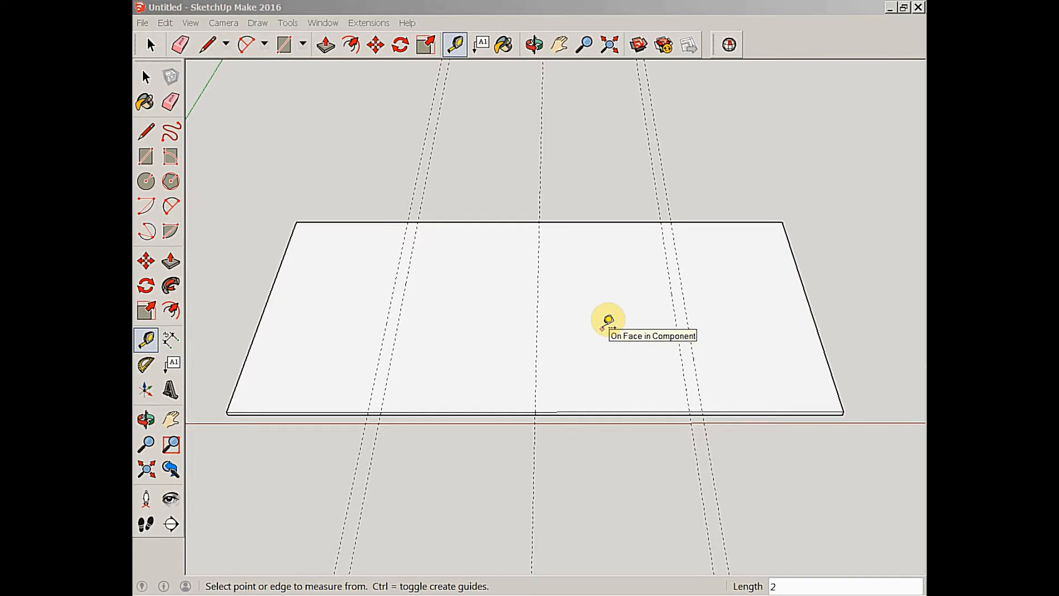
pyautogui.moveTo(696, 319)
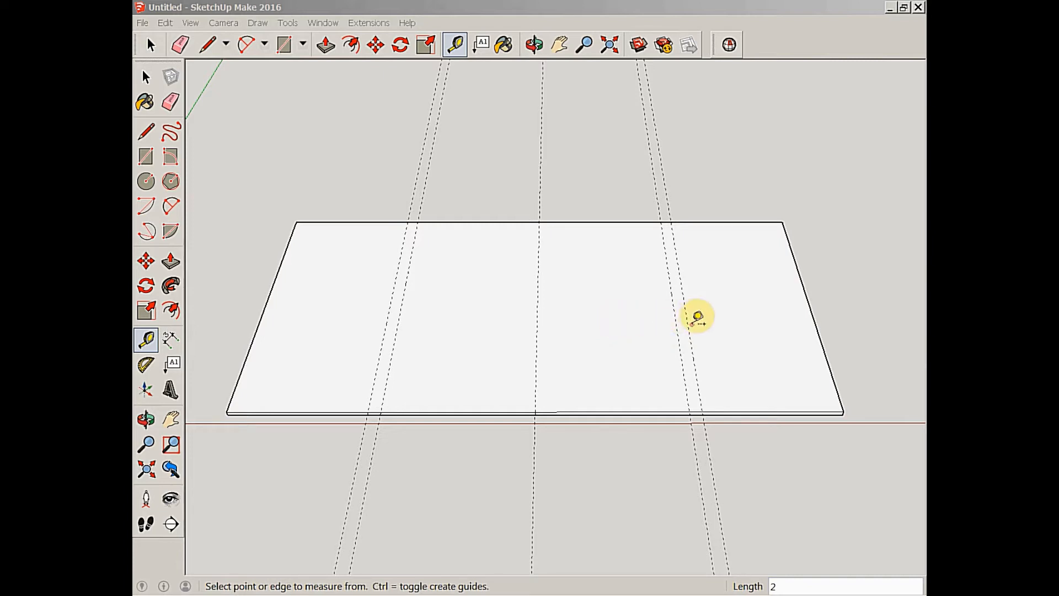
# Offset new guides 1 inch from the existing left and right guides
pyautogui.click(694, 322)
pyautogui.write('1')
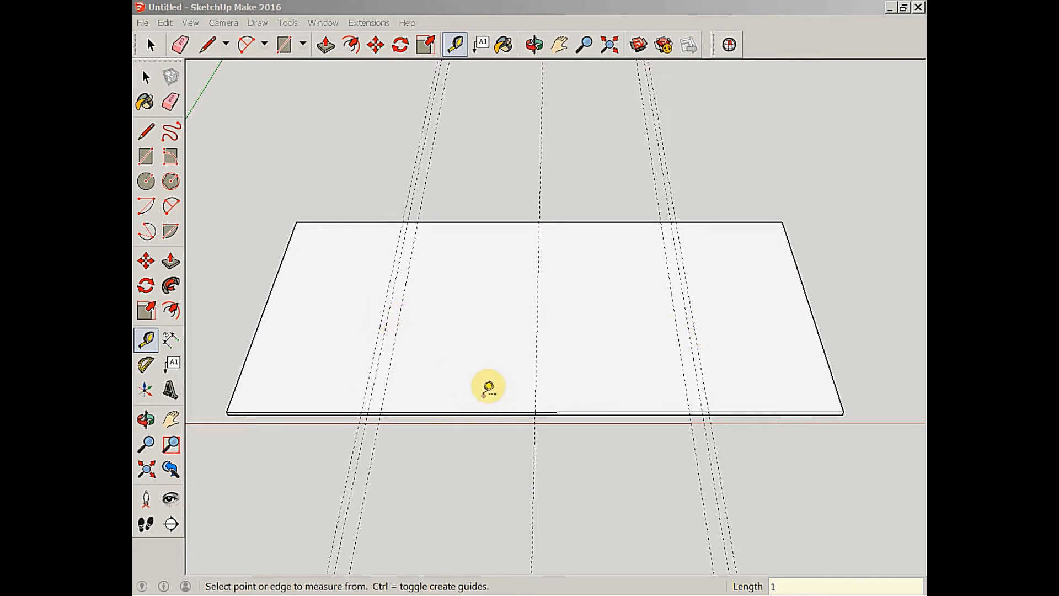
pyautogui.moveTo(418, 311)
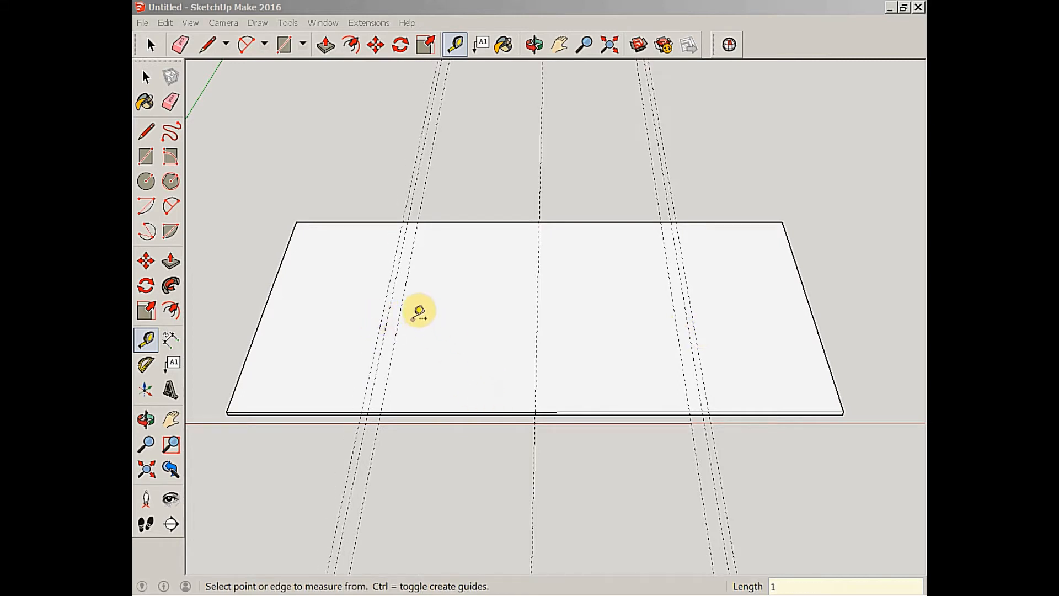
pyautogui.moveTo(682, 332)
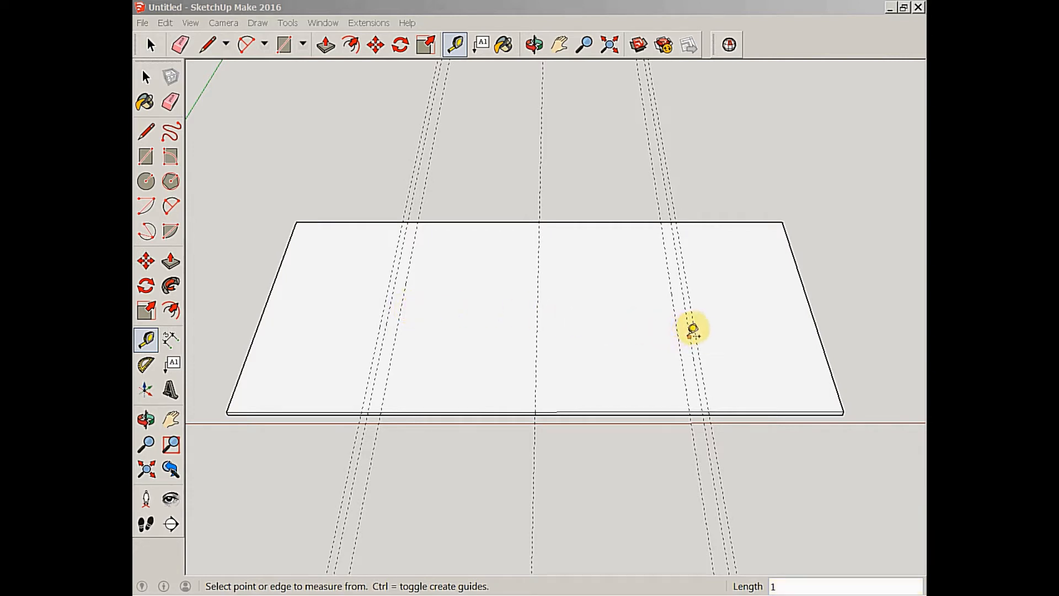
pyautogui.moveTo(384, 326)
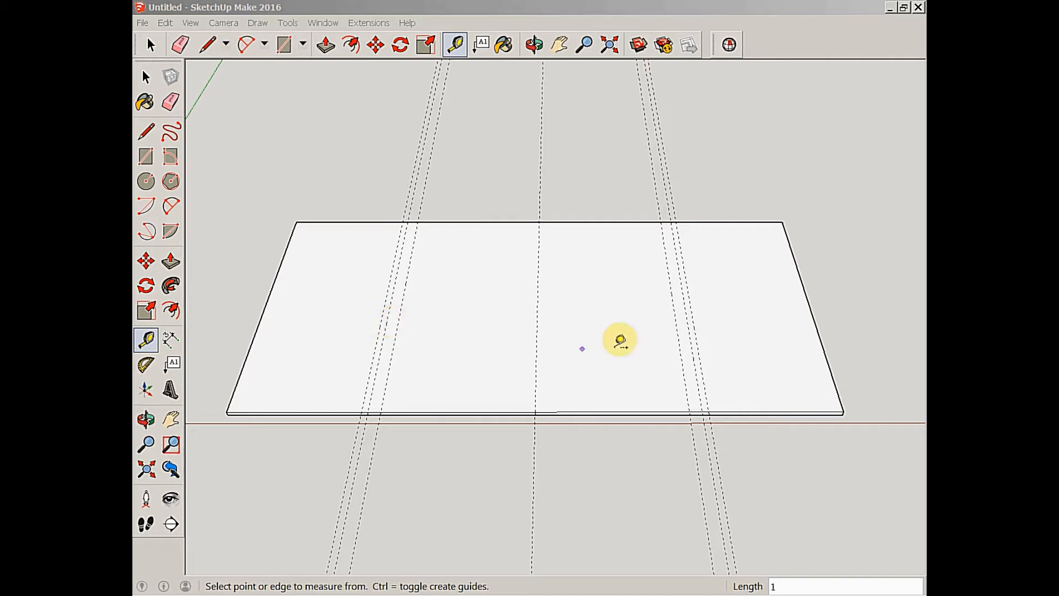
pyautogui.moveTo(700, 333)
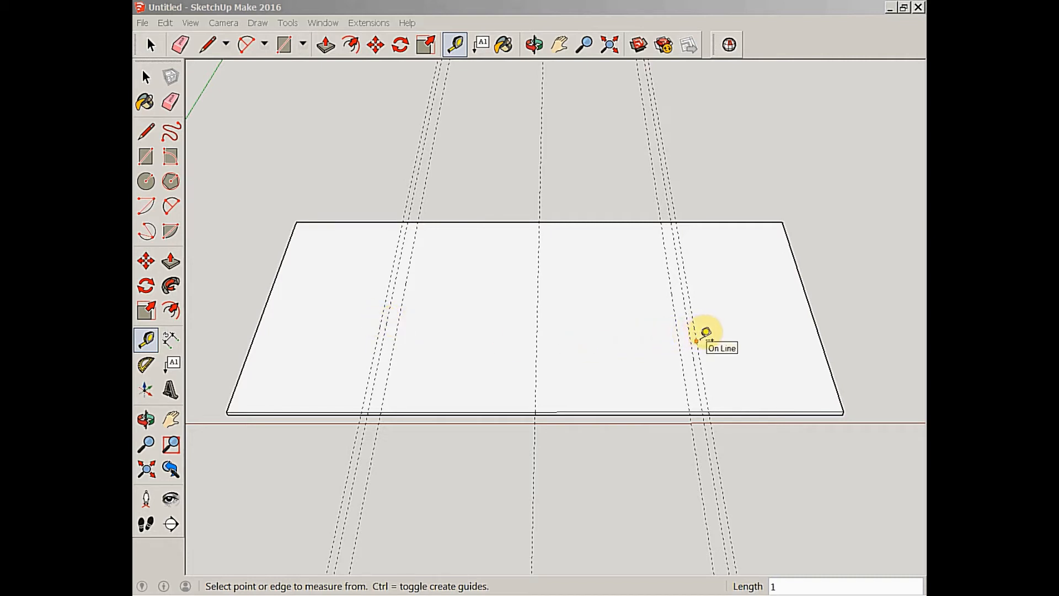
pyautogui.click(699, 338)
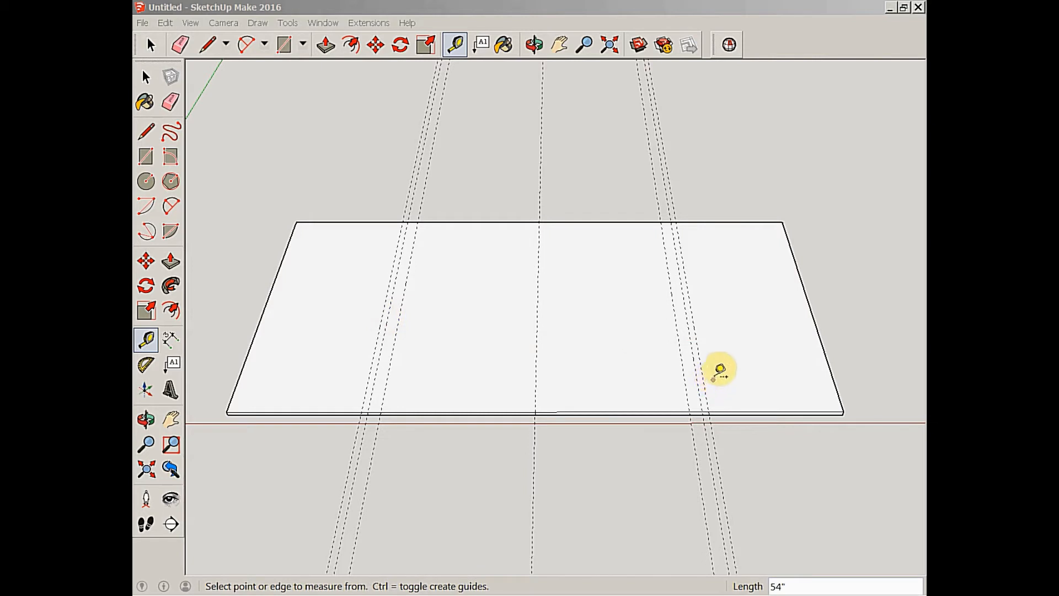
pyautogui.moveTo(752, 329)
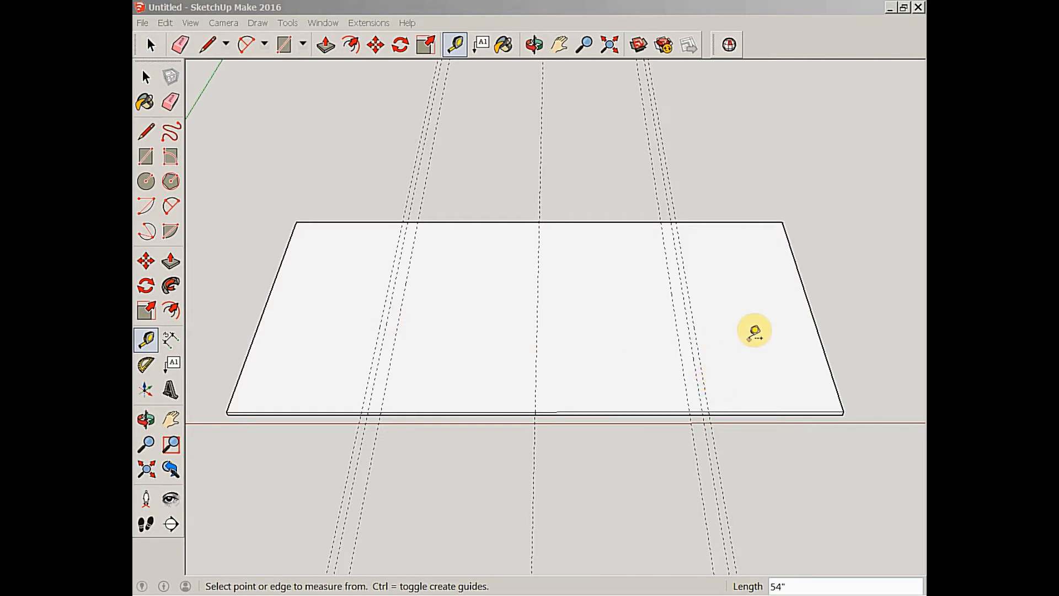
pyautogui.moveTo(574, 319)
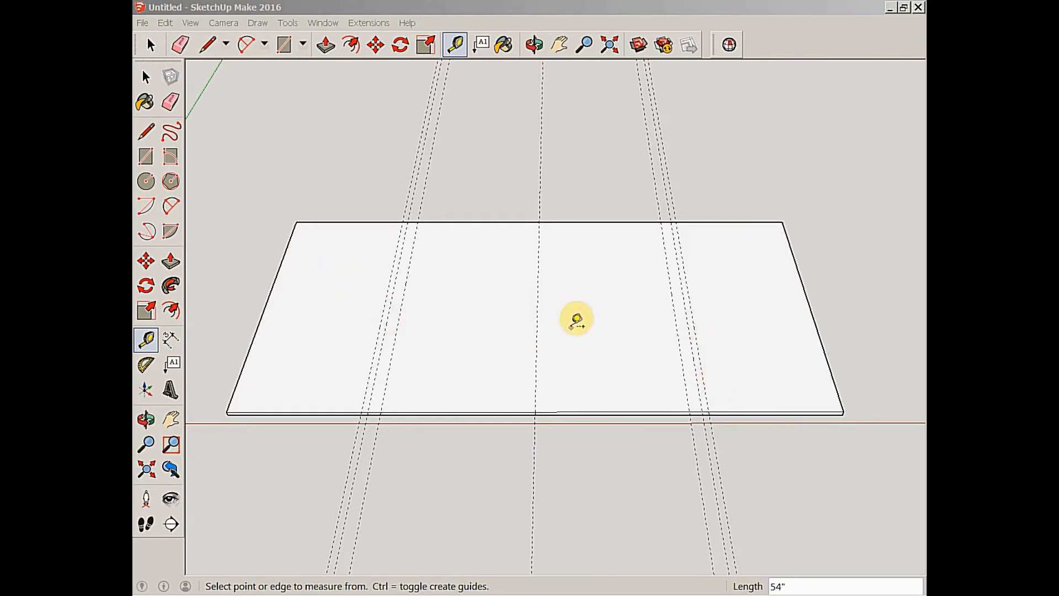
pyautogui.moveTo(764, 277)
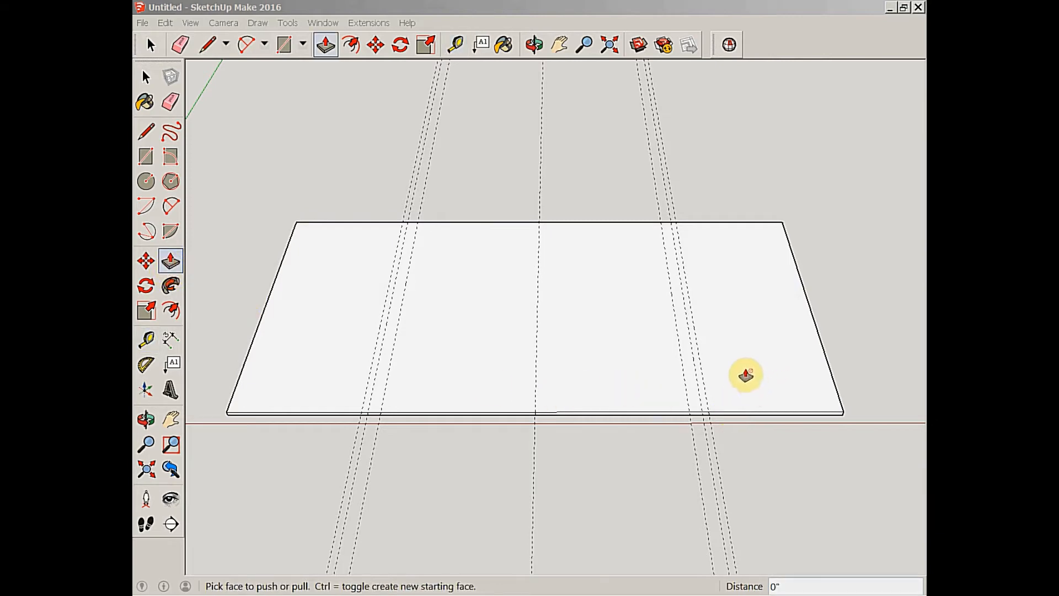
# Push both ends of the plywood component inward, then orbit to check the nearly square panel
pyautogui.rightClick(742, 376)
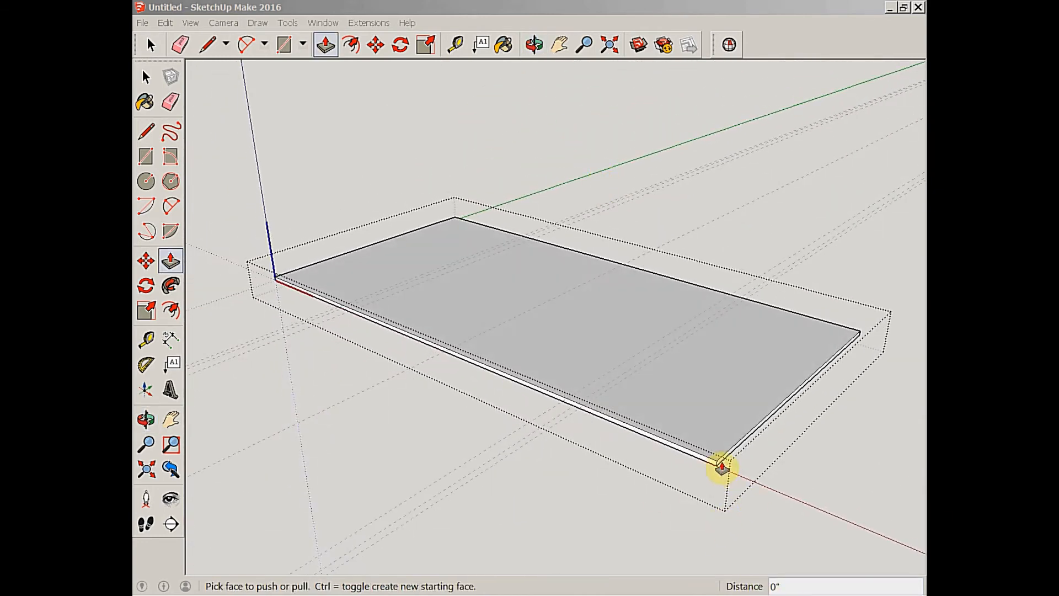
pyautogui.moveTo(719, 466); pyautogui.dragTo(544, 445)
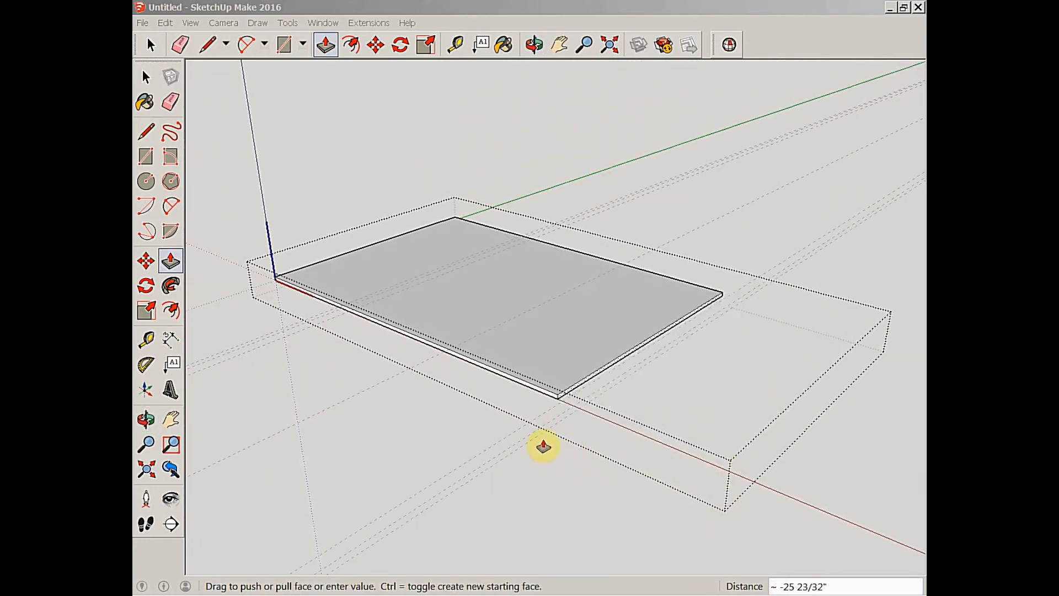
pyautogui.click(532, 43)
pyautogui.write('-21')
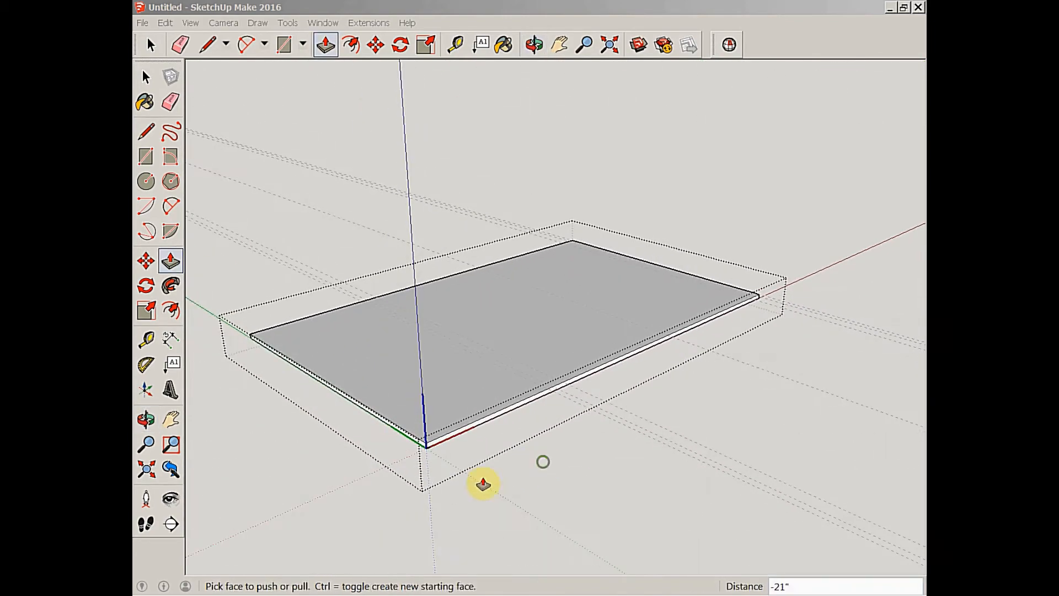
pyautogui.moveTo(483, 484); pyautogui.dragTo(607, 443)
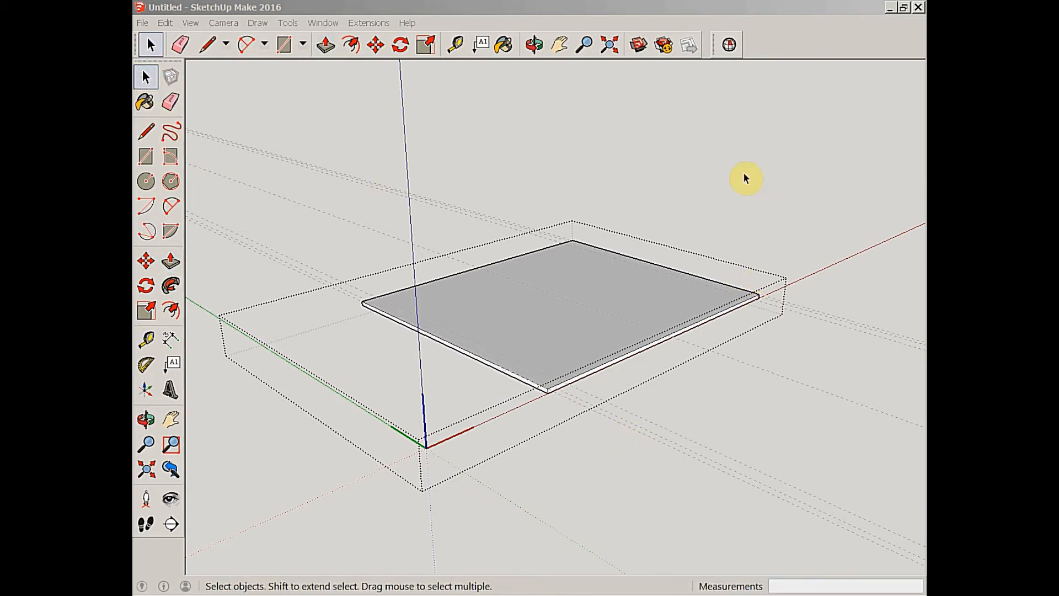
pyautogui.click(533, 44)
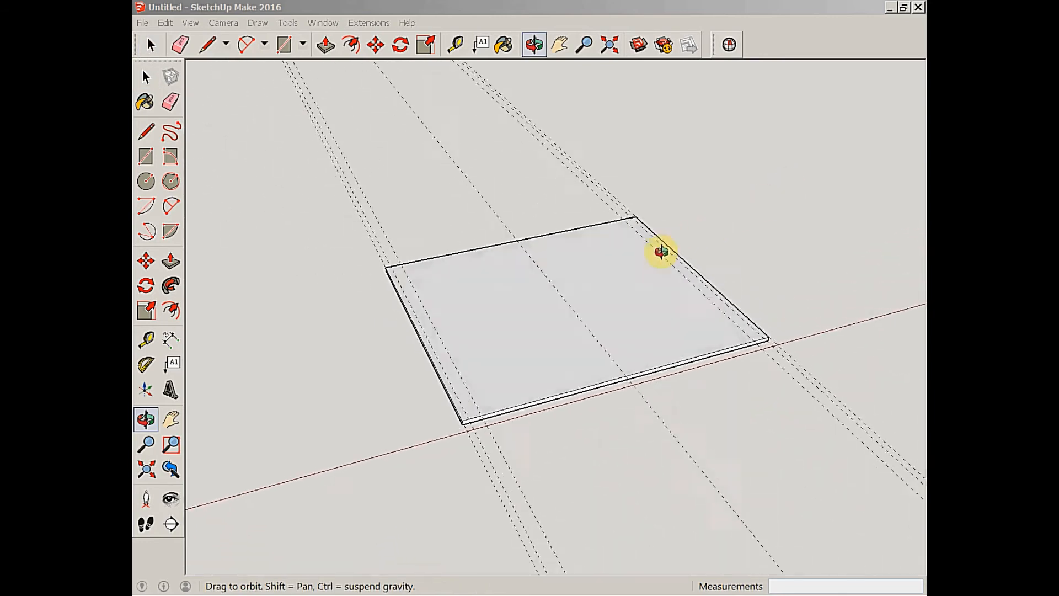
pyautogui.moveTo(662, 252); pyautogui.dragTo(692, 450)
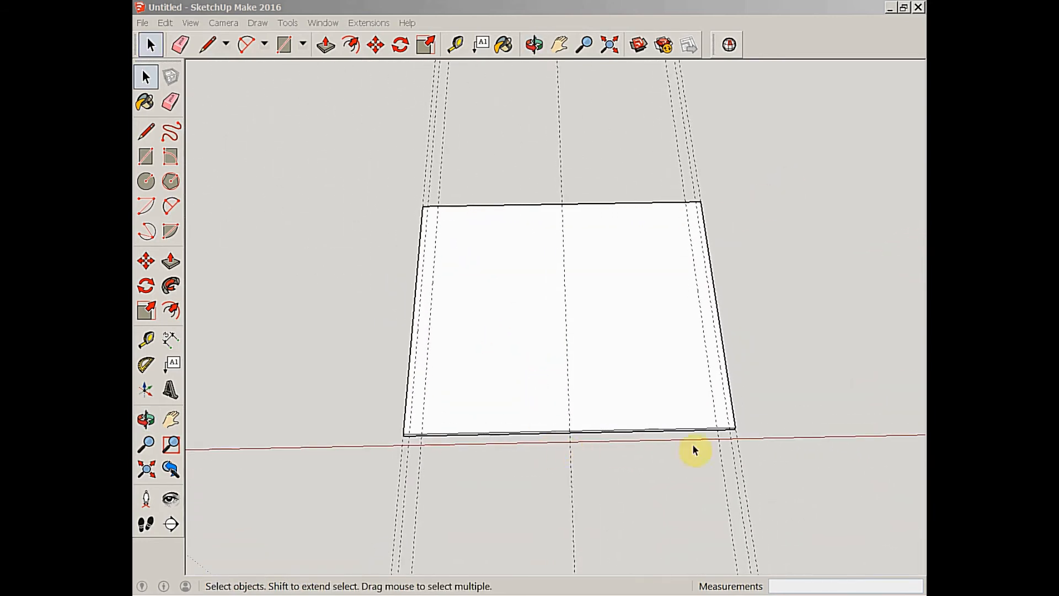
pyautogui.moveTo(694, 450); pyautogui.dragTo(605, 293)
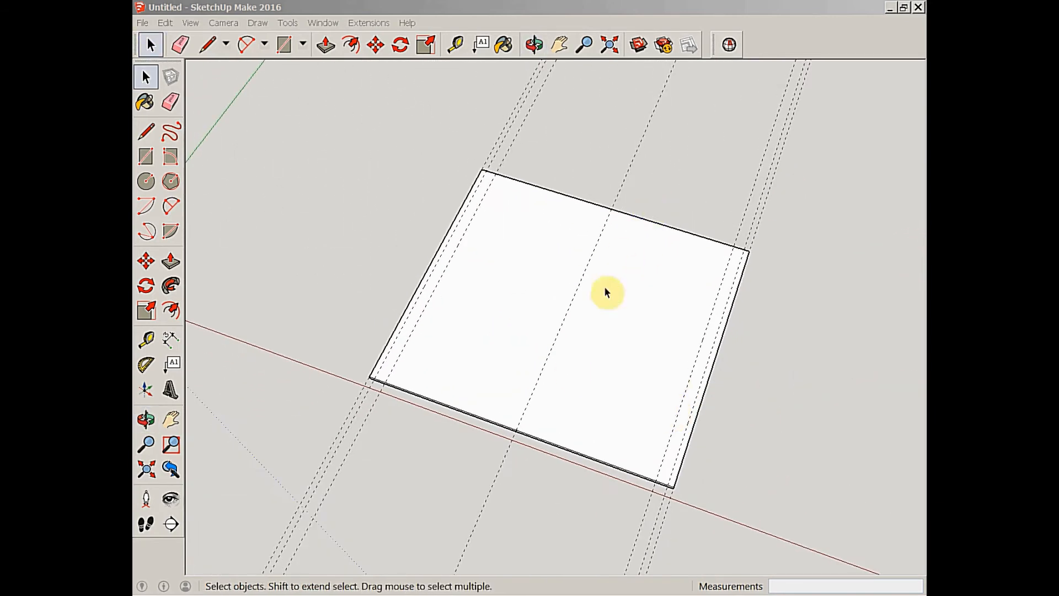
pyautogui.moveTo(822, 329)
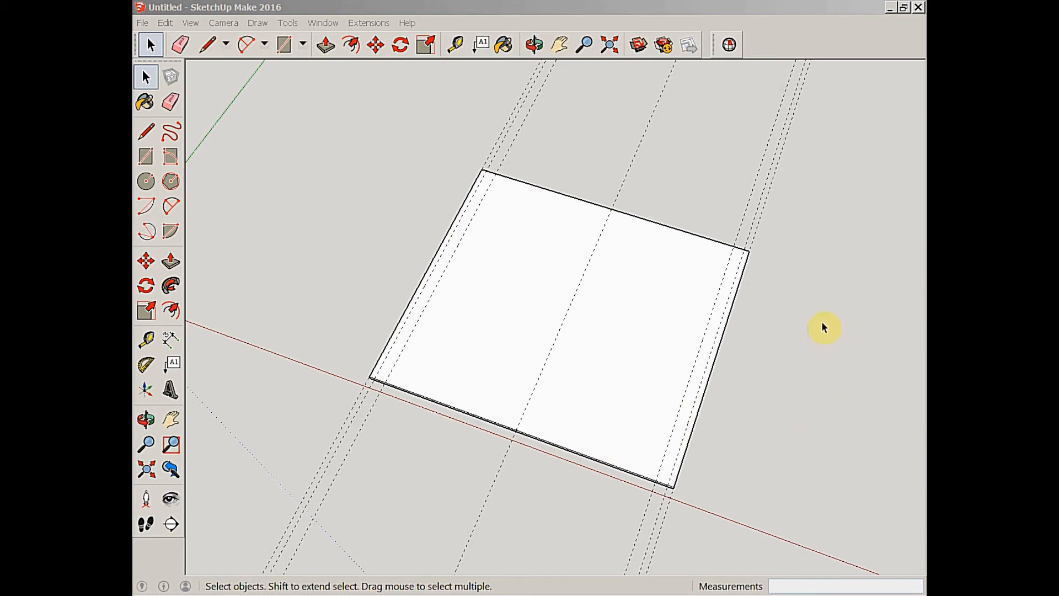
pyautogui.moveTo(805, 334)
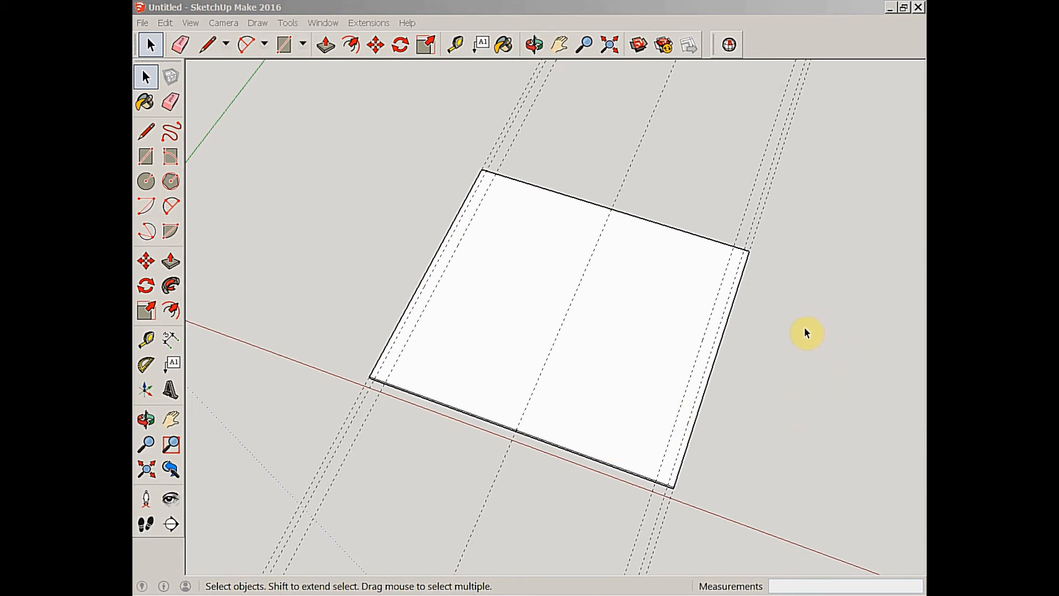
pyautogui.moveTo(802, 315)
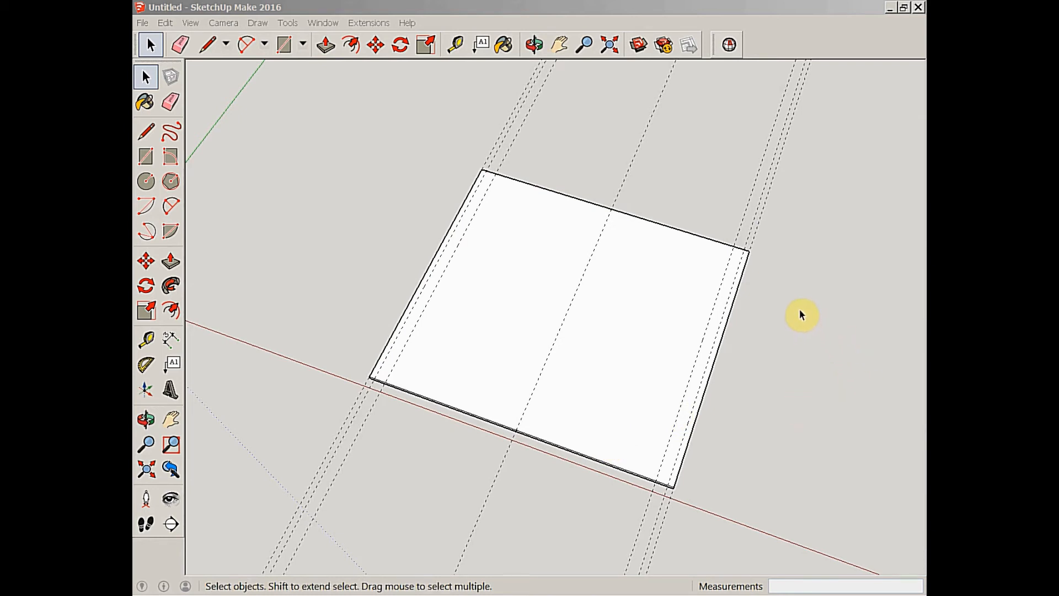
pyautogui.moveTo(794, 310)
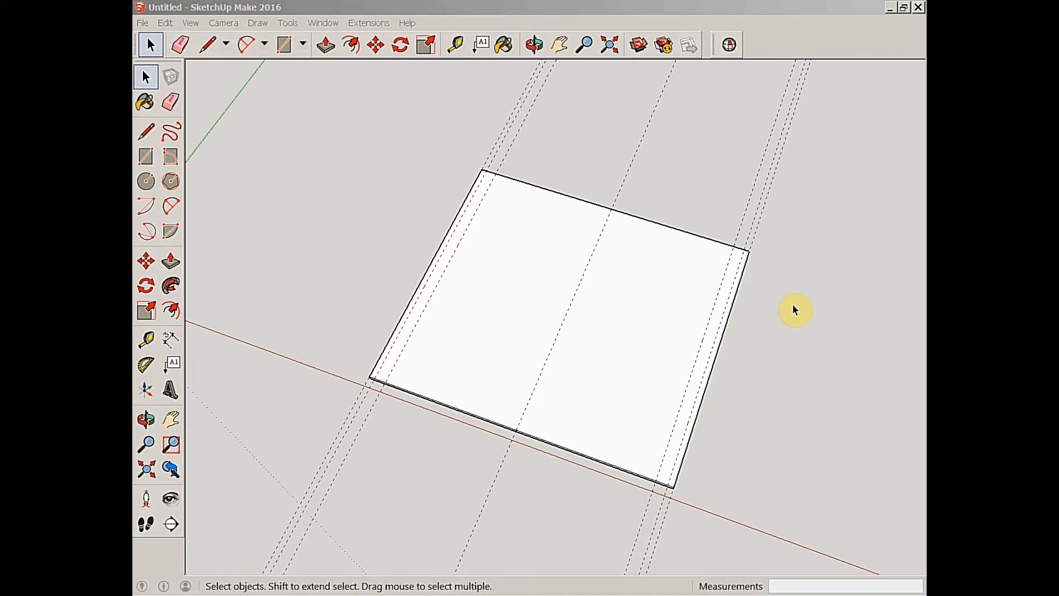
pyautogui.moveTo(578, 491)
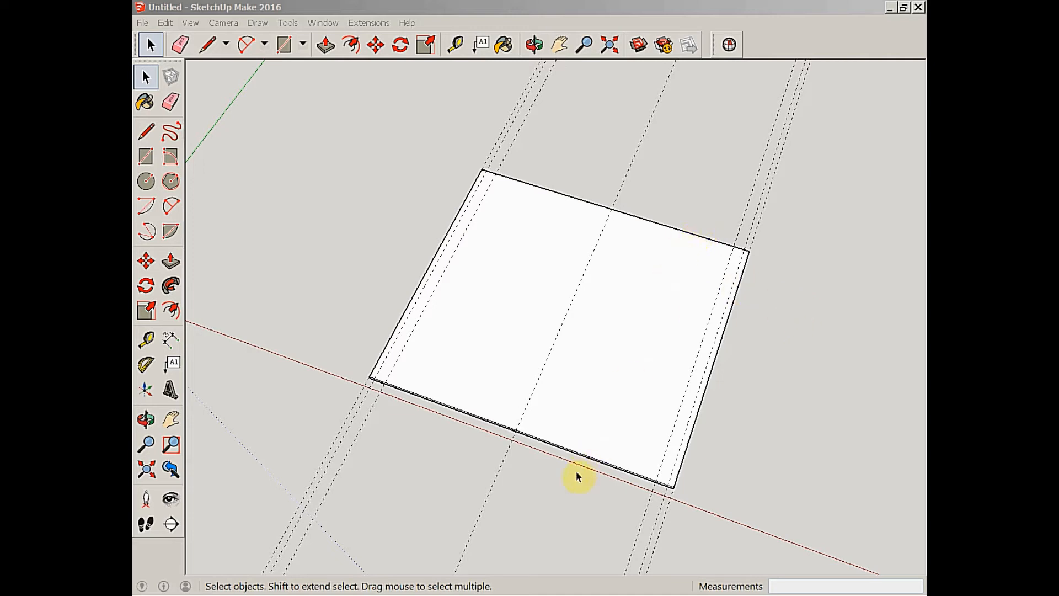
pyautogui.moveTo(554, 459)
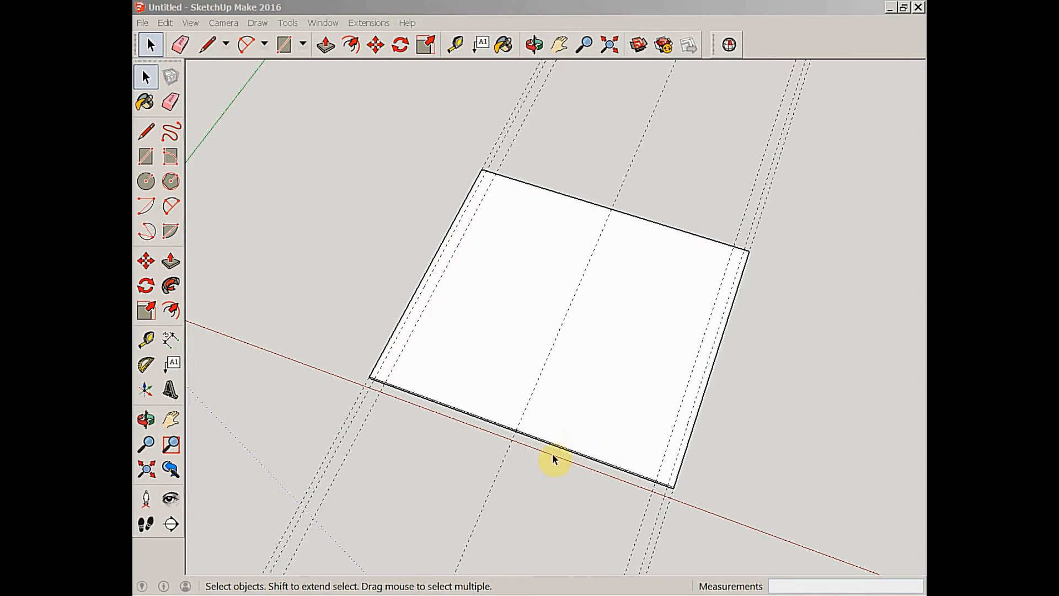
pyautogui.moveTo(551, 451)
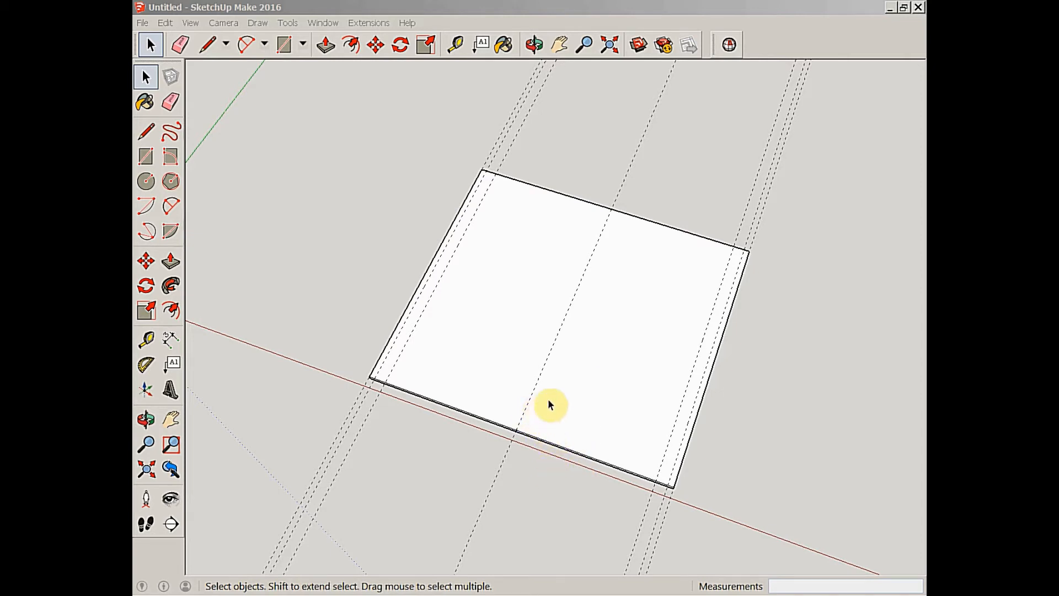
pyautogui.moveTo(582, 362)
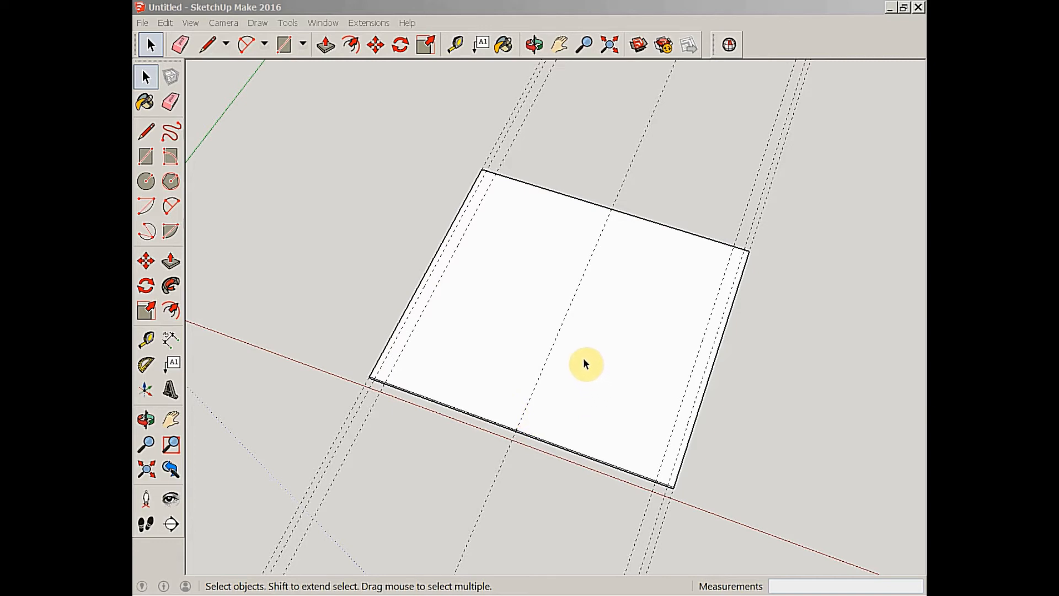
pyautogui.moveTo(580, 198)
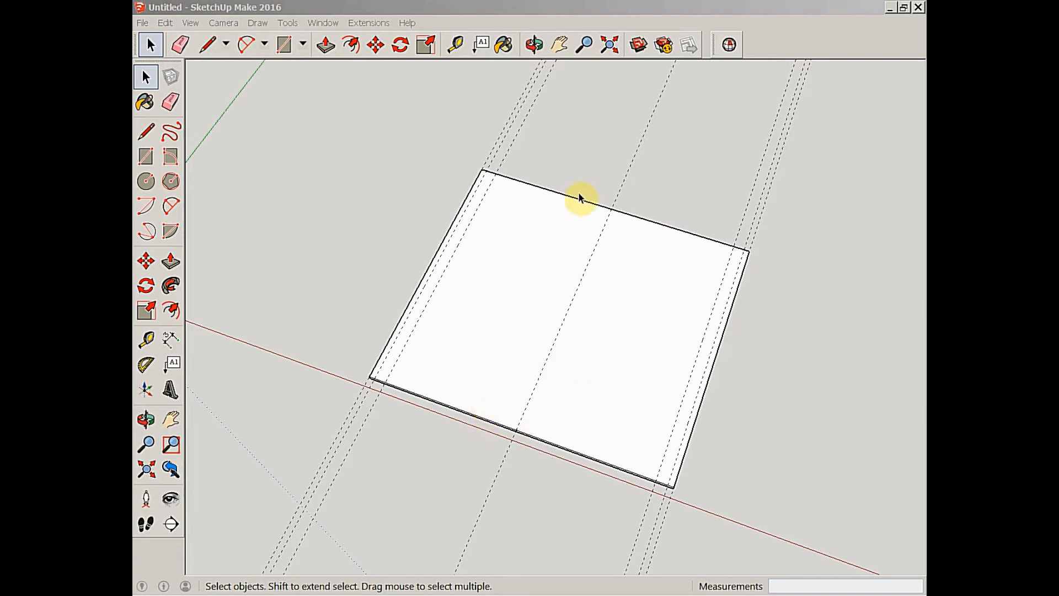
pyautogui.moveTo(473, 392)
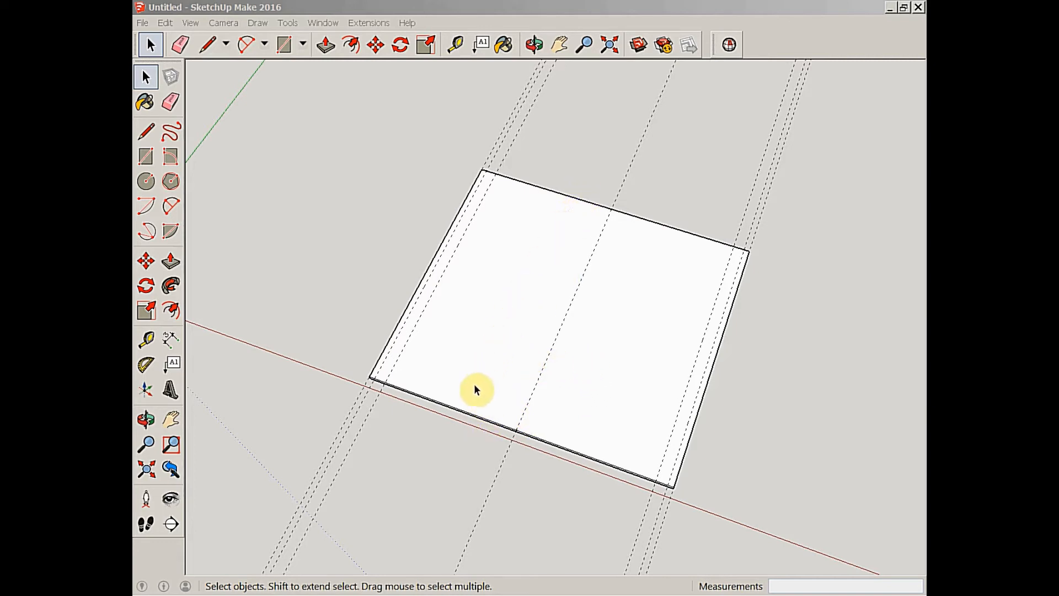
pyautogui.moveTo(462, 413)
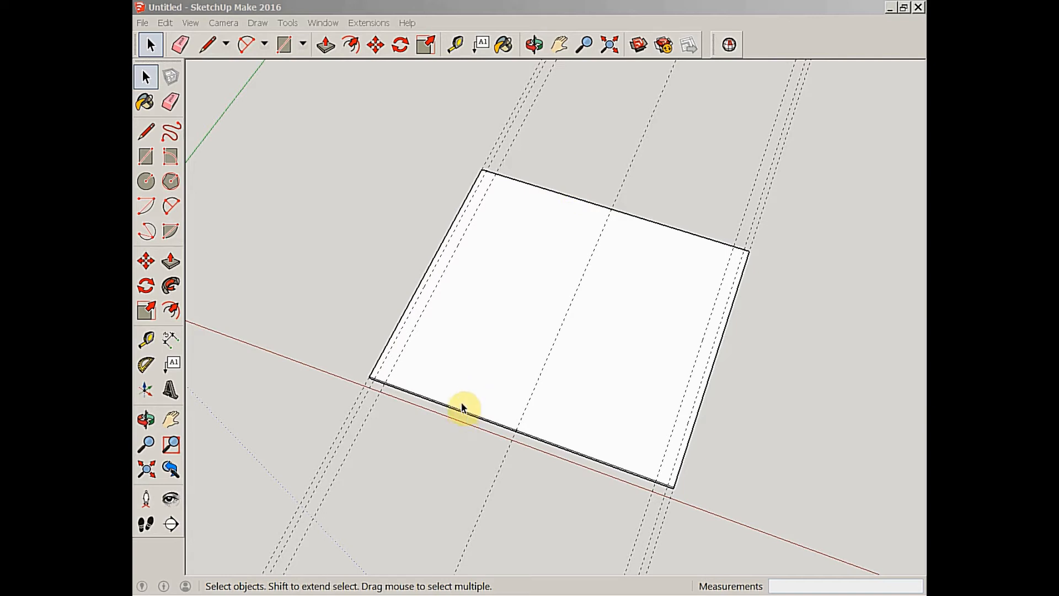
pyautogui.moveTo(162, 375)
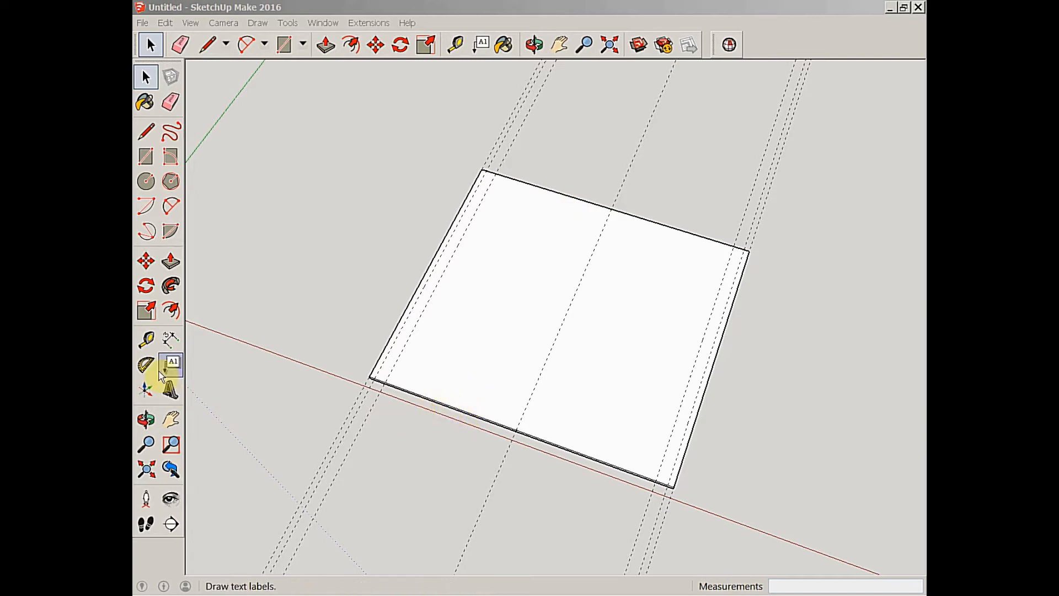
# Start a crosswise guide with the Tape Measure from the sheet's far edge
pyautogui.click(456, 45)
pyautogui.write('1')
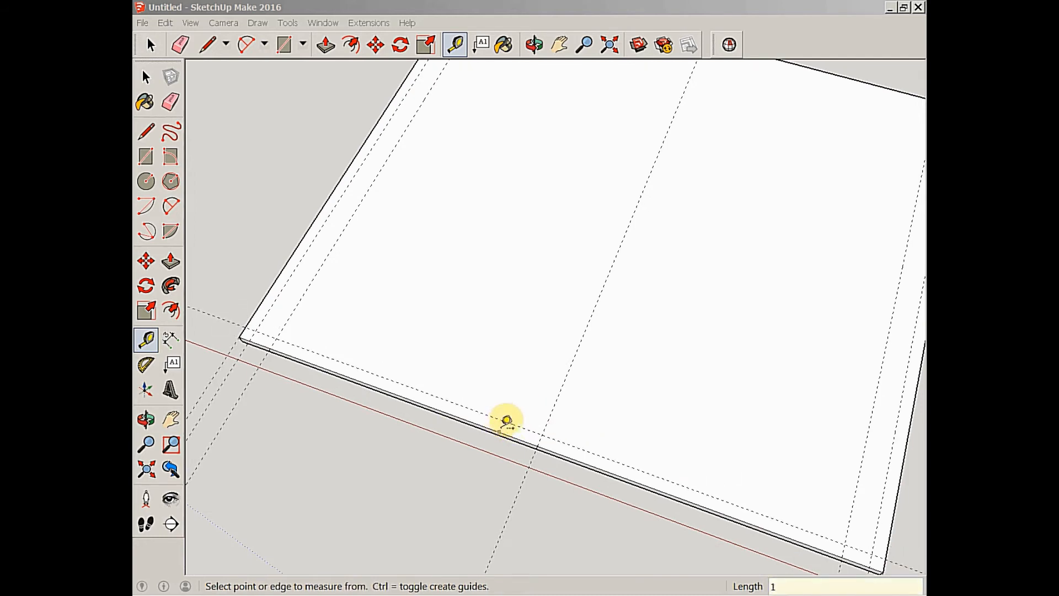
pyautogui.moveTo(245, 308)
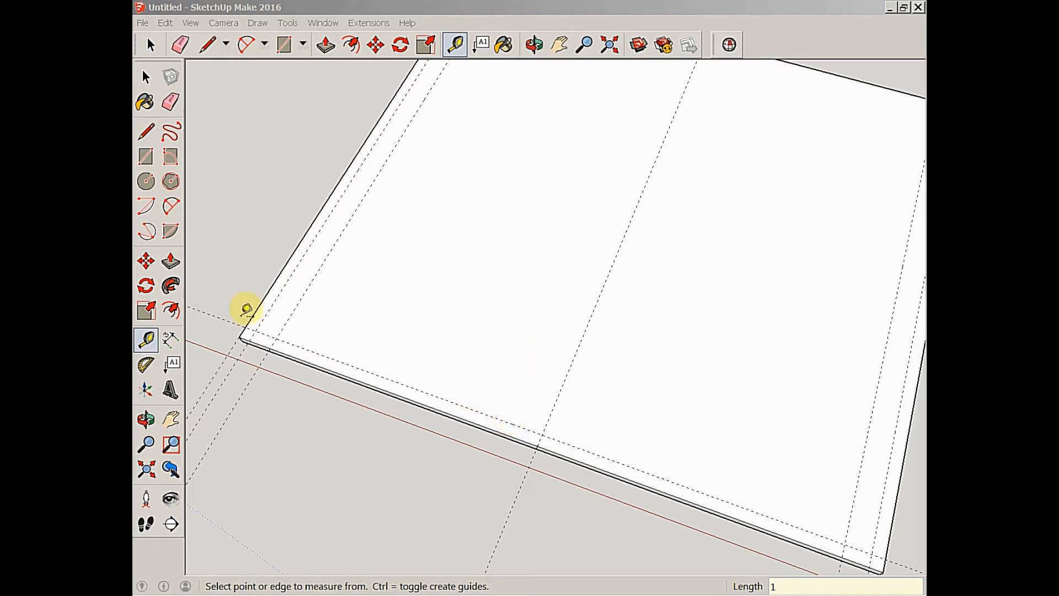
pyautogui.moveTo(525, 394)
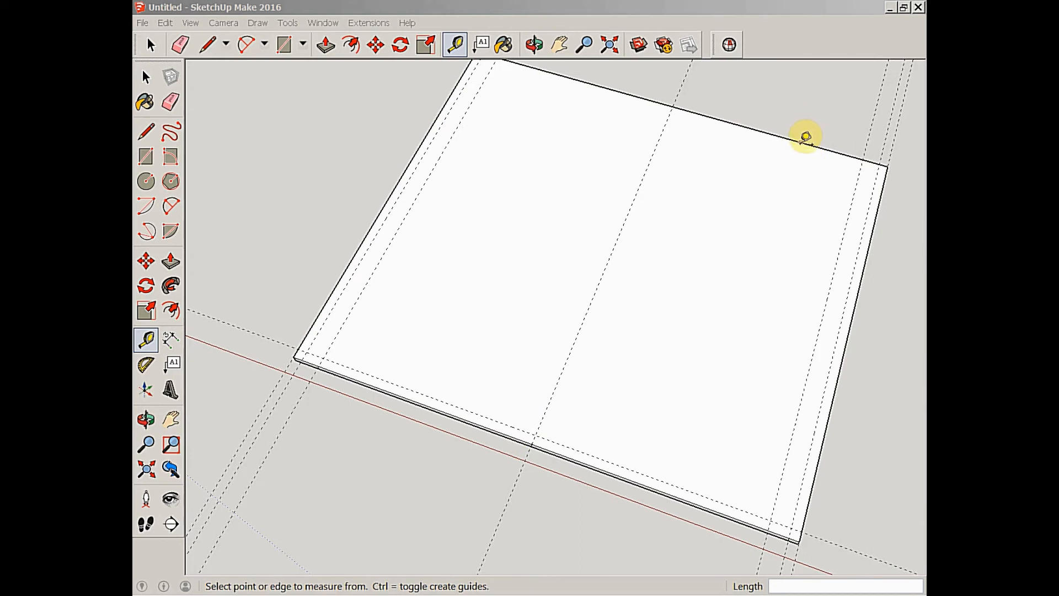
pyautogui.click(805, 136)
pyautogui.write('15')
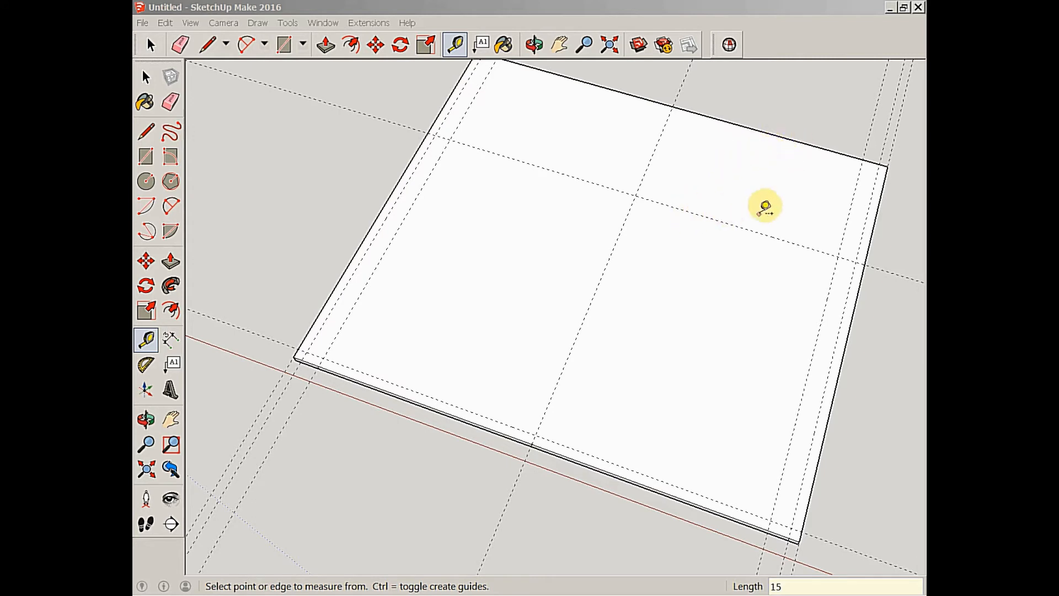
pyautogui.moveTo(762, 160)
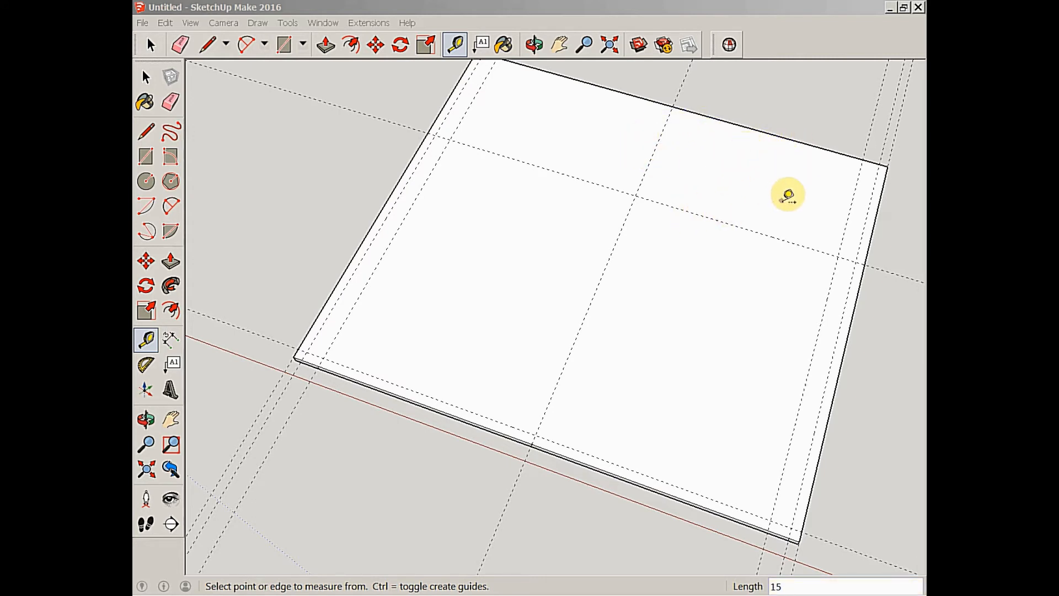
pyautogui.moveTo(760, 210)
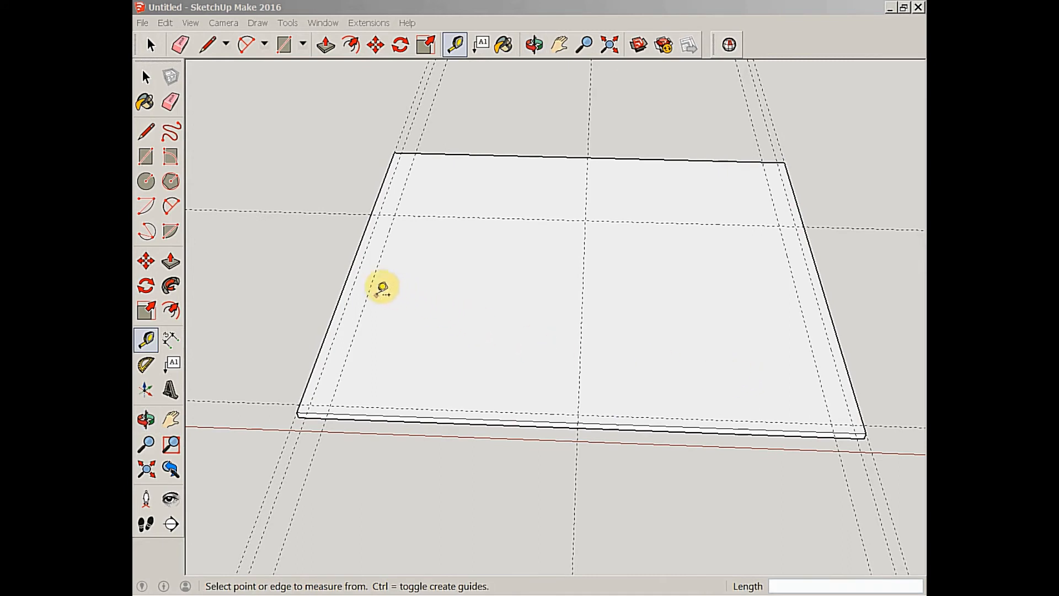
pyautogui.moveTo(691, 411)
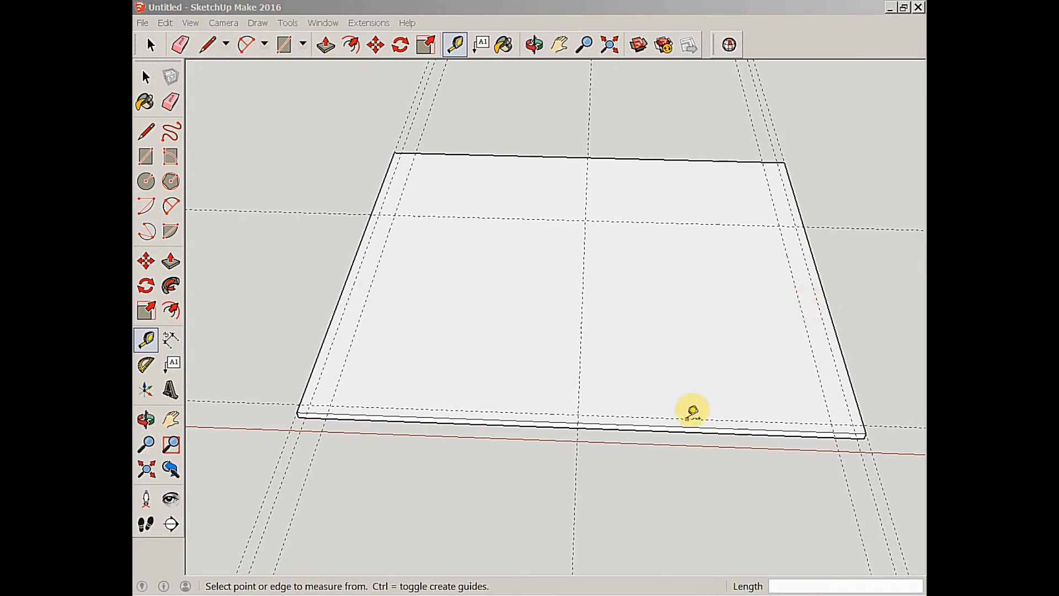
pyautogui.moveTo(687, 218)
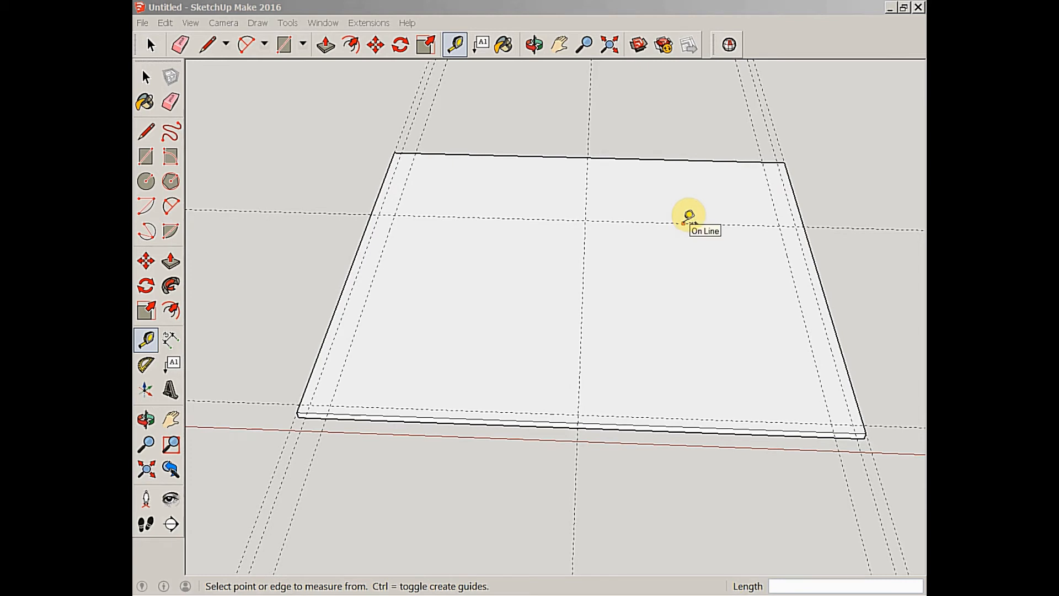
pyautogui.moveTo(686, 229)
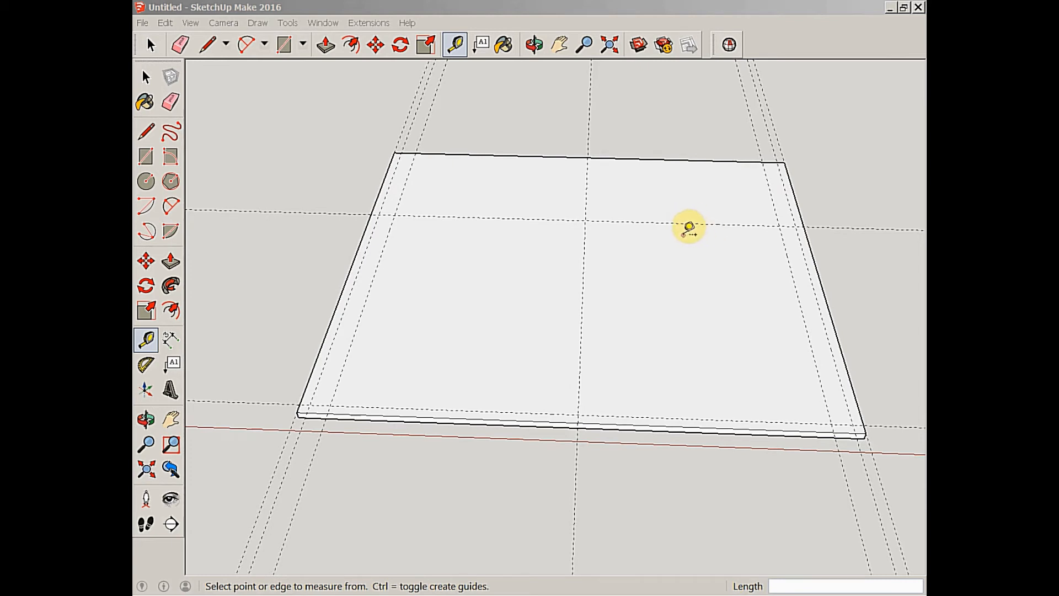
pyautogui.moveTo(672, 200)
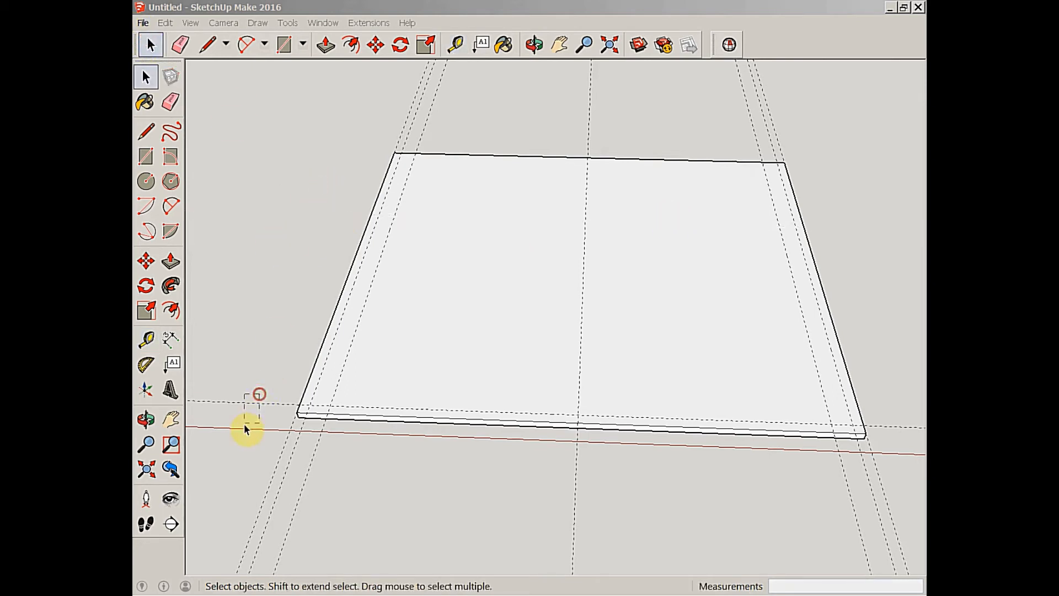
pyautogui.moveTo(269, 324)
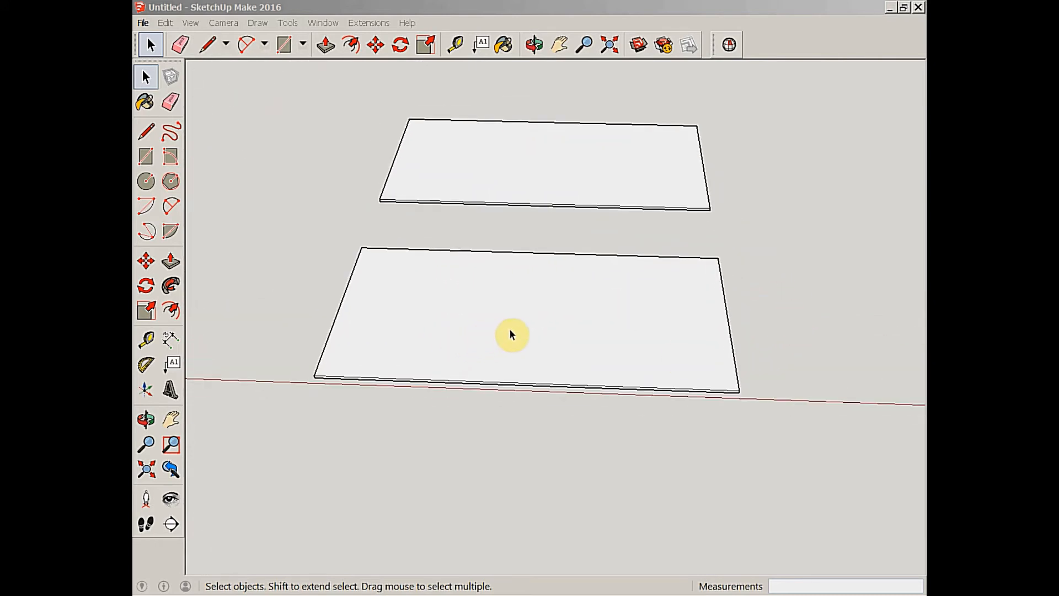
pyautogui.moveTo(517, 341)
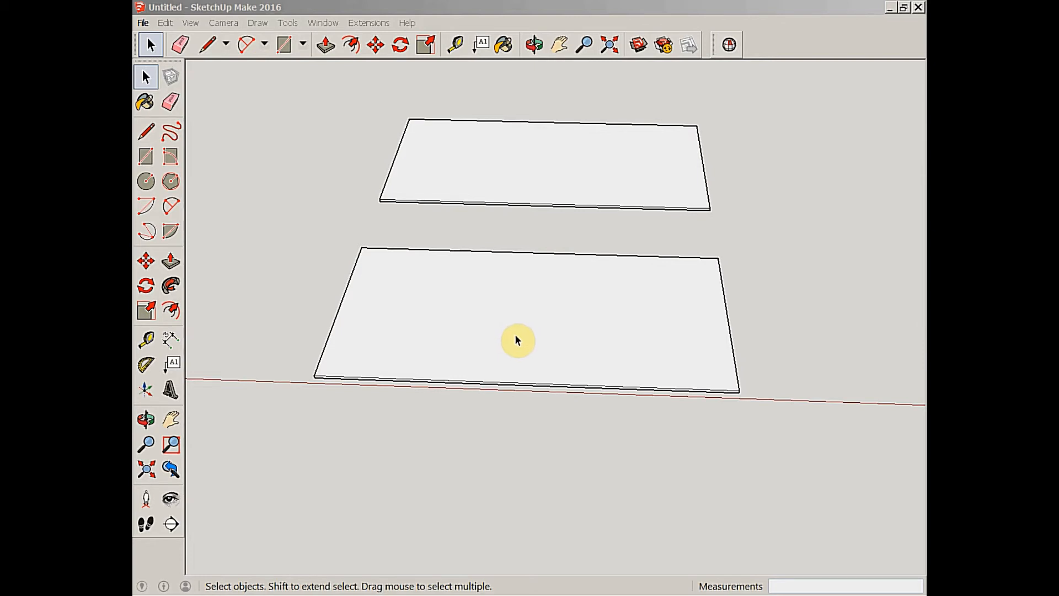
pyautogui.moveTo(527, 343)
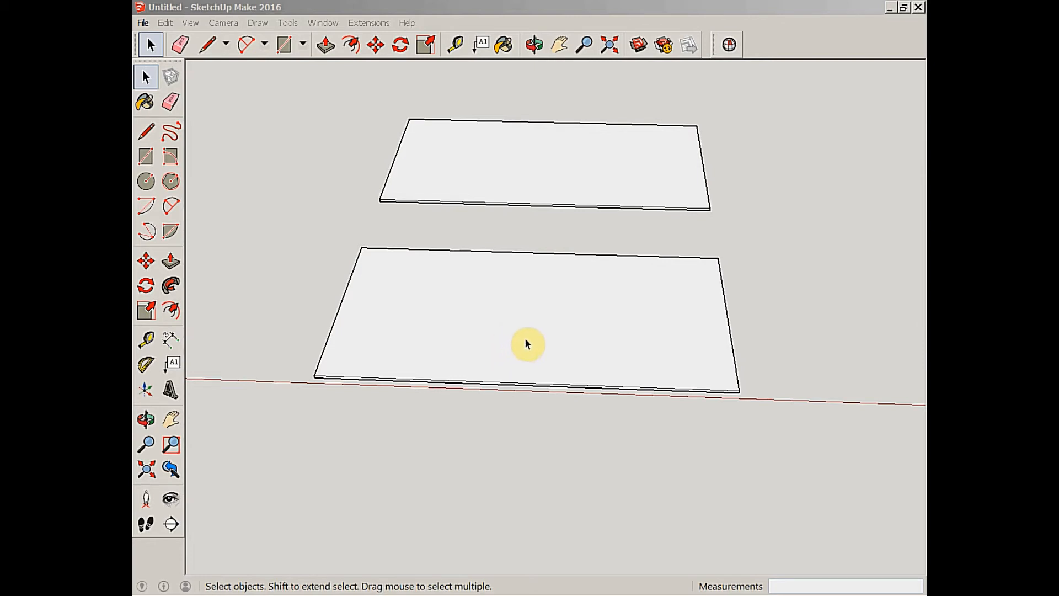
pyautogui.moveTo(525, 346)
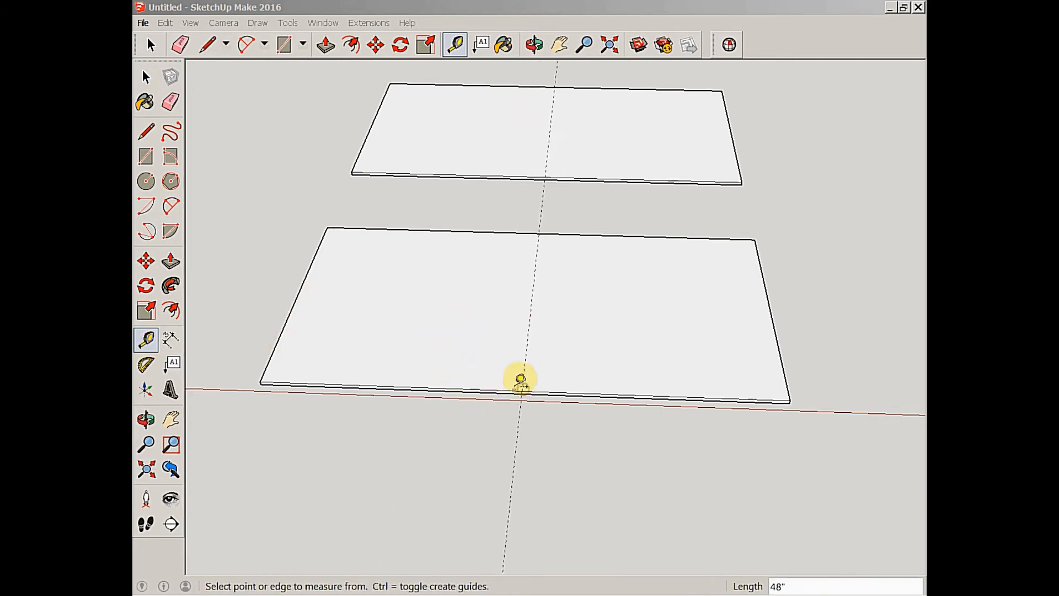
pyautogui.moveTo(370, 378)
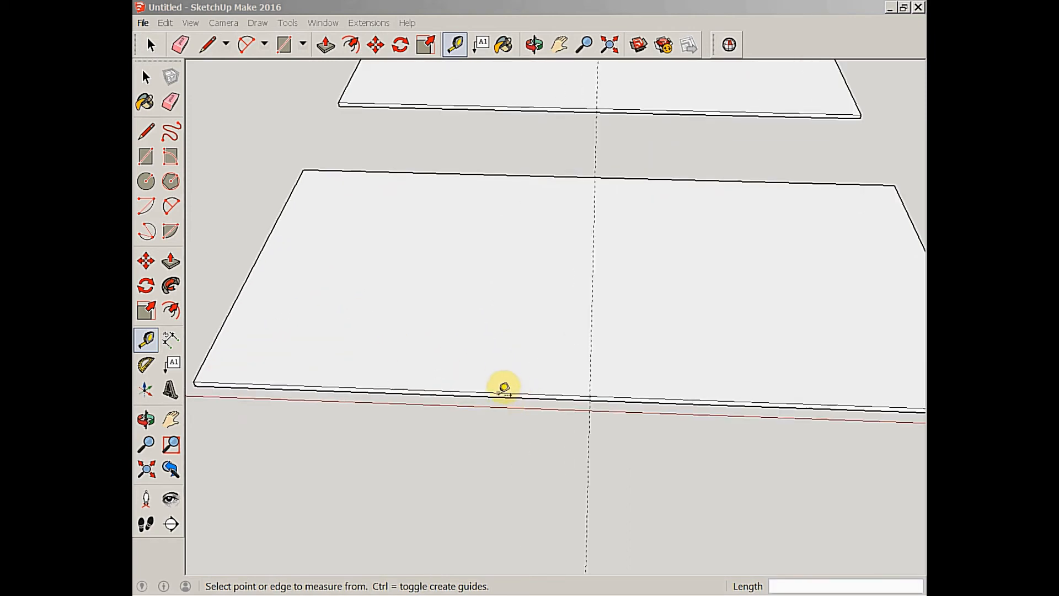
# Add a crosswise guide from the front edge and guides 24 inches from the centre guide
pyautogui.moveTo(502, 388); pyautogui.dragTo(600, 280)
pyautogui.write('24')
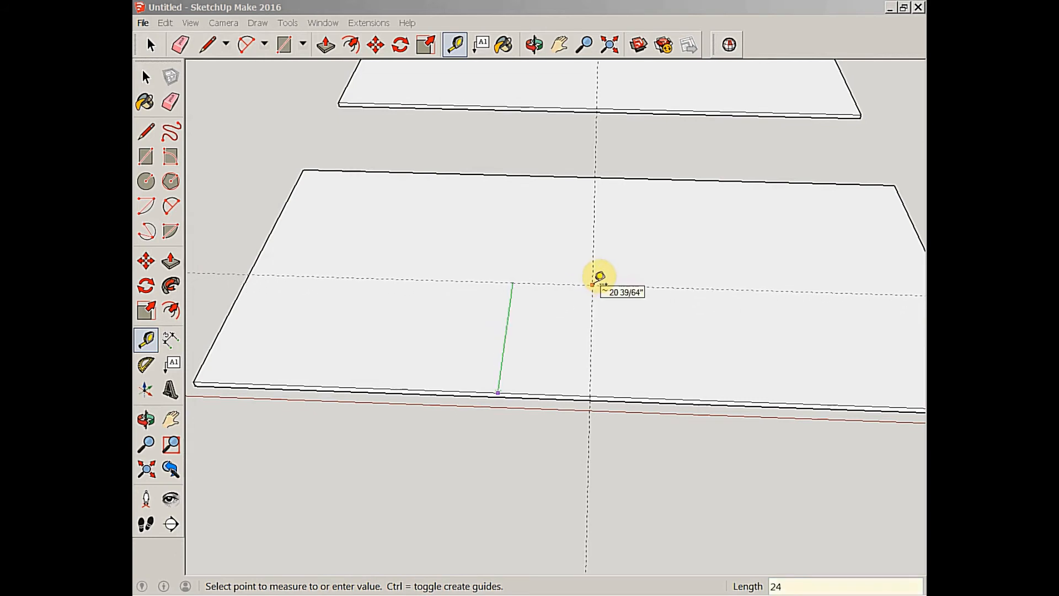
pyautogui.click(533, 44)
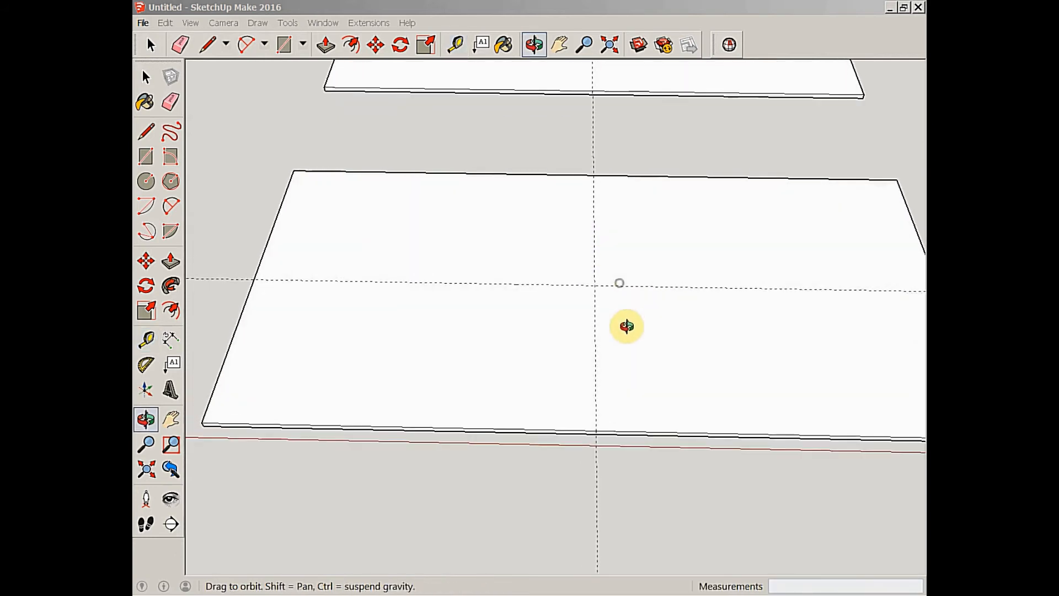
pyautogui.click(457, 44)
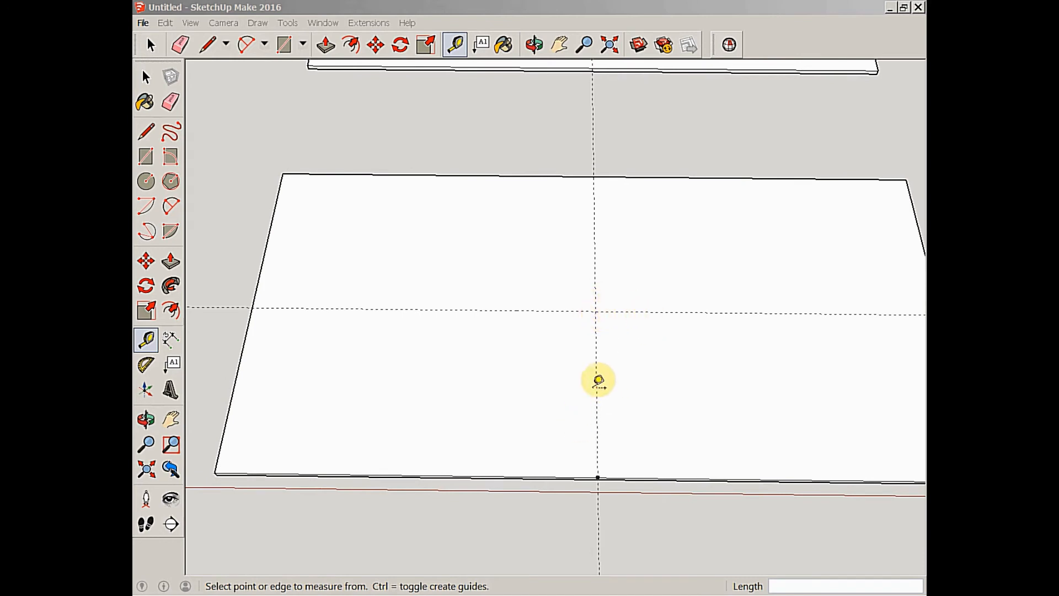
pyautogui.moveTo(600, 385)
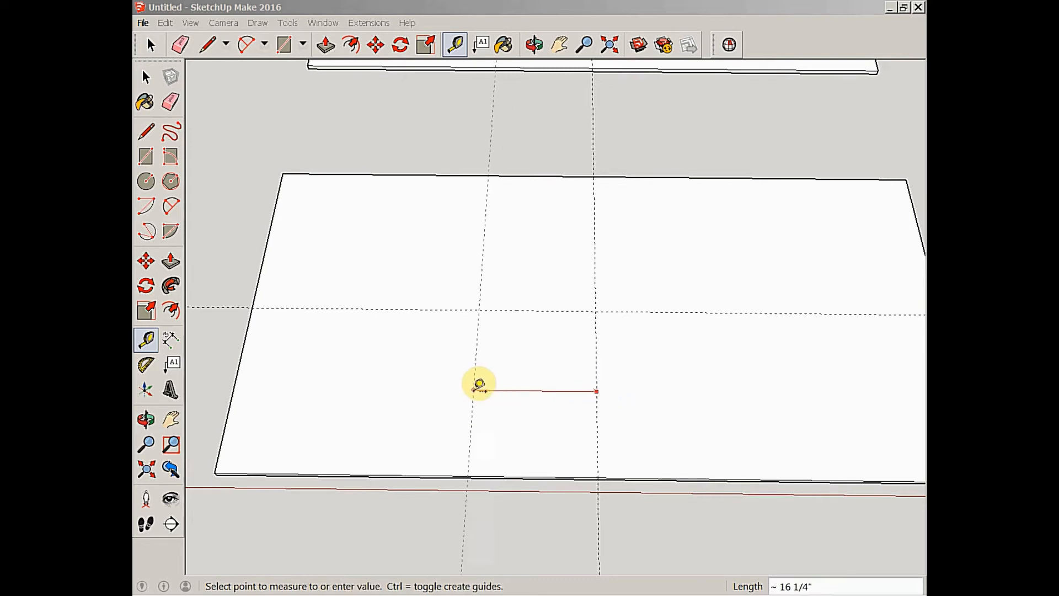
pyautogui.write('24')
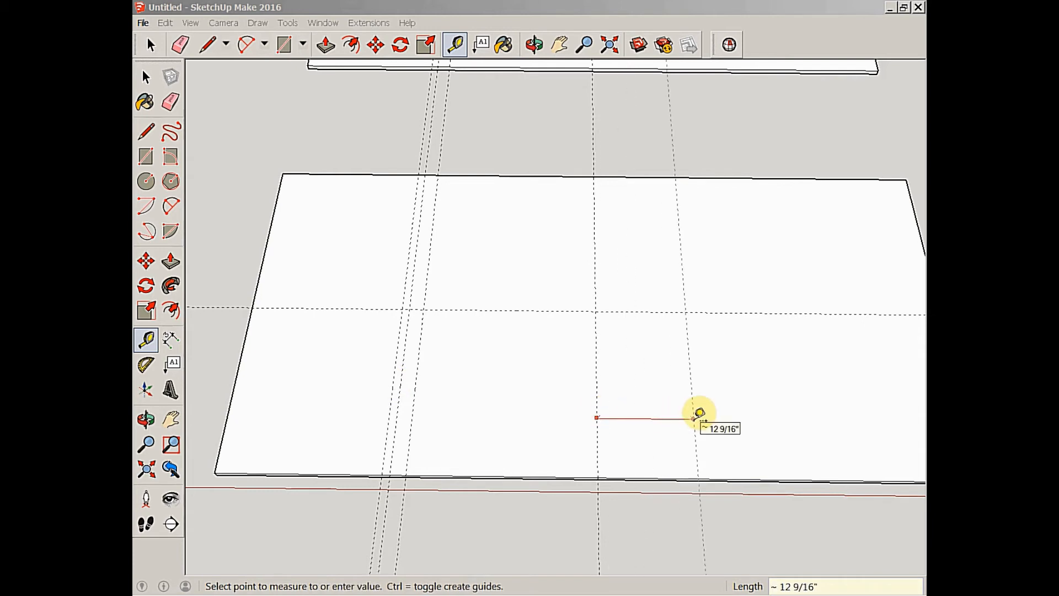
pyautogui.write('24')
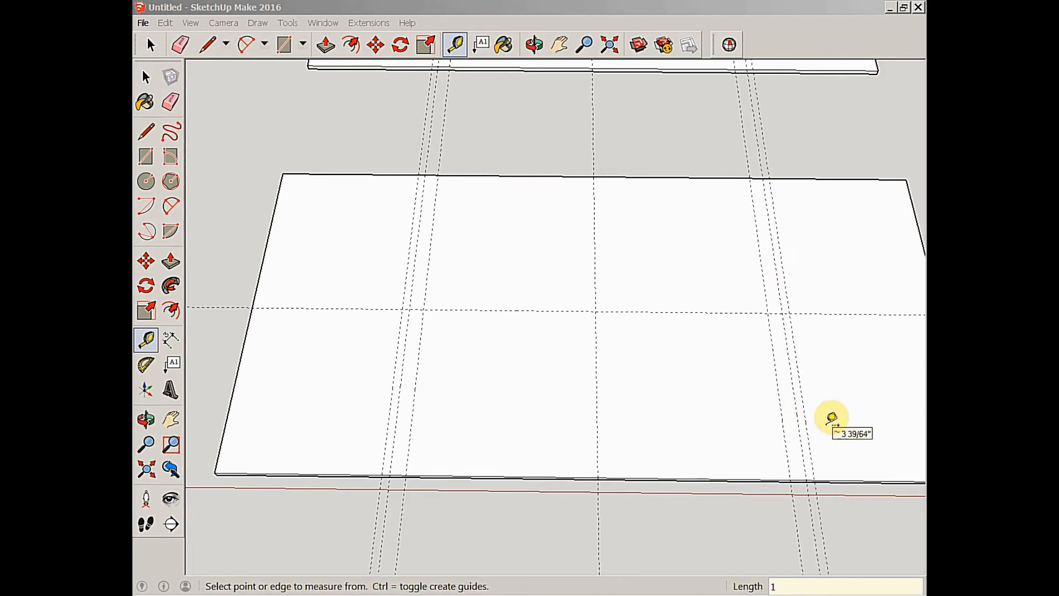
pyautogui.moveTo(400, 350)
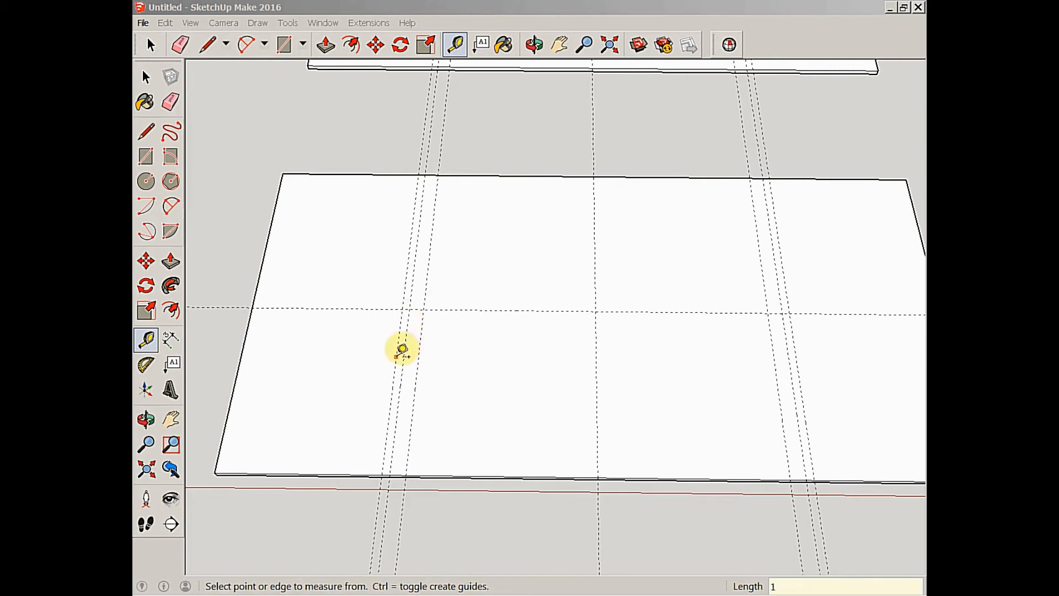
pyautogui.moveTo(403, 367)
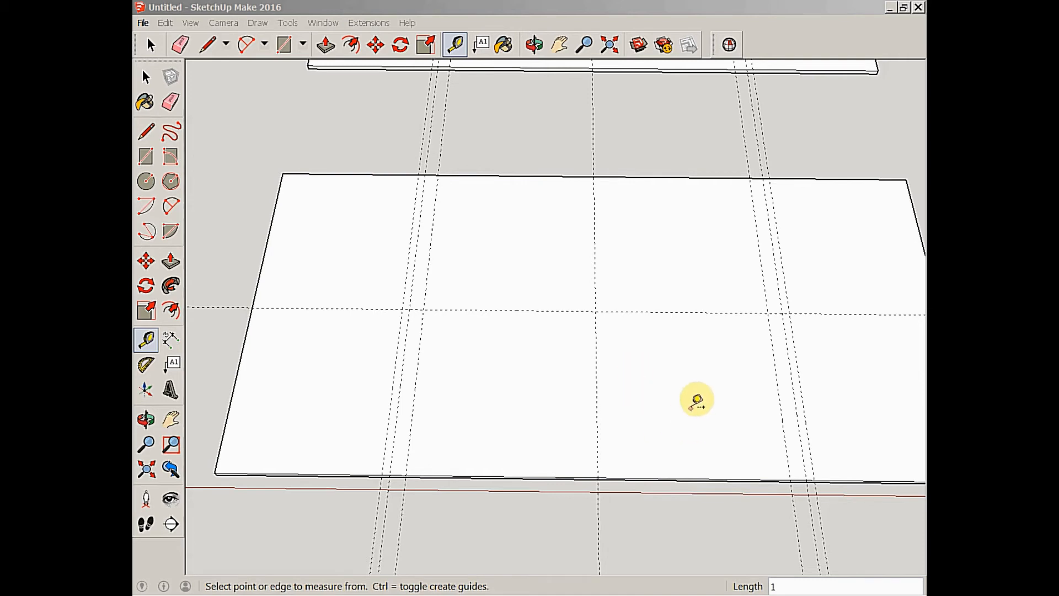
pyautogui.moveTo(687, 352)
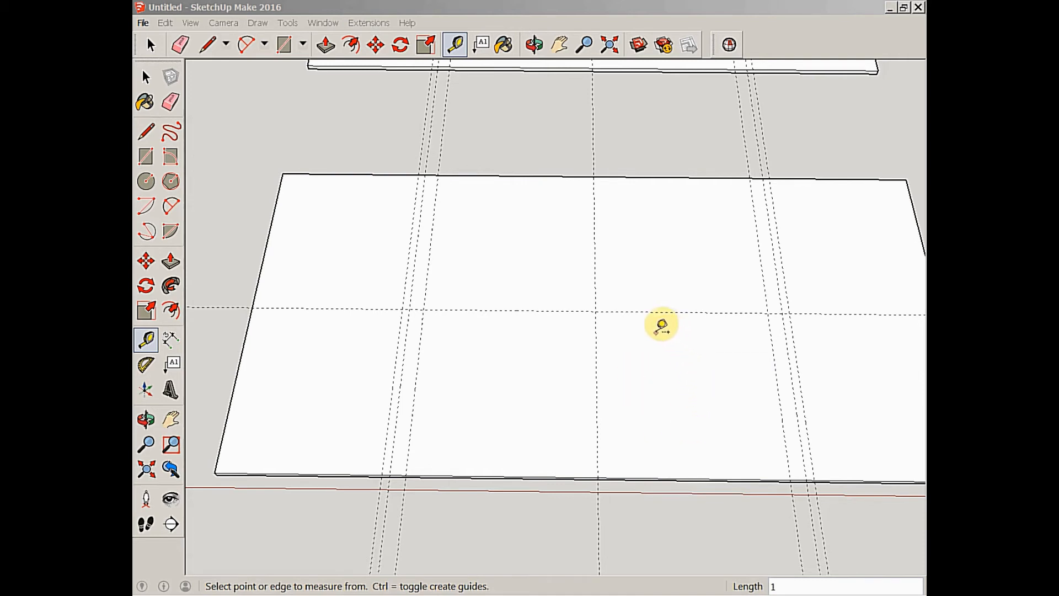
pyautogui.moveTo(693, 465)
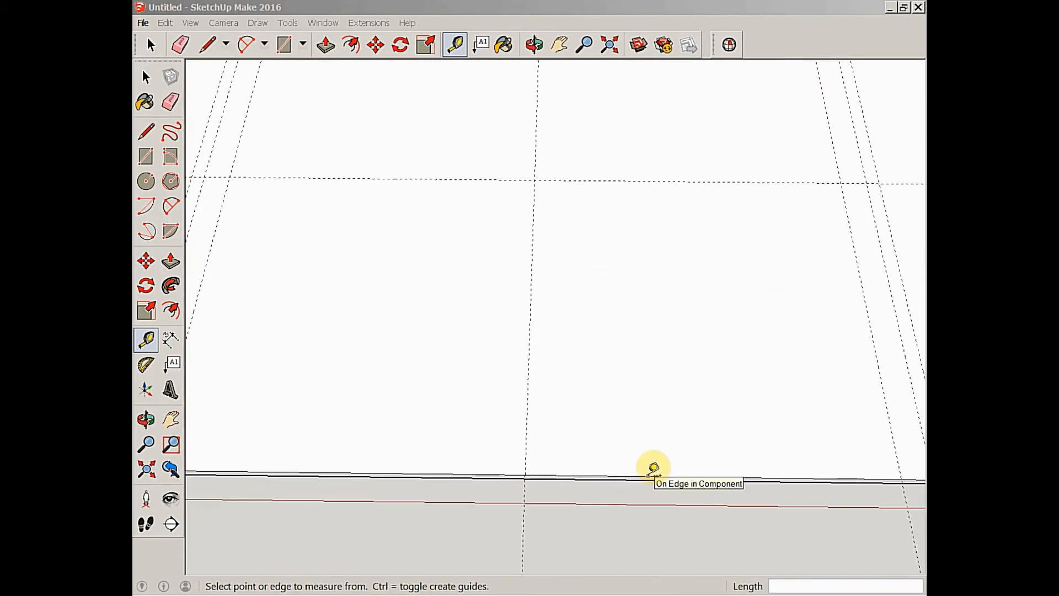
# Measure across the sheet's width from its side edge
pyautogui.click(648, 476)
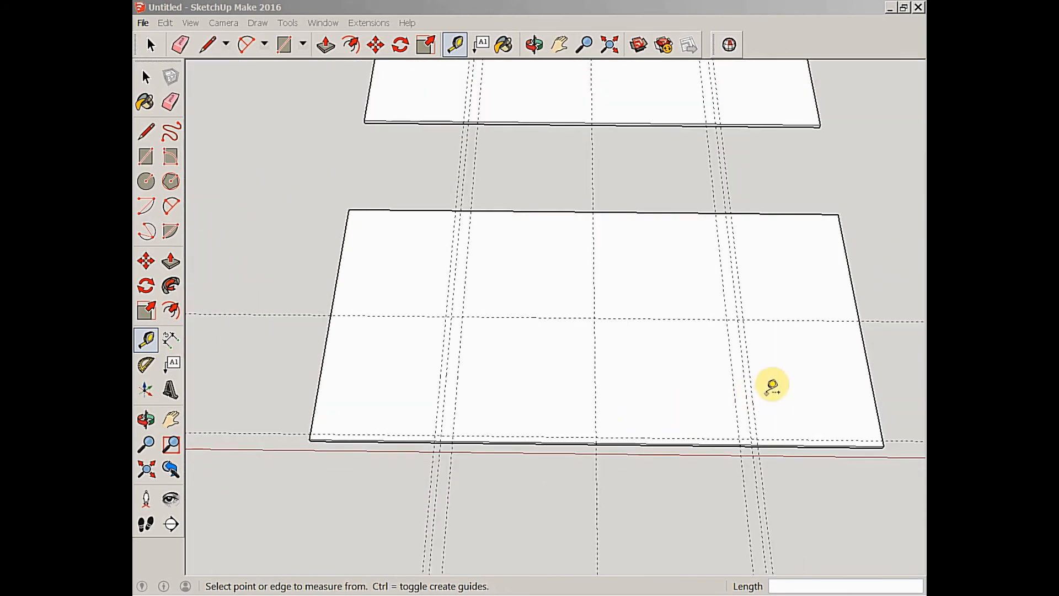
pyautogui.click(532, 45)
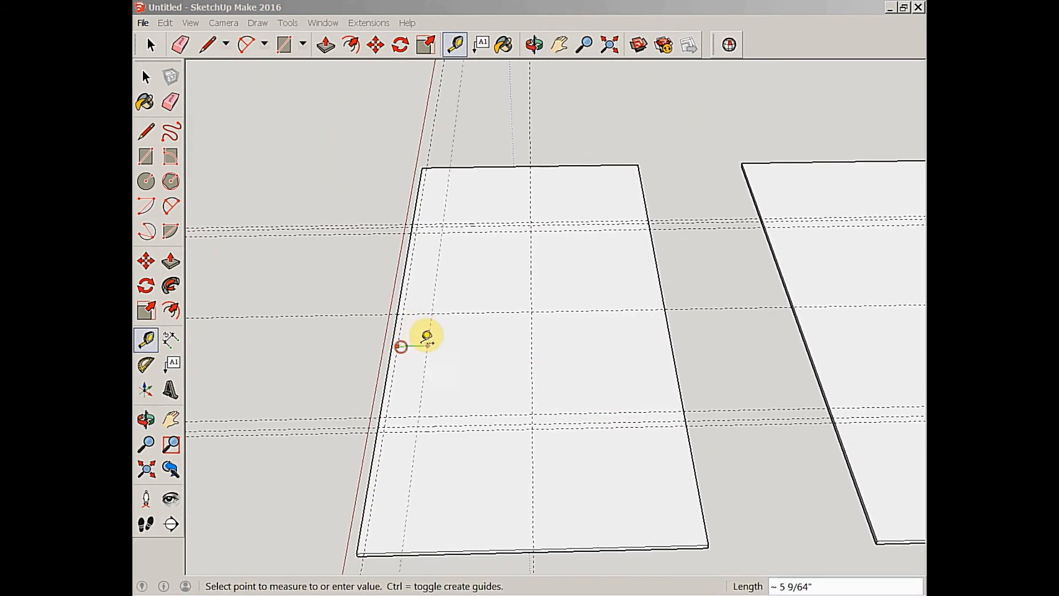
pyautogui.moveTo(400, 346); pyautogui.dragTo(675, 345)
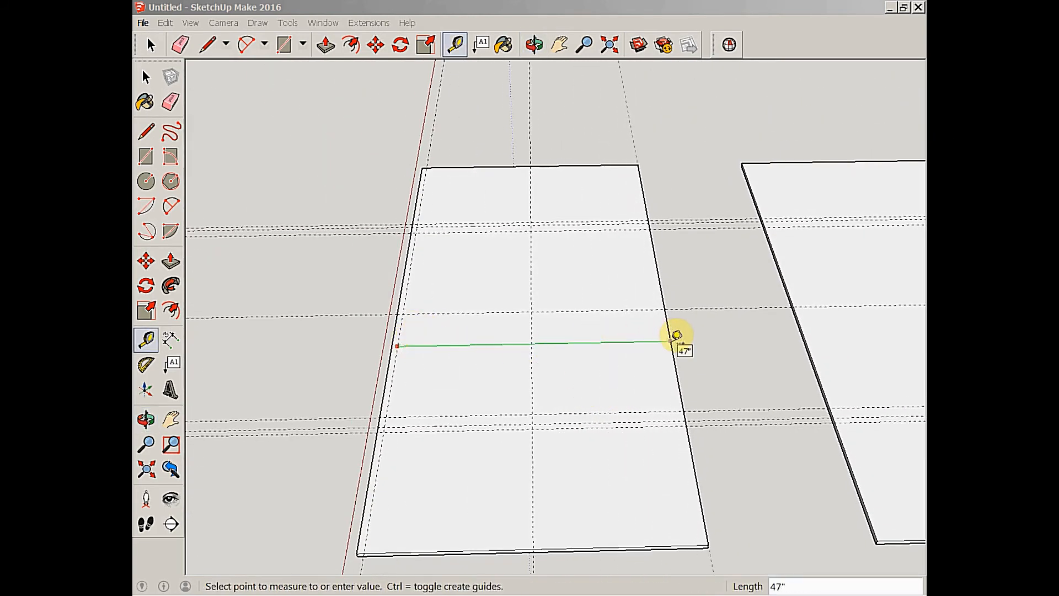
pyautogui.click(144, 76)
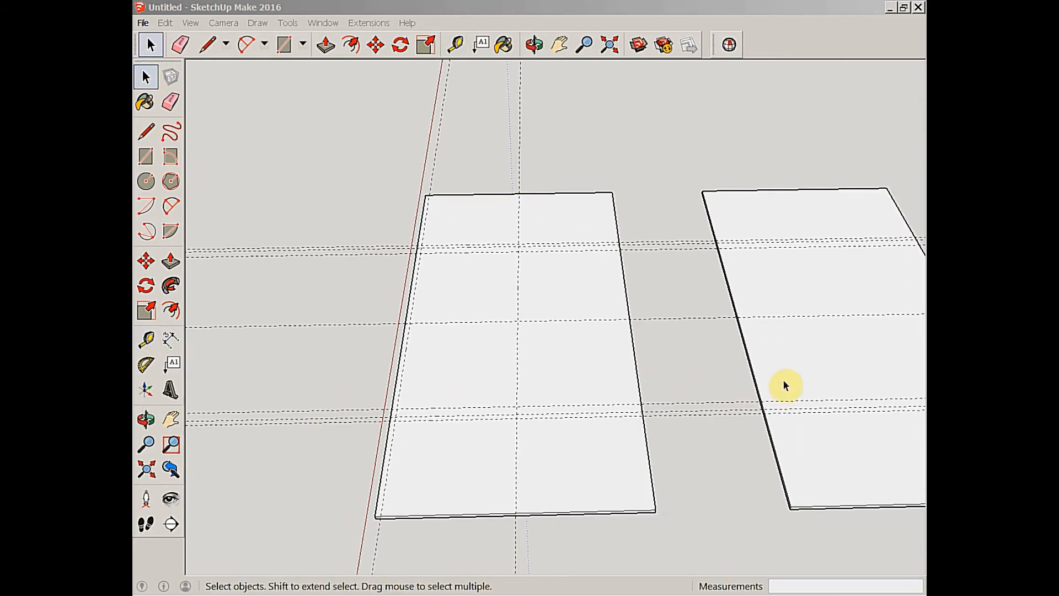
# Move the right-hand sheet from its corner so it butts against the first sheet
pyautogui.rightClick(784, 386)
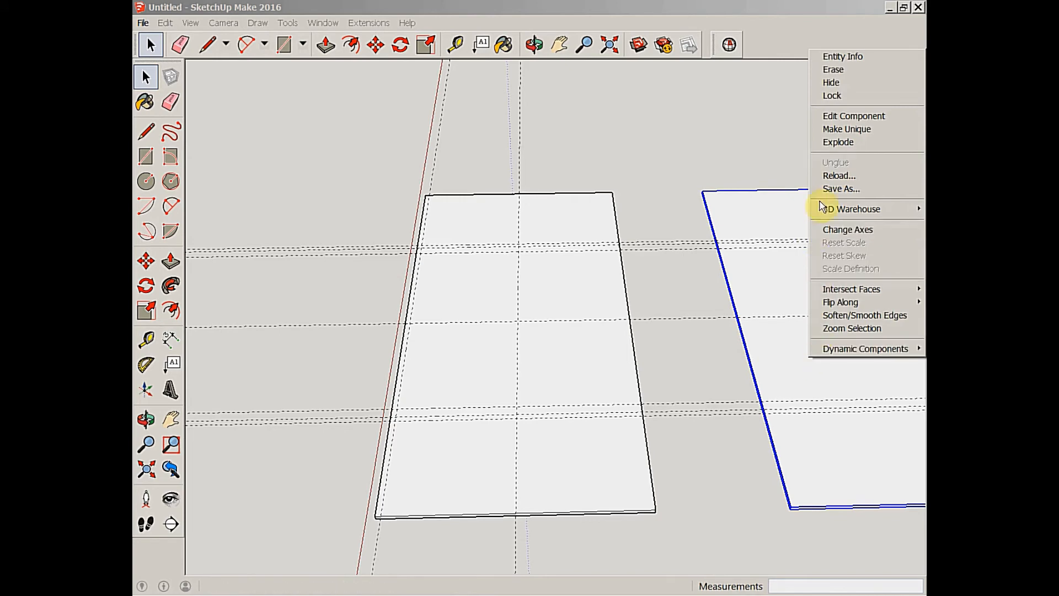
pyautogui.click(766, 365)
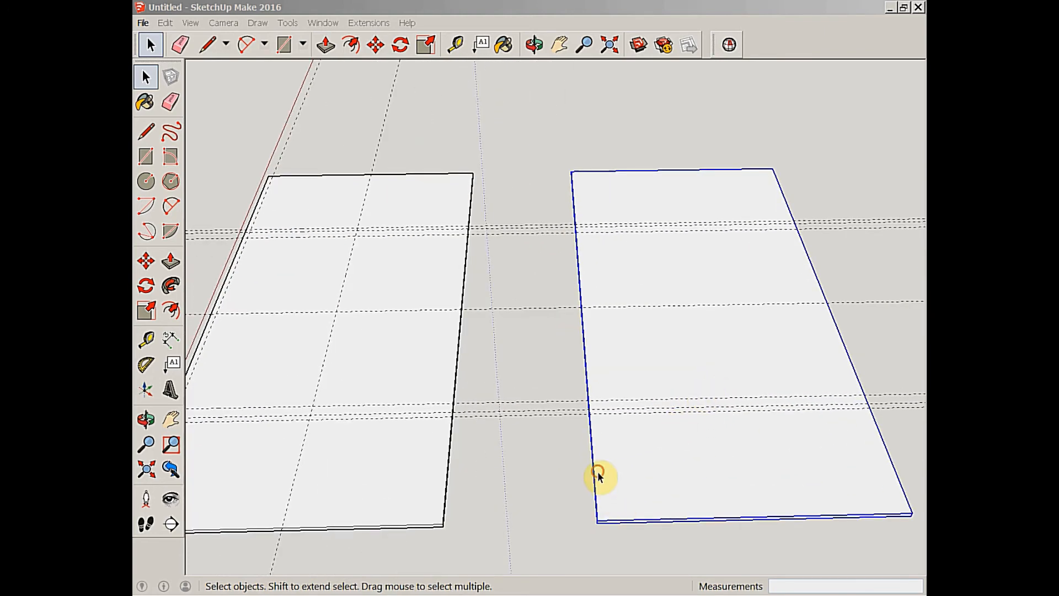
pyautogui.click(375, 44)
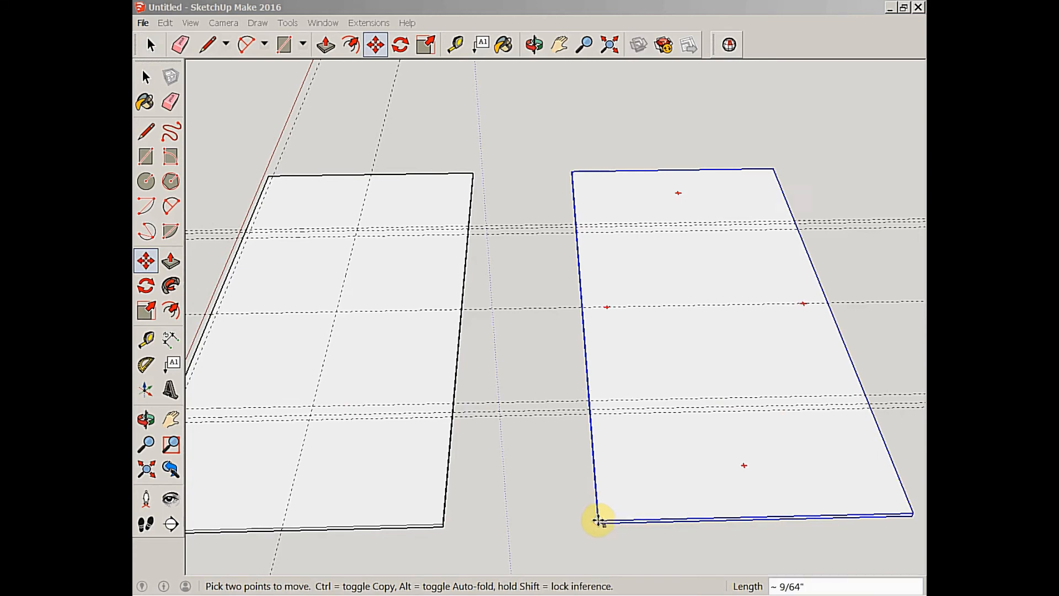
pyautogui.moveTo(598, 520); pyautogui.dragTo(442, 520)
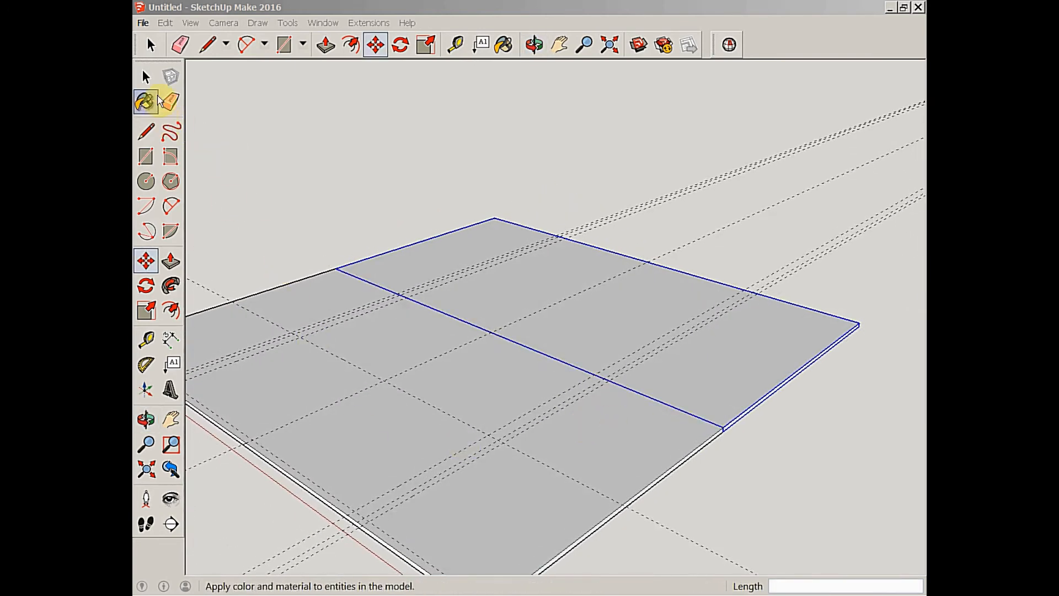
# Place a guide about 15 inches in from the sheet edge across both joined panels
pyautogui.click(147, 339)
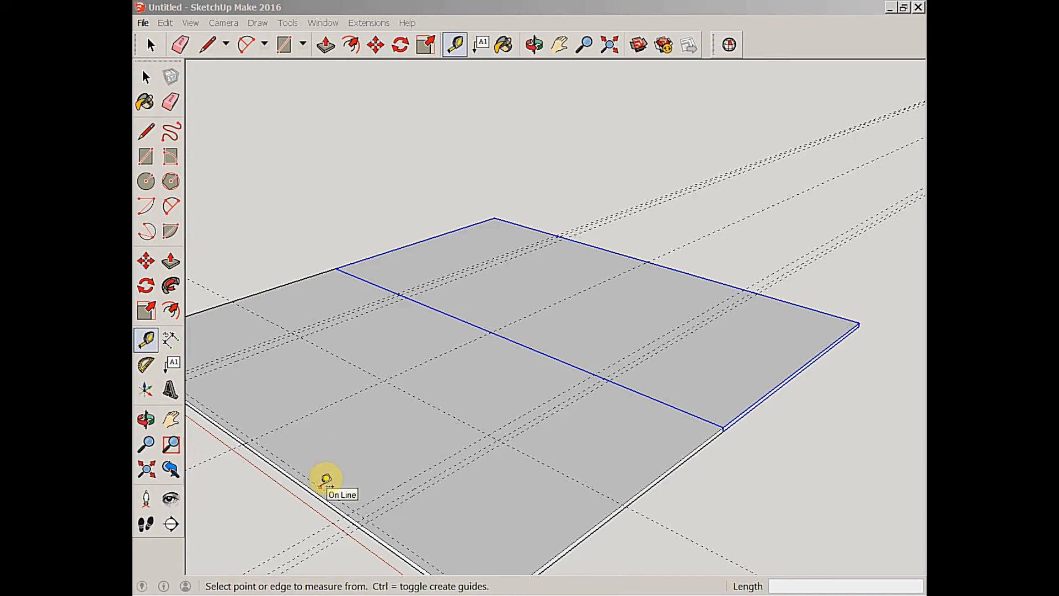
pyautogui.click(325, 479)
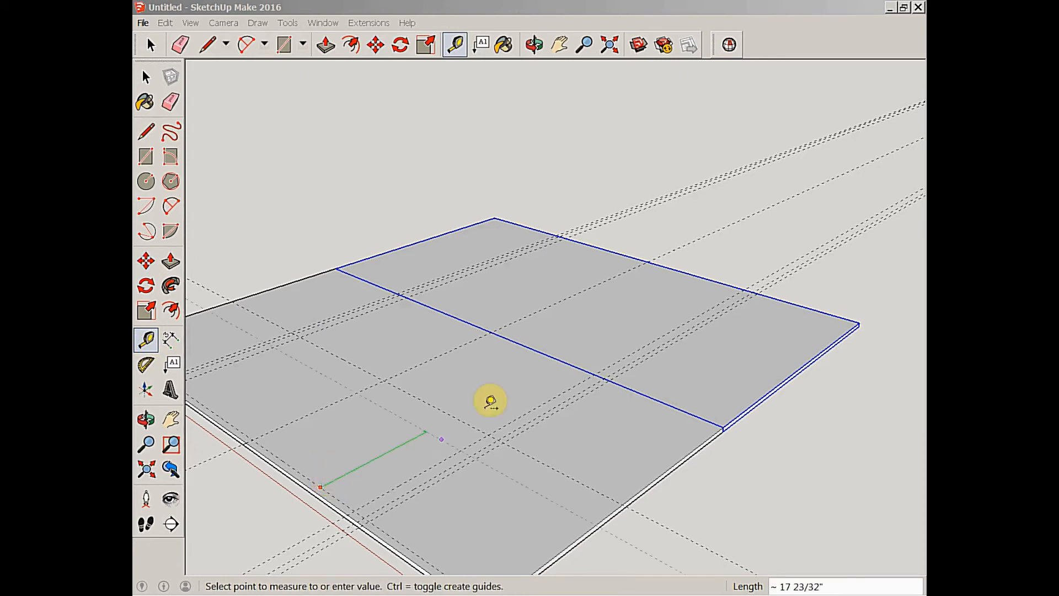
pyautogui.moveTo(504, 392)
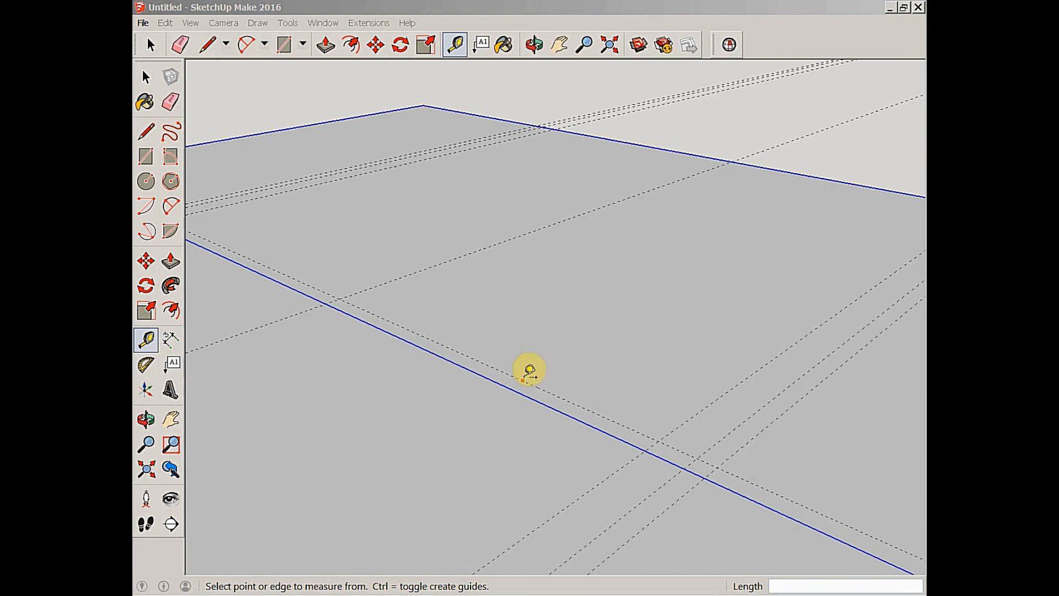
pyautogui.click(524, 380)
pyautogui.write('15')
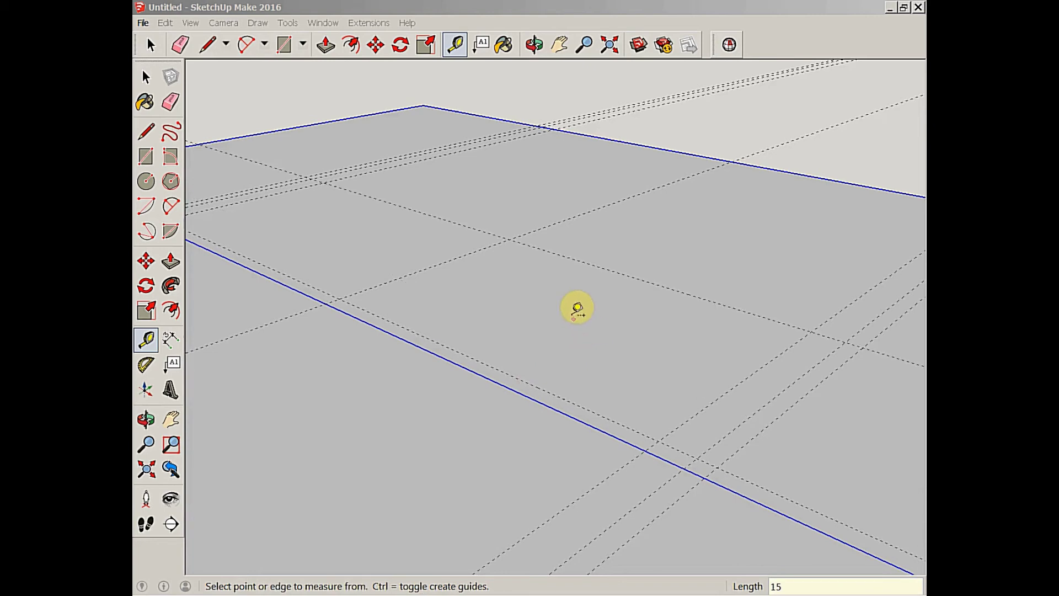
pyautogui.moveTo(566, 340)
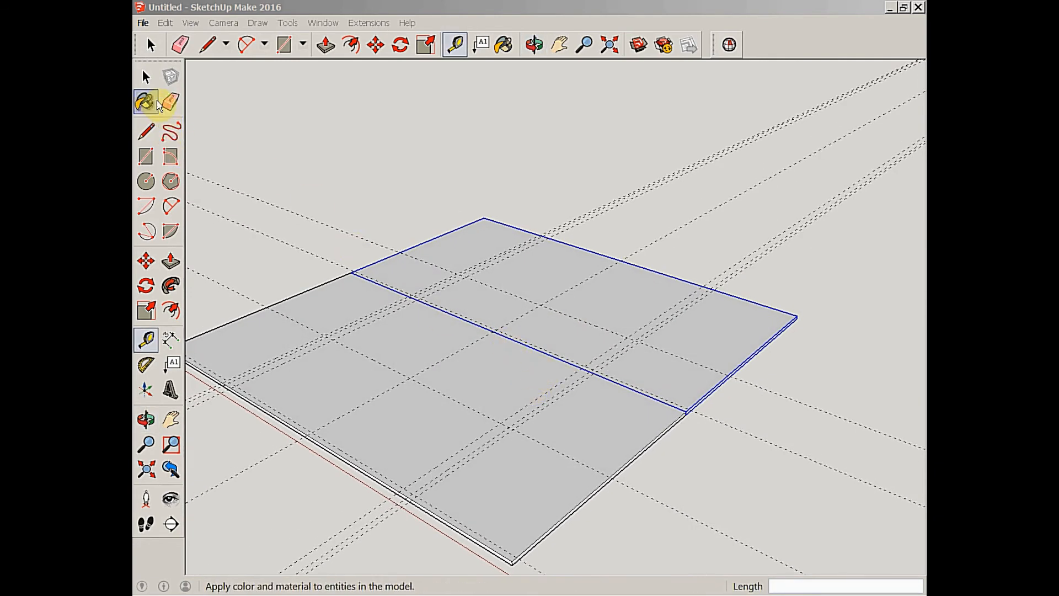
# Edit the sheet component and push its edges 21 inches inward to the guides
pyautogui.click(321, 45)
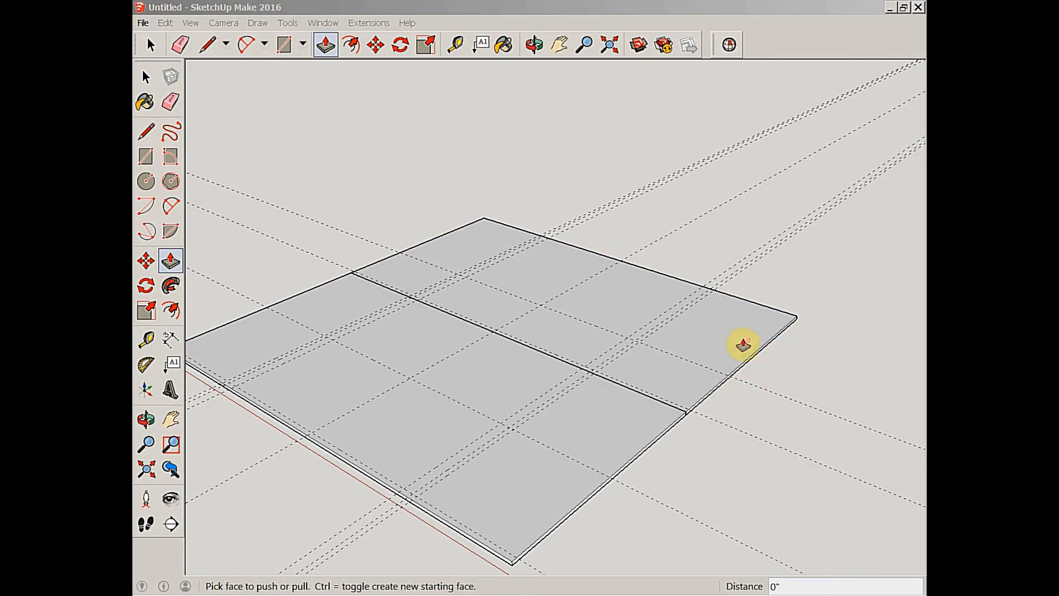
pyautogui.rightClick(742, 347)
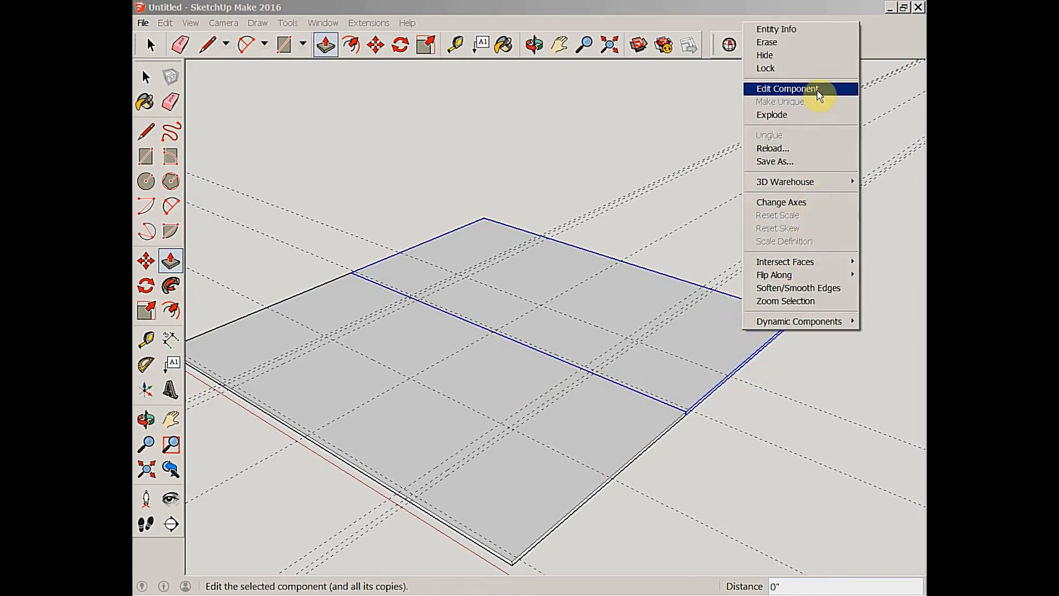
pyautogui.click(787, 88)
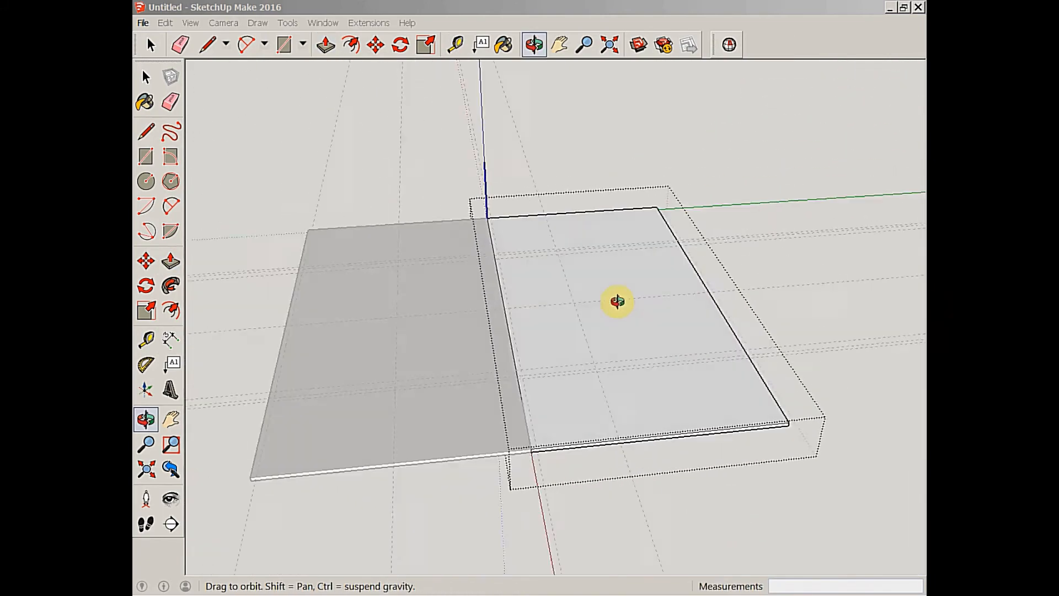
pyautogui.click(325, 44)
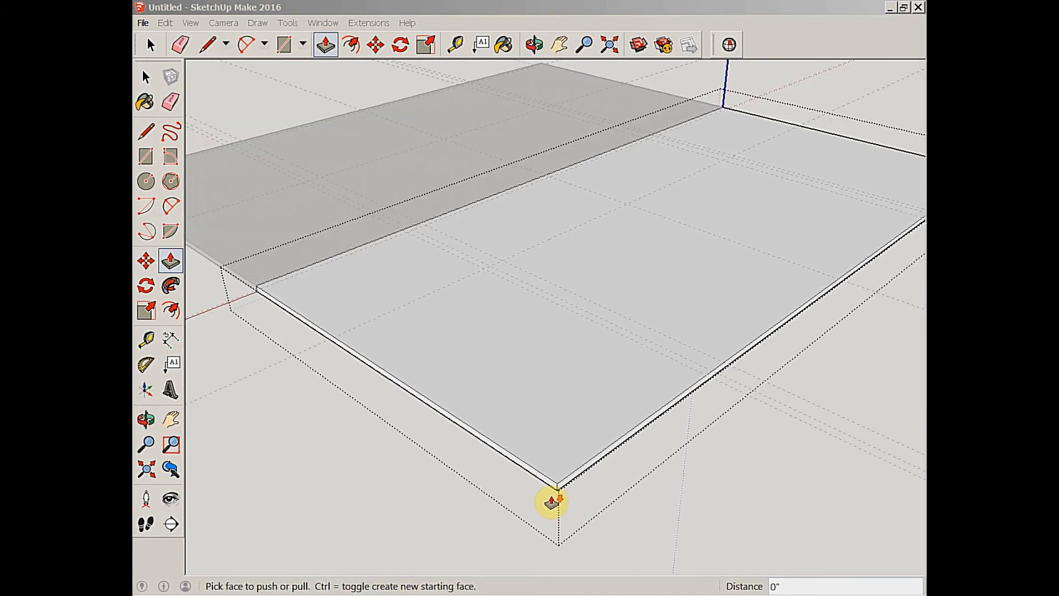
pyautogui.moveTo(552, 502); pyautogui.dragTo(737, 415)
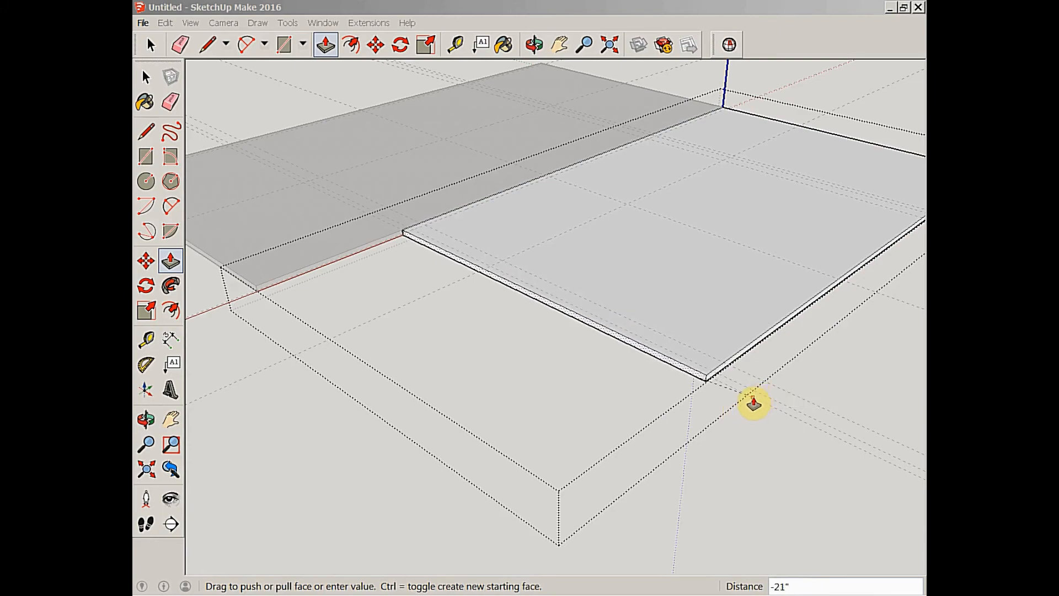
pyautogui.click(535, 43)
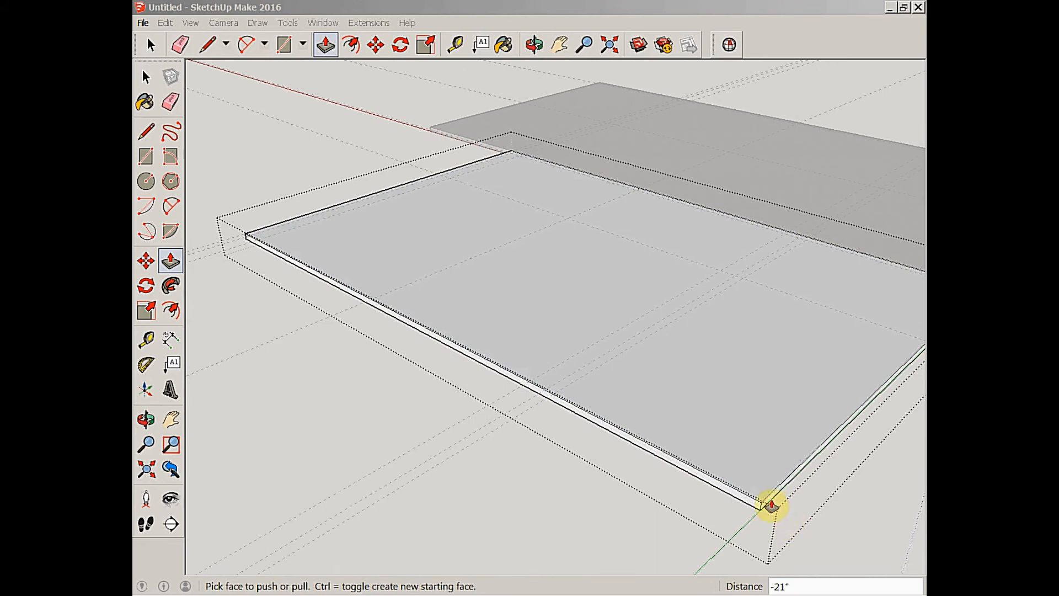
pyautogui.moveTo(768, 505); pyautogui.dragTo(533, 417)
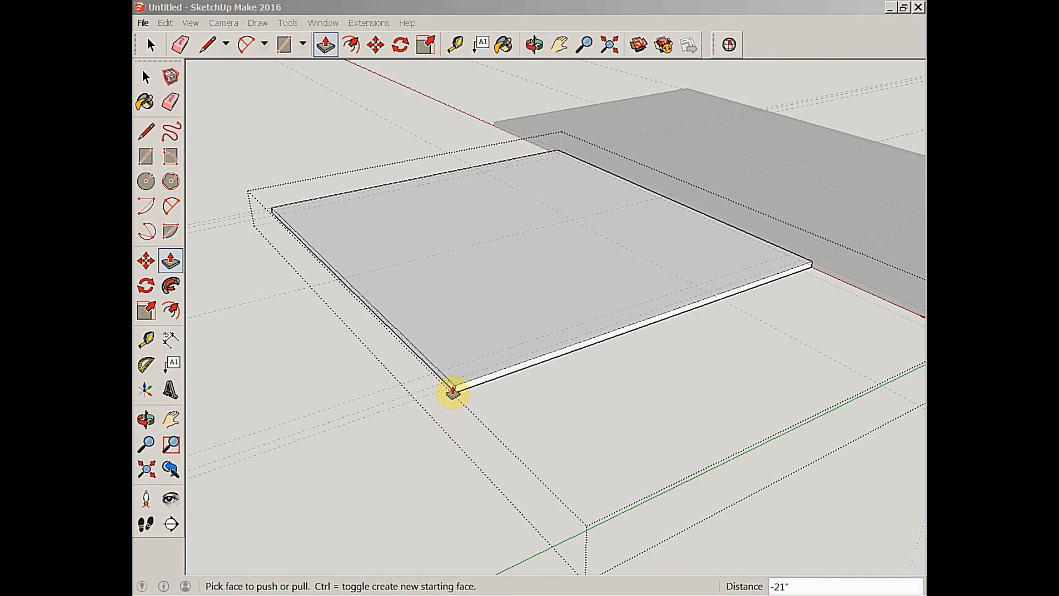
pyautogui.moveTo(451, 394); pyautogui.dragTo(736, 308)
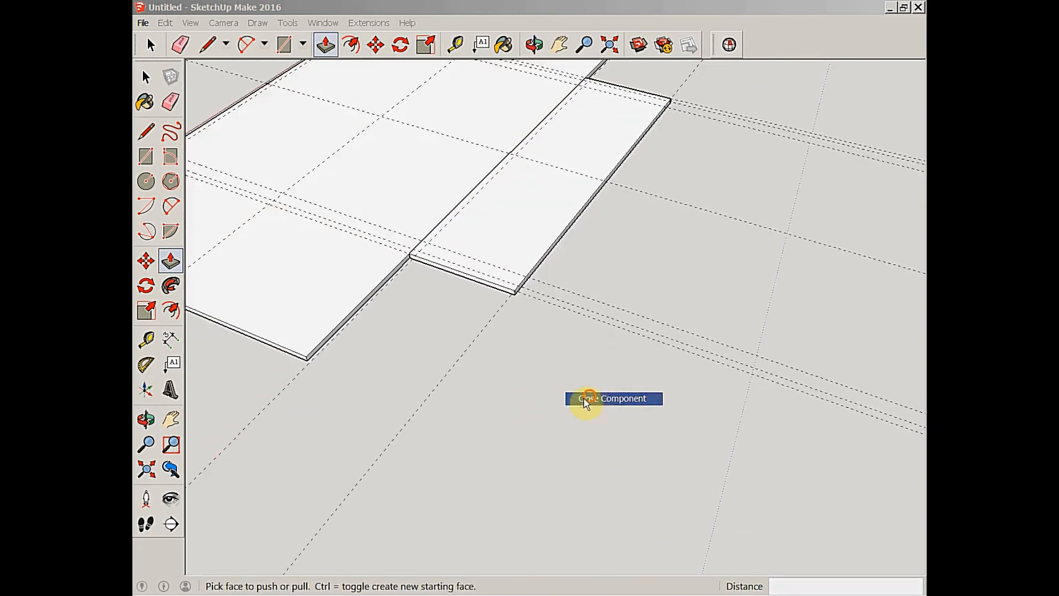
# Inside the second sheet component, push its edge face 21 inches inward to the guide lines
pyautogui.rightClick(585, 402)
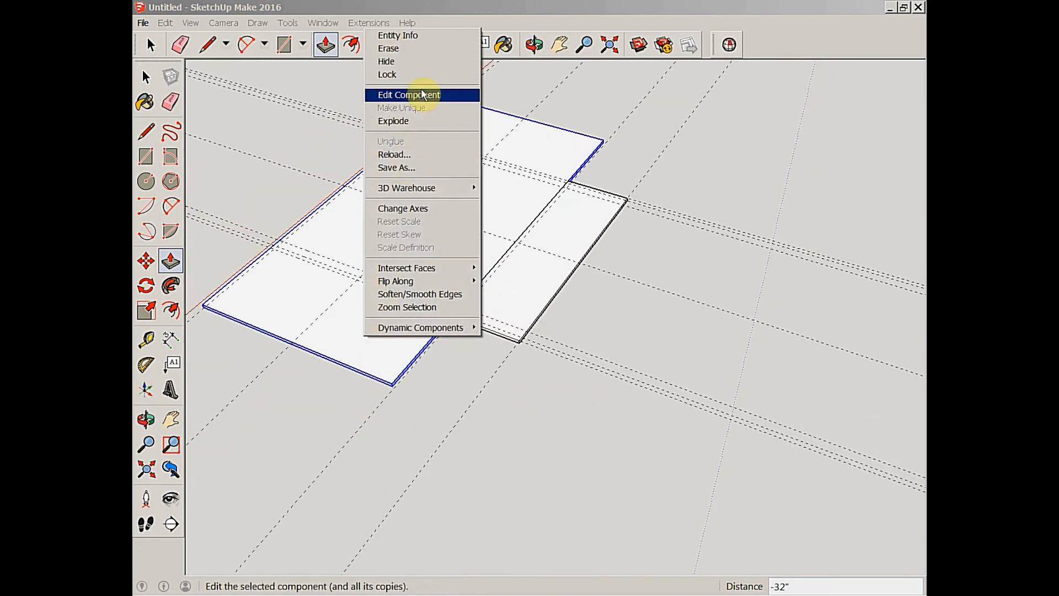
pyautogui.click(408, 95)
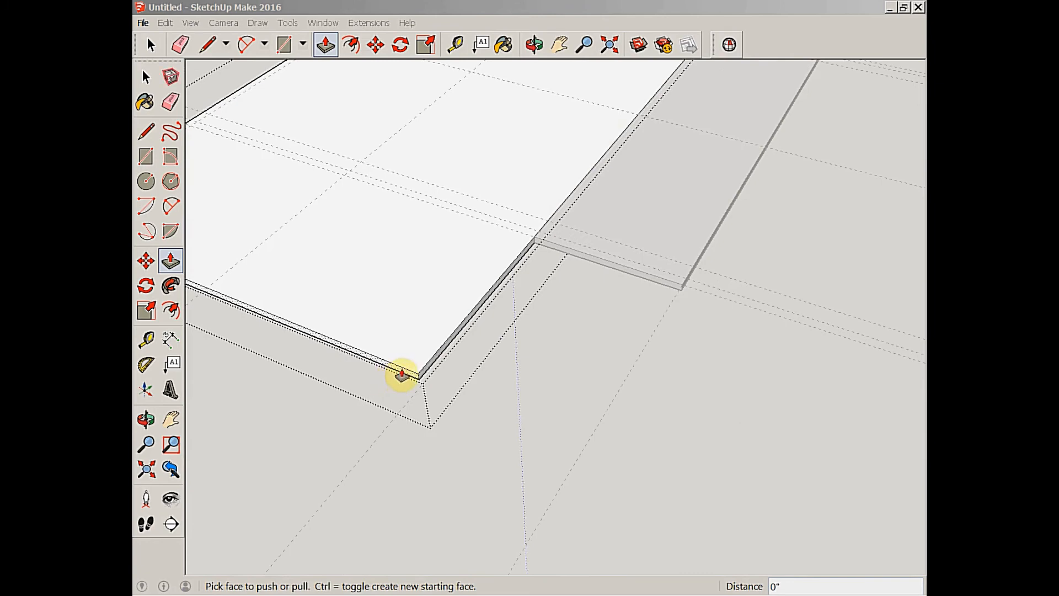
pyautogui.moveTo(402, 373); pyautogui.dragTo(617, 271)
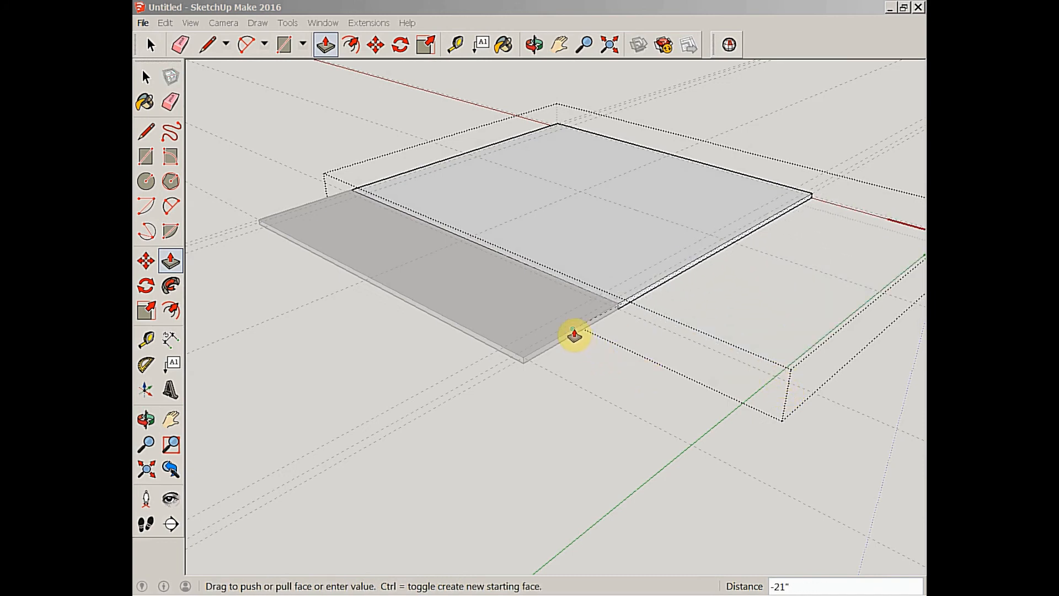
pyautogui.click(152, 45)
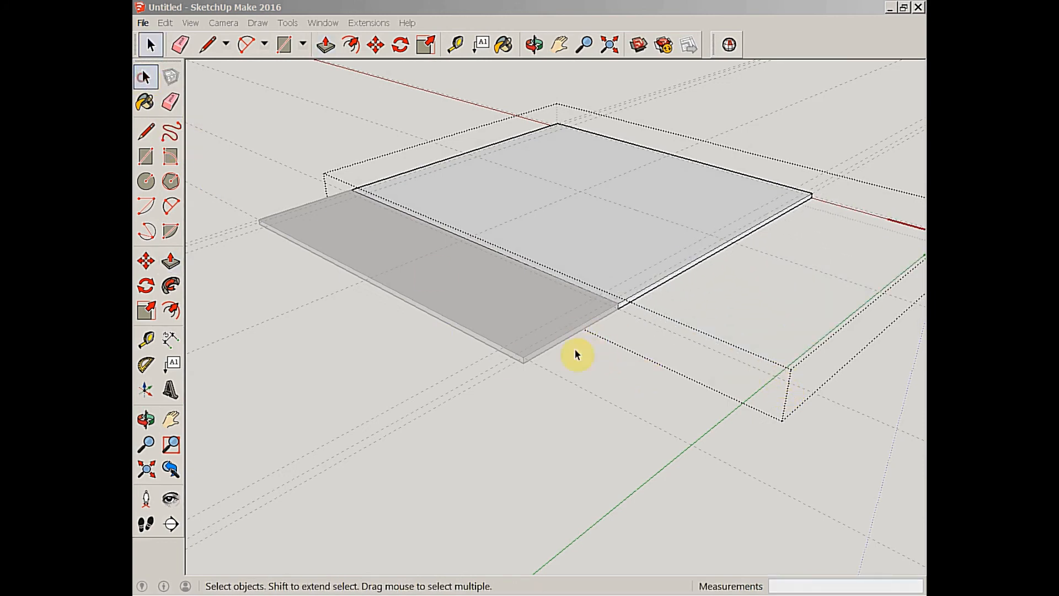
# Orbit to look down on the joined sheets and measure the table top's edges with Tape Measure
pyautogui.click(533, 43)
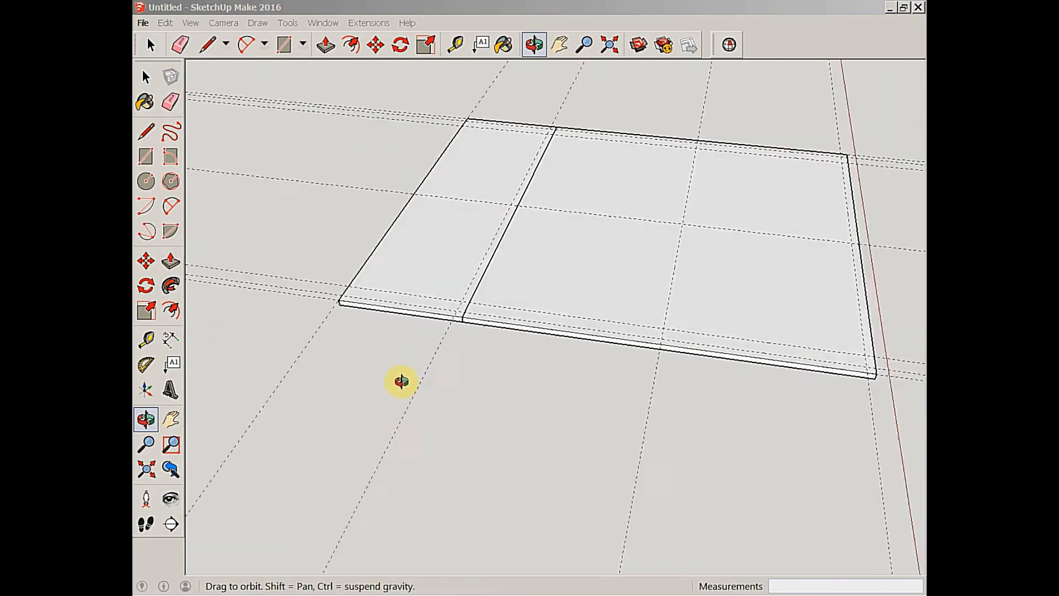
pyautogui.moveTo(401, 381); pyautogui.dragTo(814, 414)
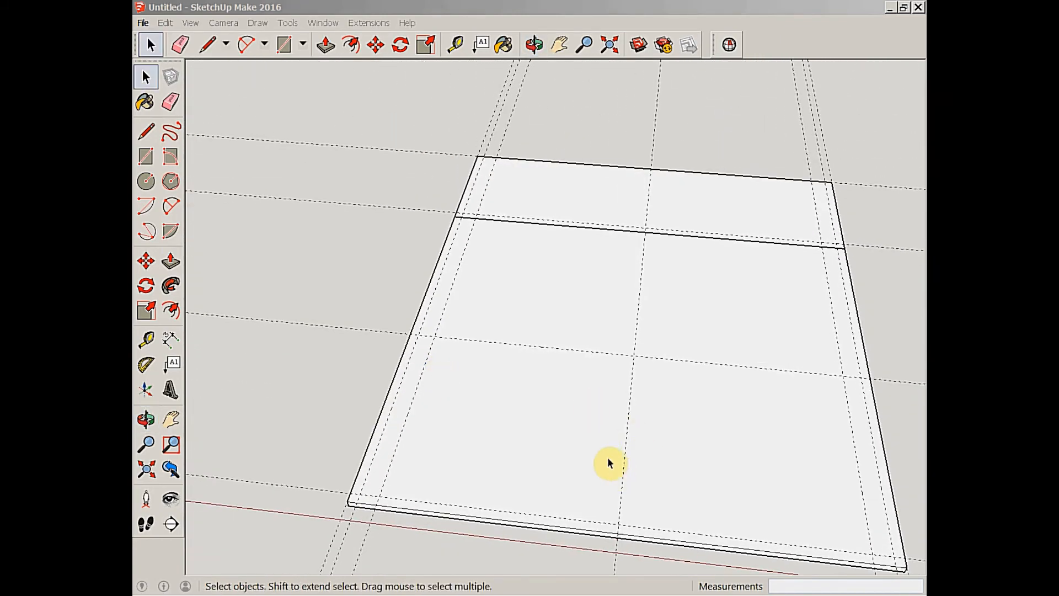
pyautogui.click(145, 132)
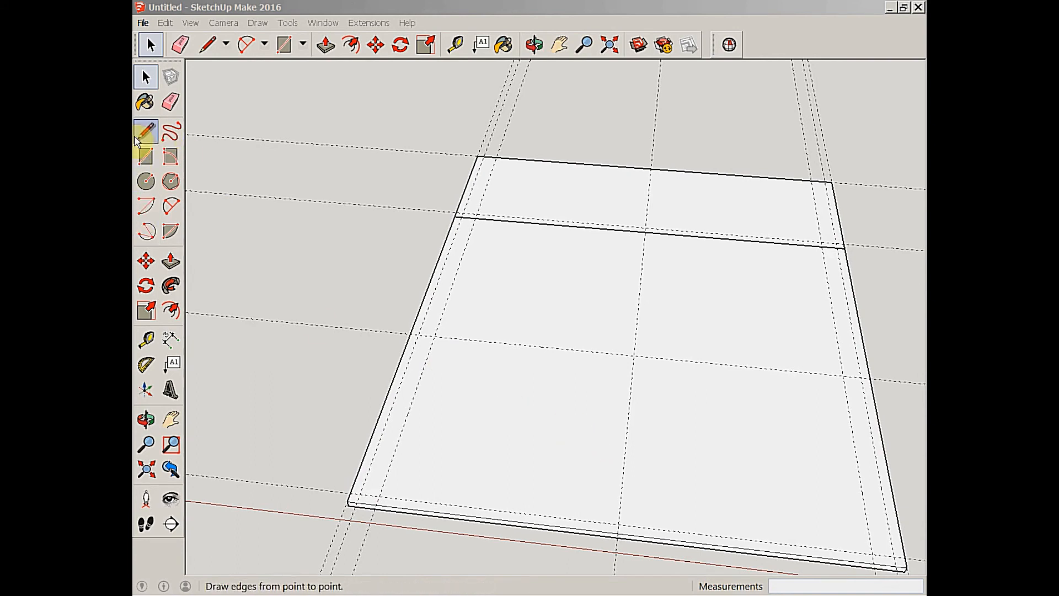
pyautogui.click(455, 45)
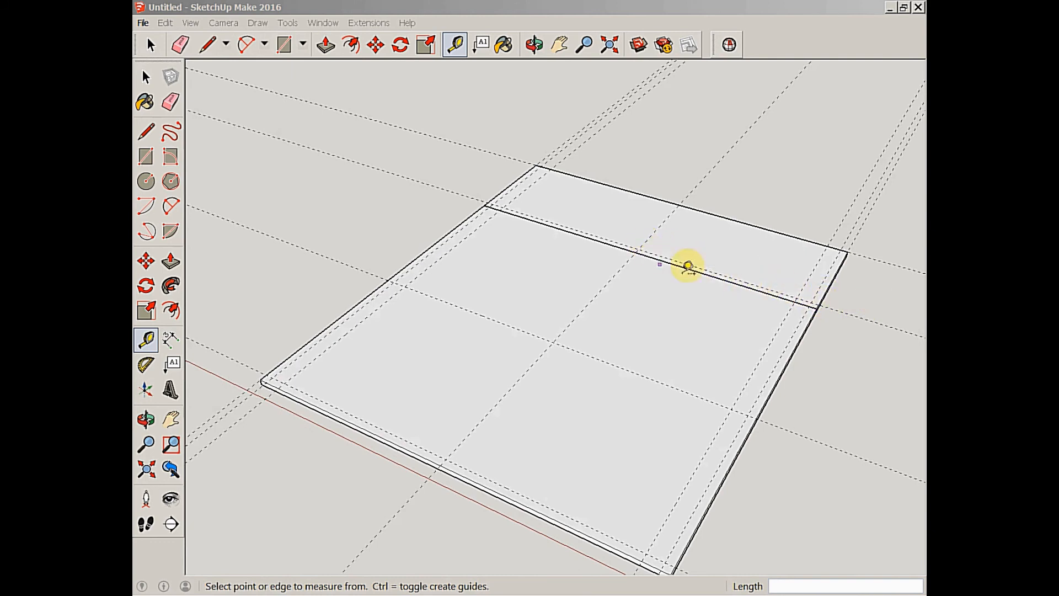
pyautogui.moveTo(801, 225)
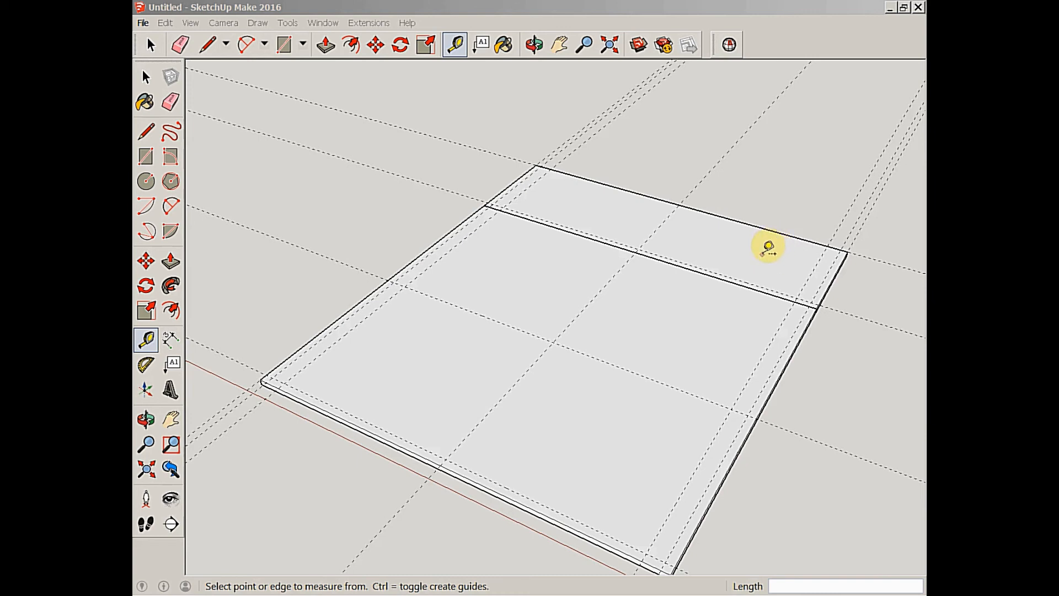
pyautogui.moveTo(753, 252)
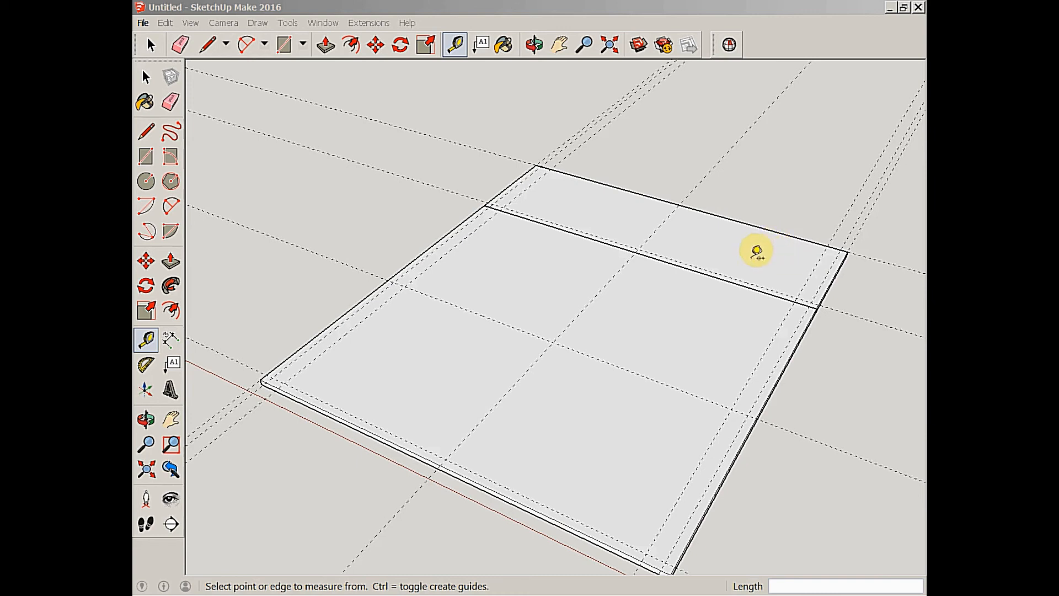
pyautogui.moveTo(743, 240)
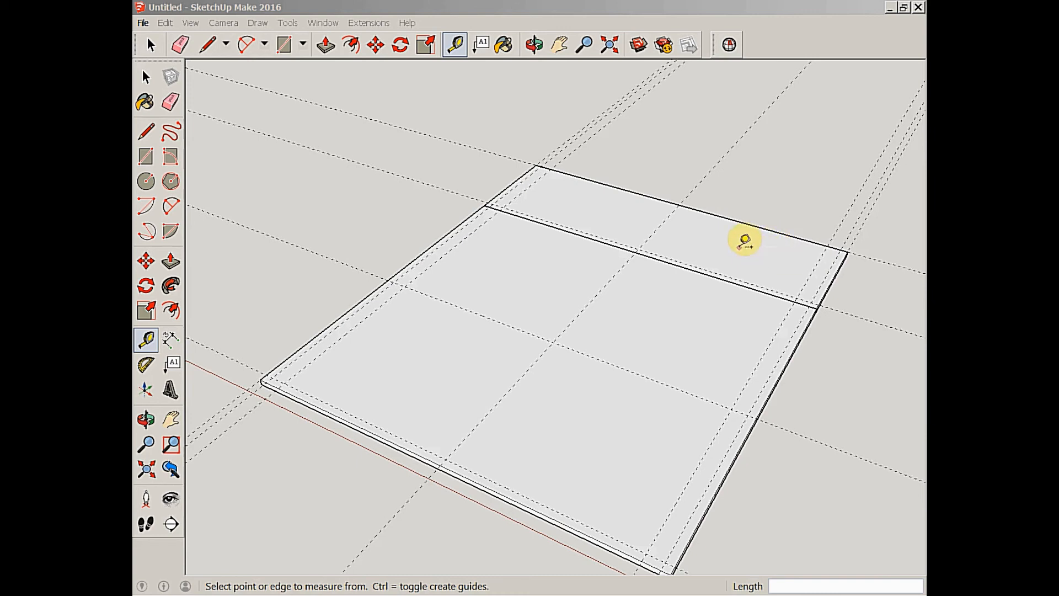
pyautogui.click(533, 44)
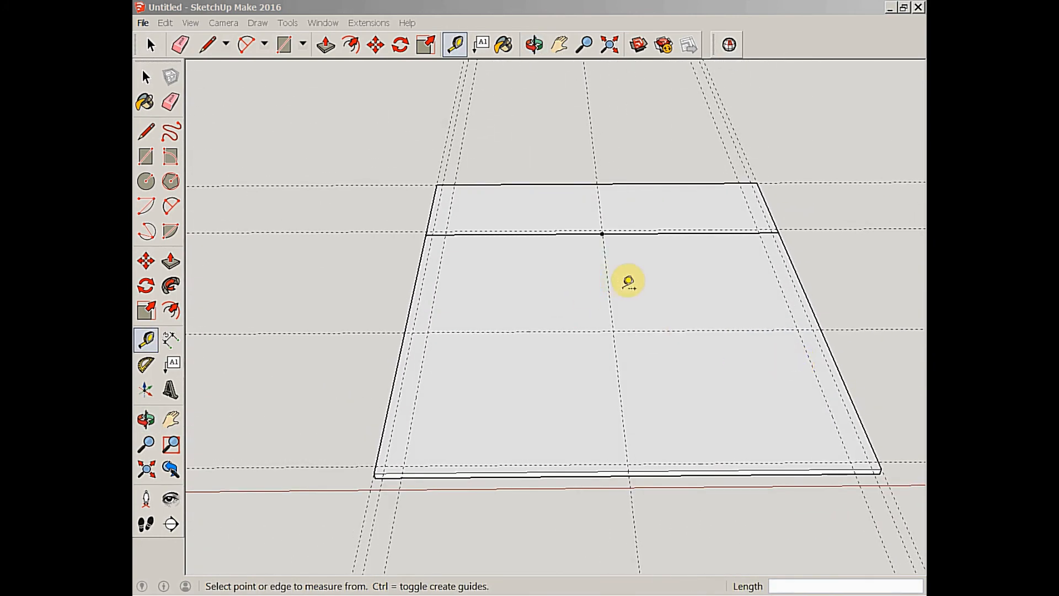
pyautogui.moveTo(664, 158)
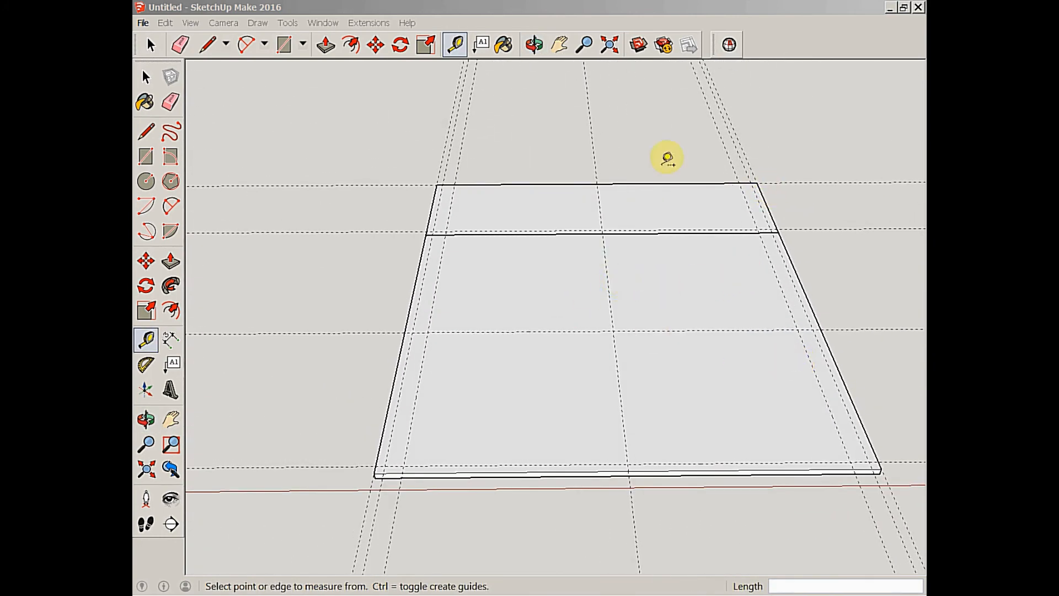
pyautogui.moveTo(554, 195)
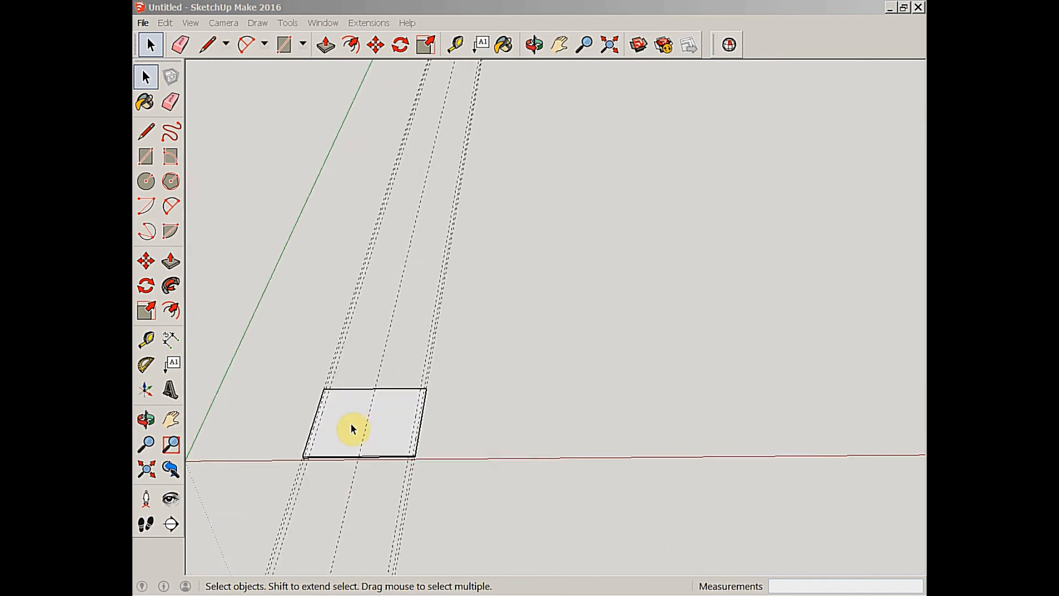
pyautogui.click(534, 43)
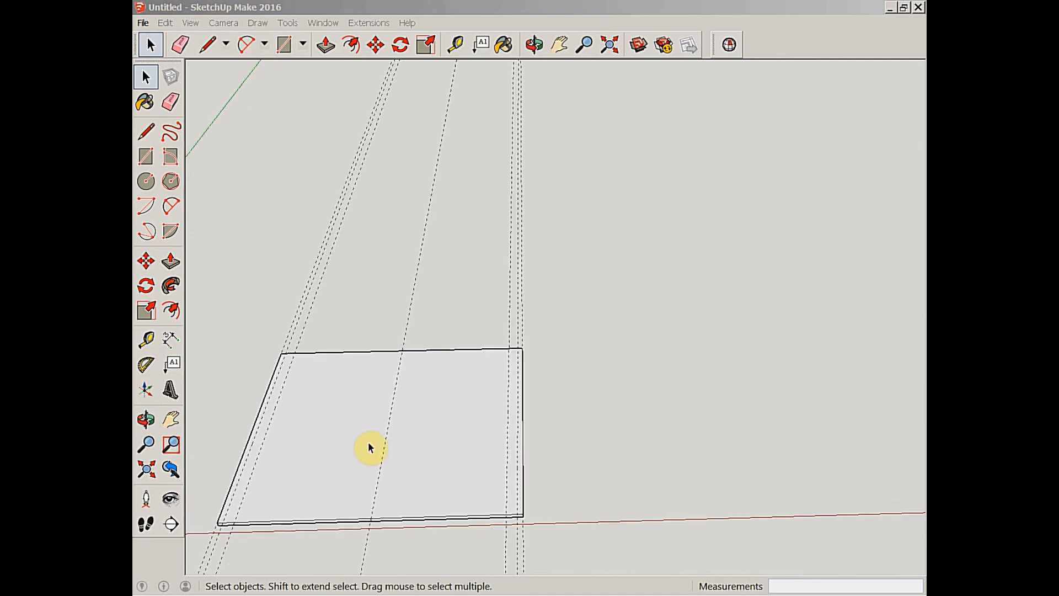
pyautogui.moveTo(387, 427)
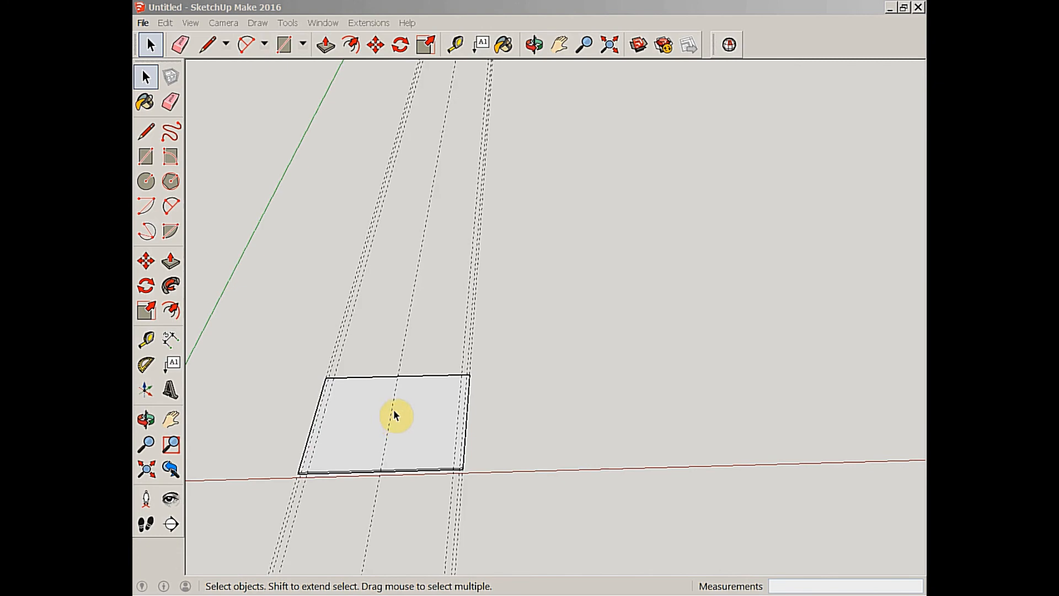
pyautogui.click(535, 43)
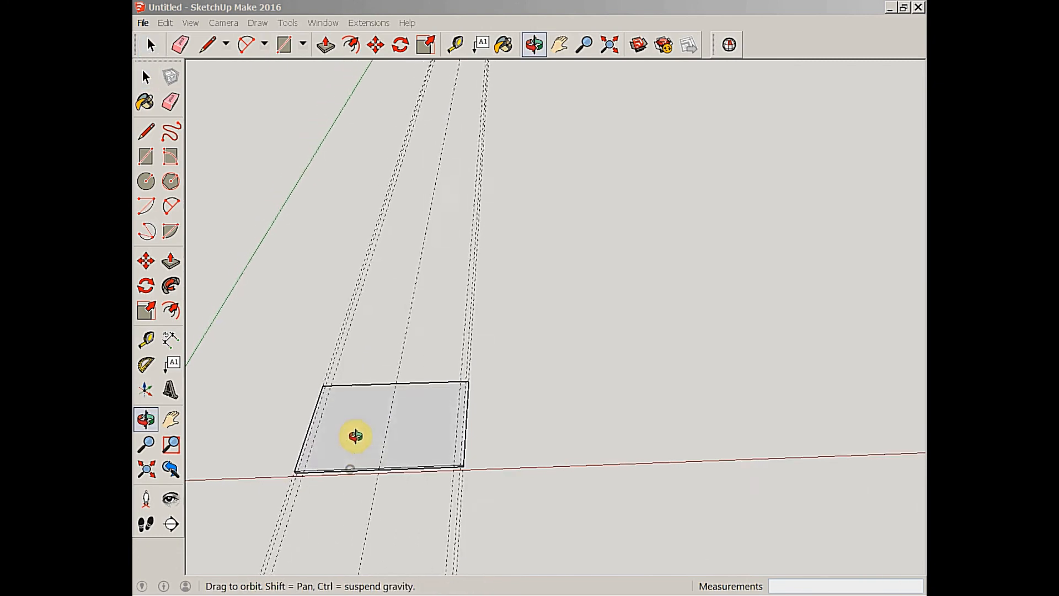